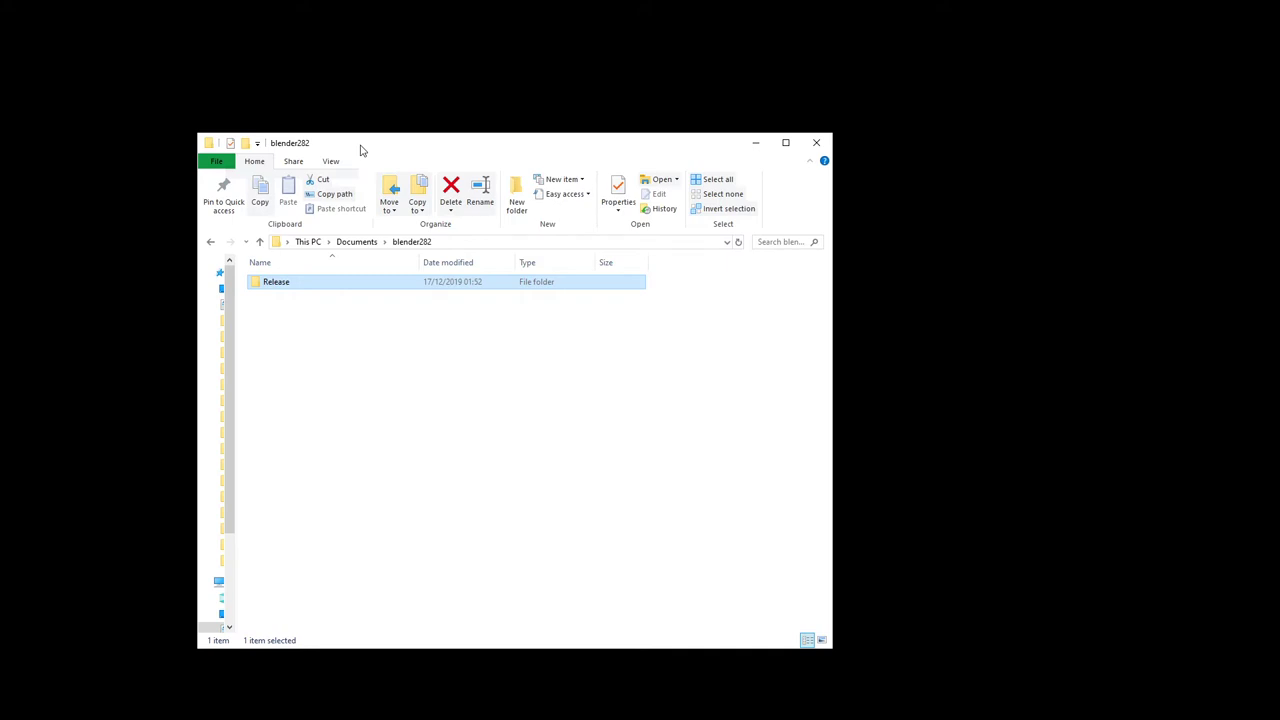
{"action": "mouse_move", "coordinate": [449, 287]}
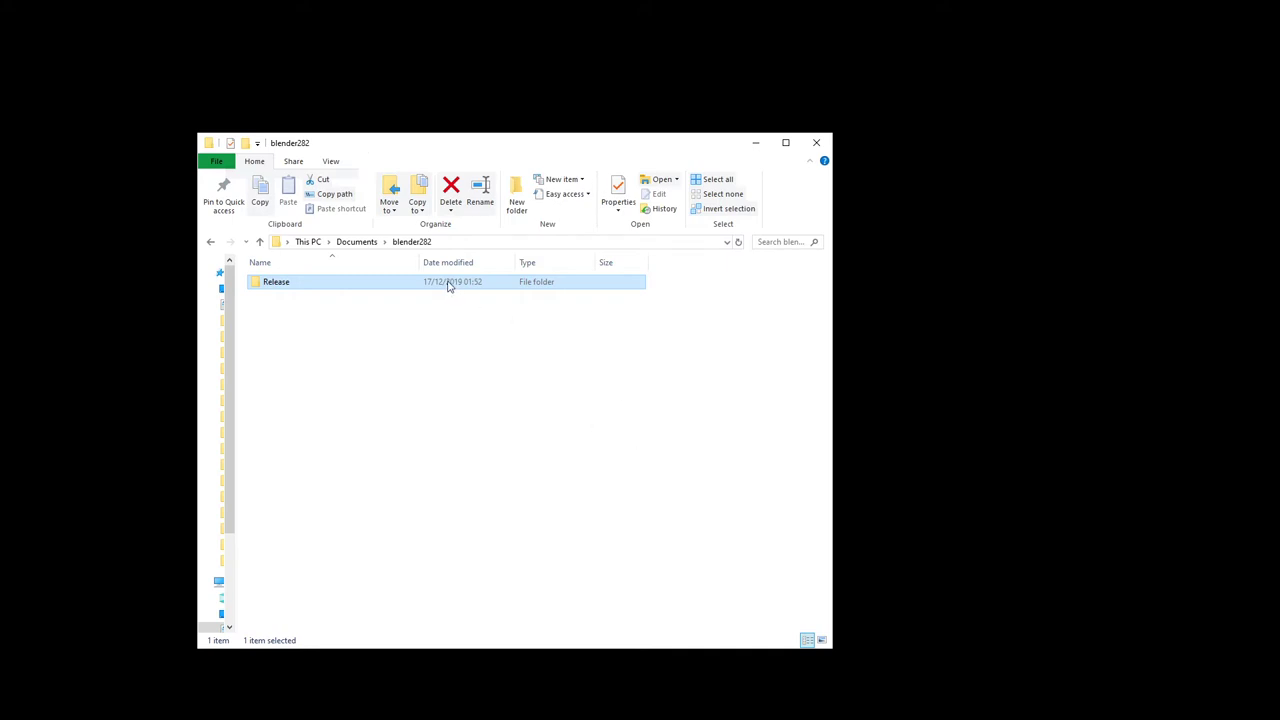
- Open Release, 2.82, python and bin in File Explorer, then select python.exe
{"action": "left_click", "coordinate": [392, 320]}
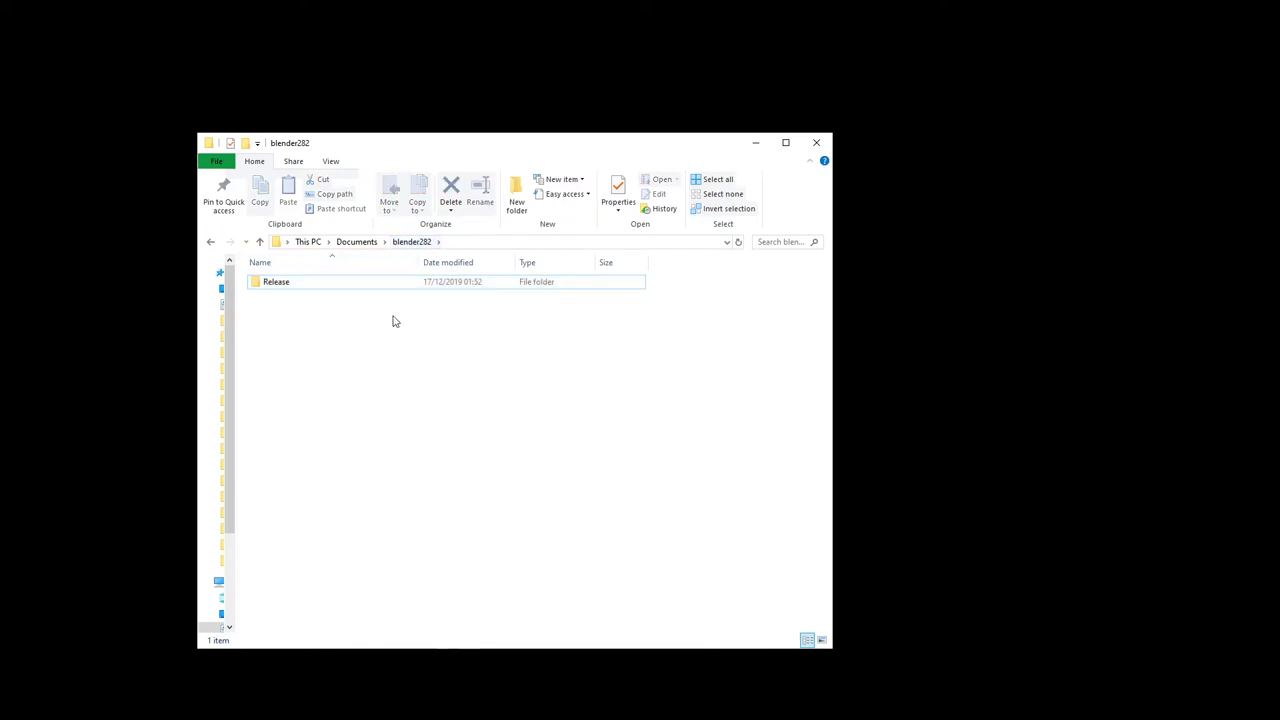
{"action": "mouse_move", "coordinate": [357, 242]}
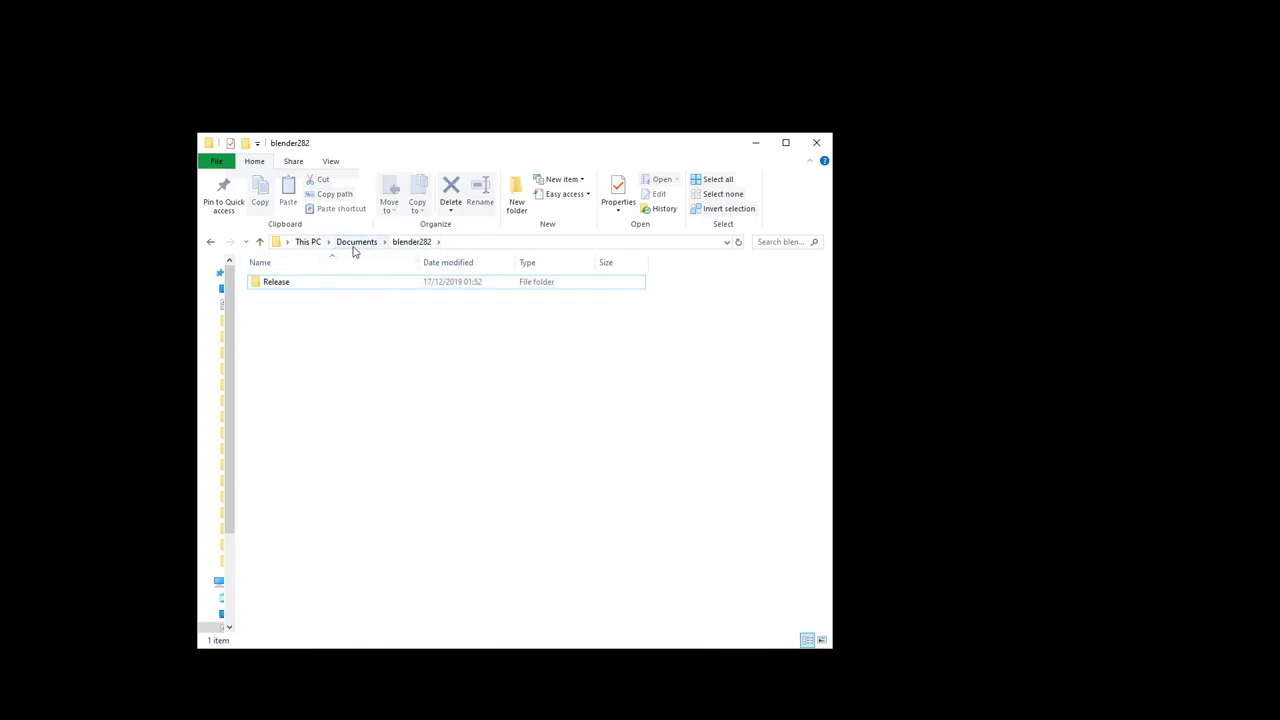
{"action": "mouse_move", "coordinate": [294, 315]}
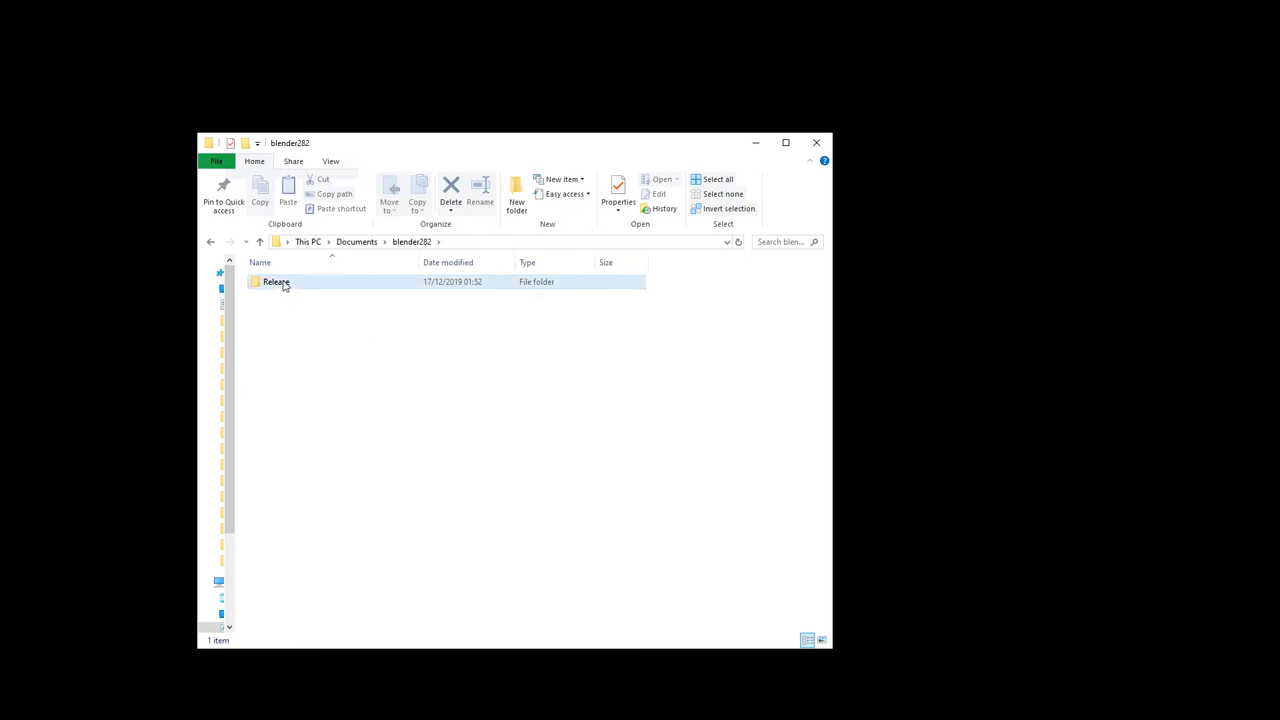
{"action": "double_click", "coordinate": [276, 281]}
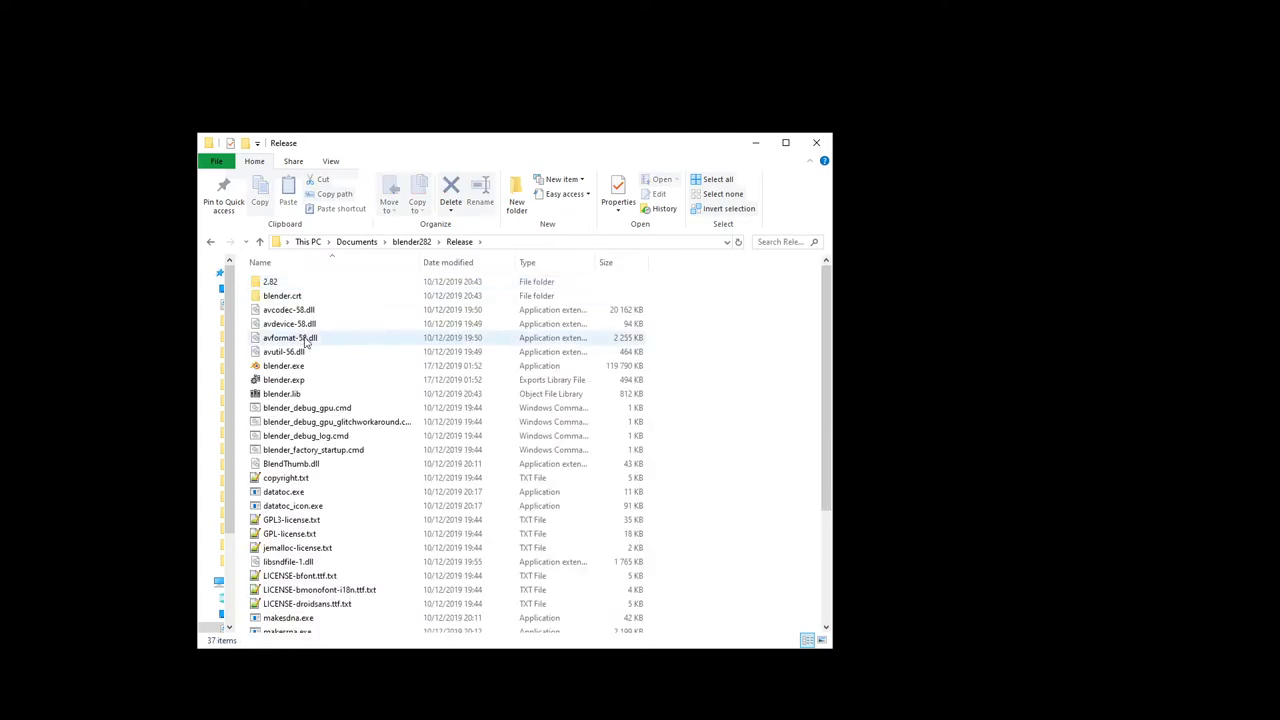
{"action": "mouse_move", "coordinate": [350, 385]}
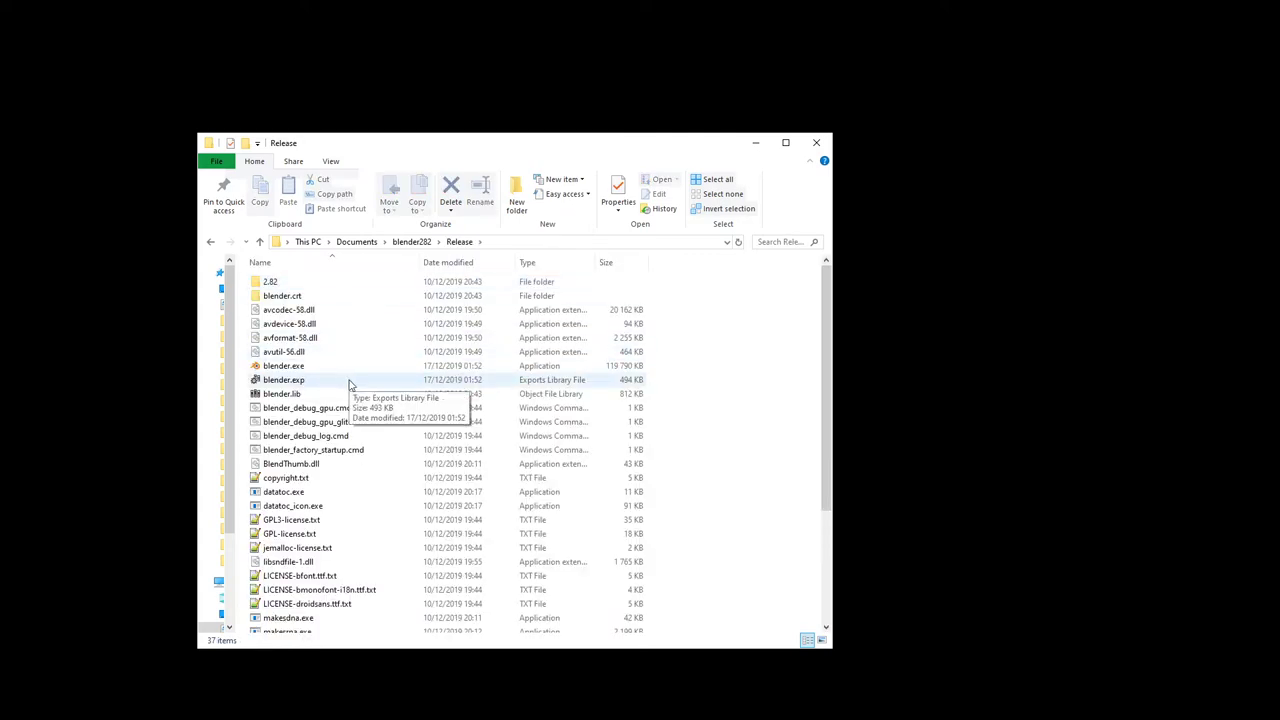
{"action": "mouse_move", "coordinate": [363, 353]}
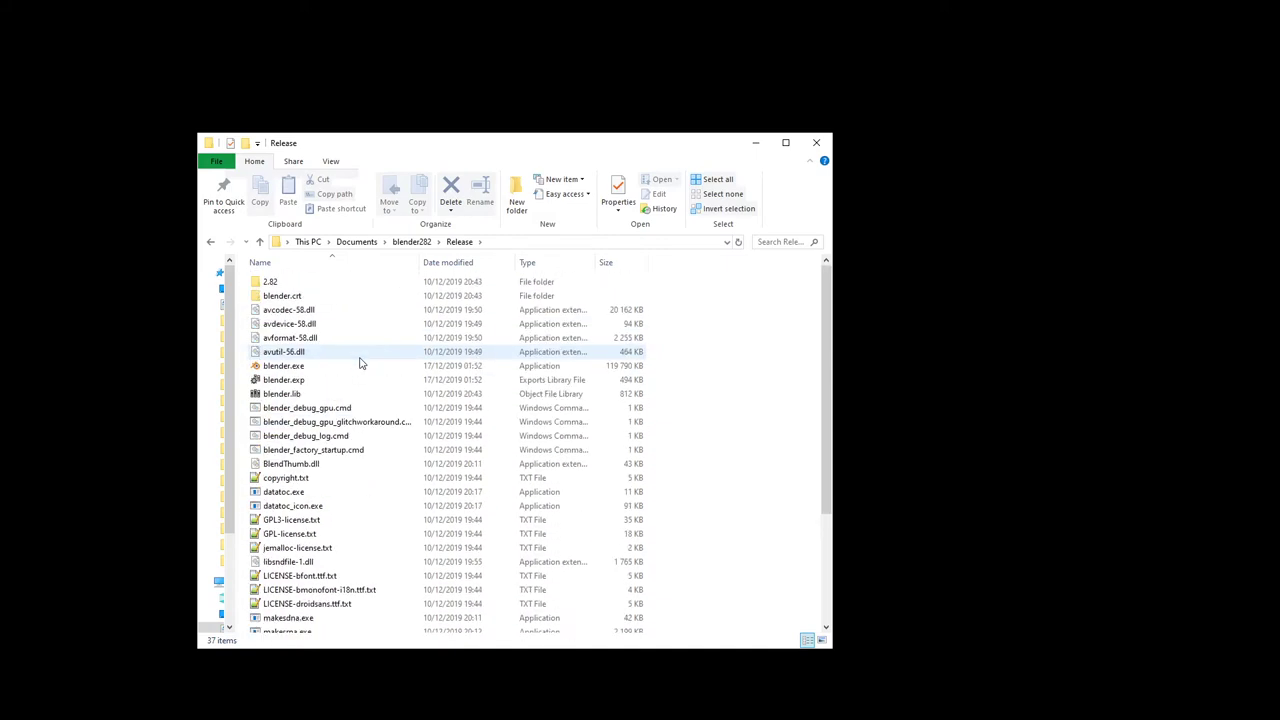
{"action": "left_click", "coordinate": [313, 449]}
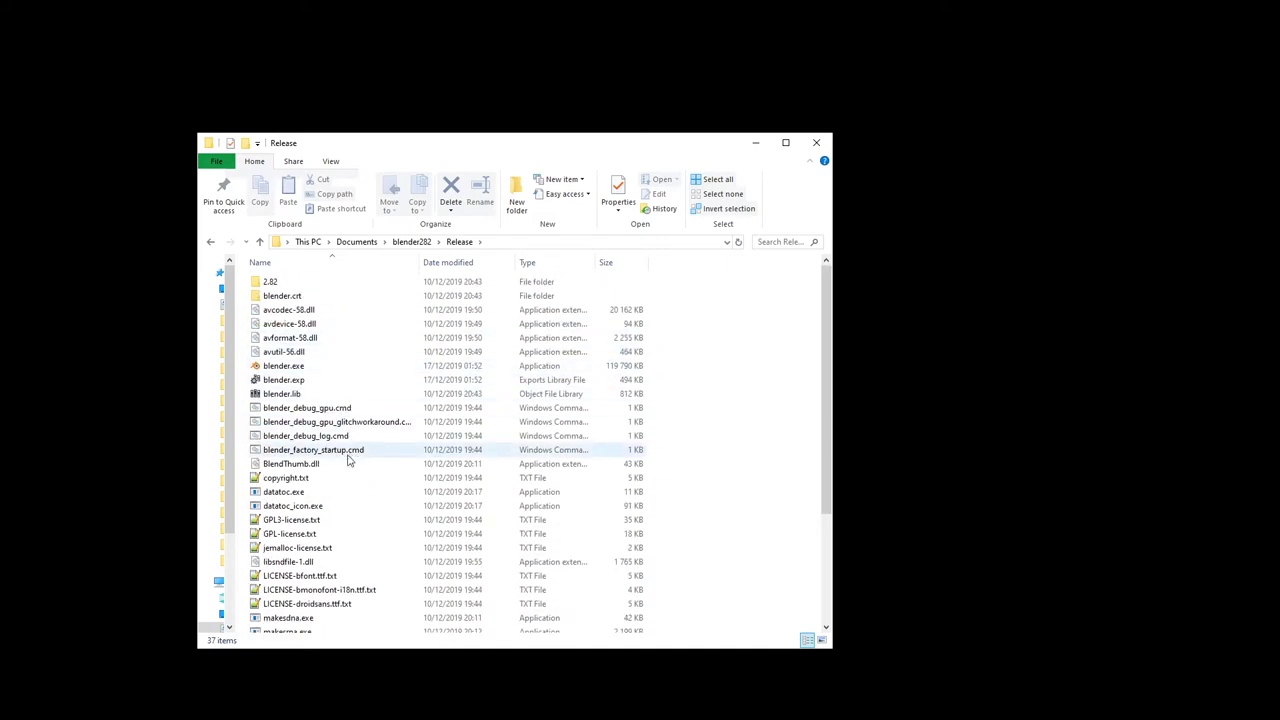
{"action": "left_click", "coordinate": [270, 281]}
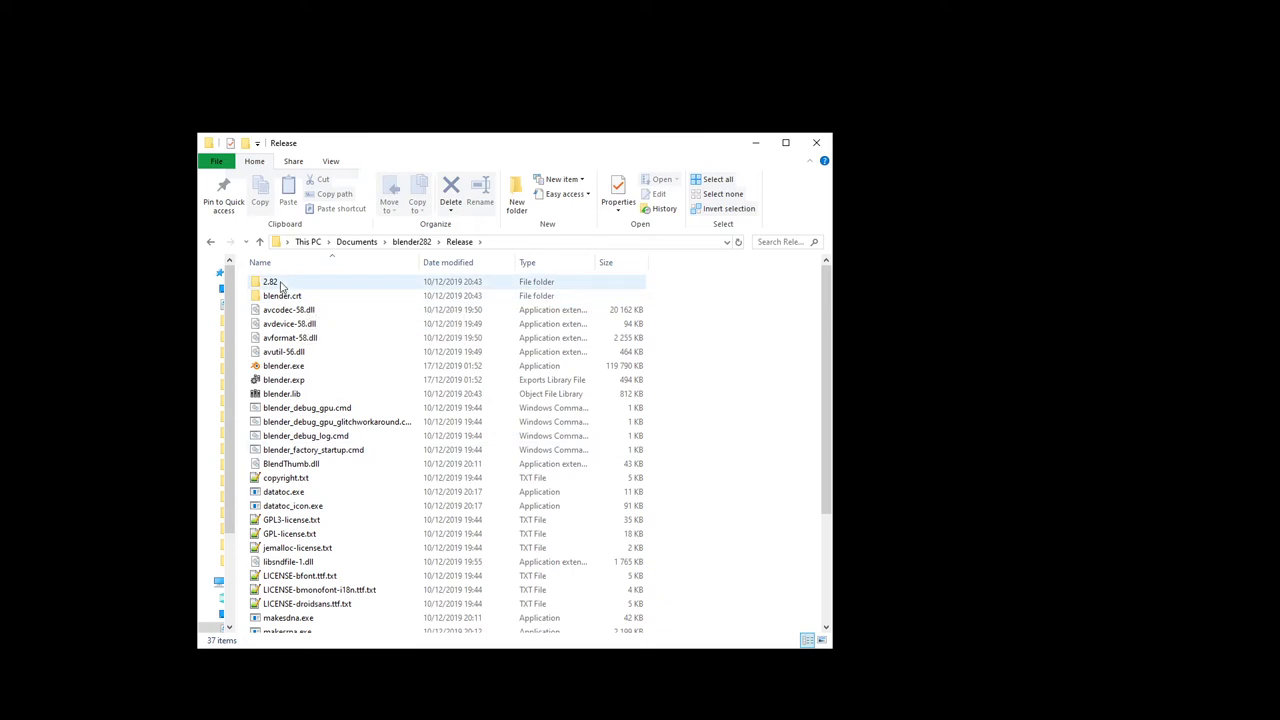
{"action": "double_click", "coordinate": [269, 281]}
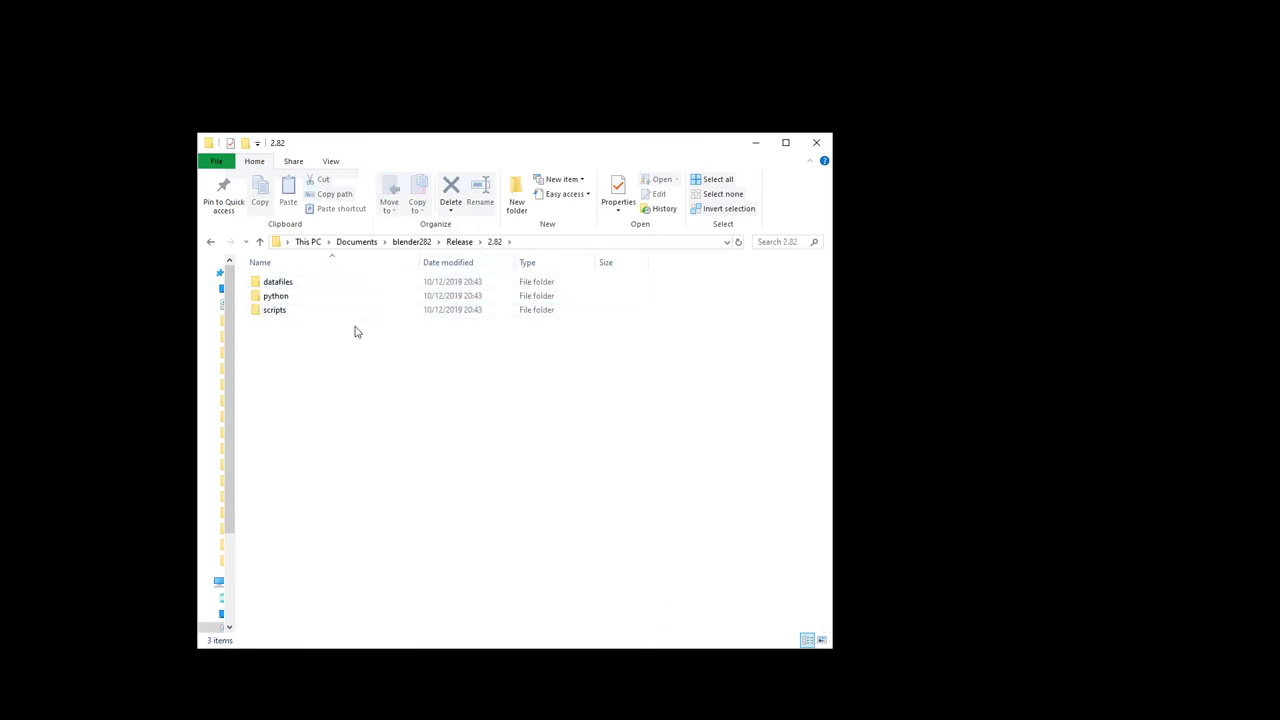
{"action": "left_click", "coordinate": [276, 295]}
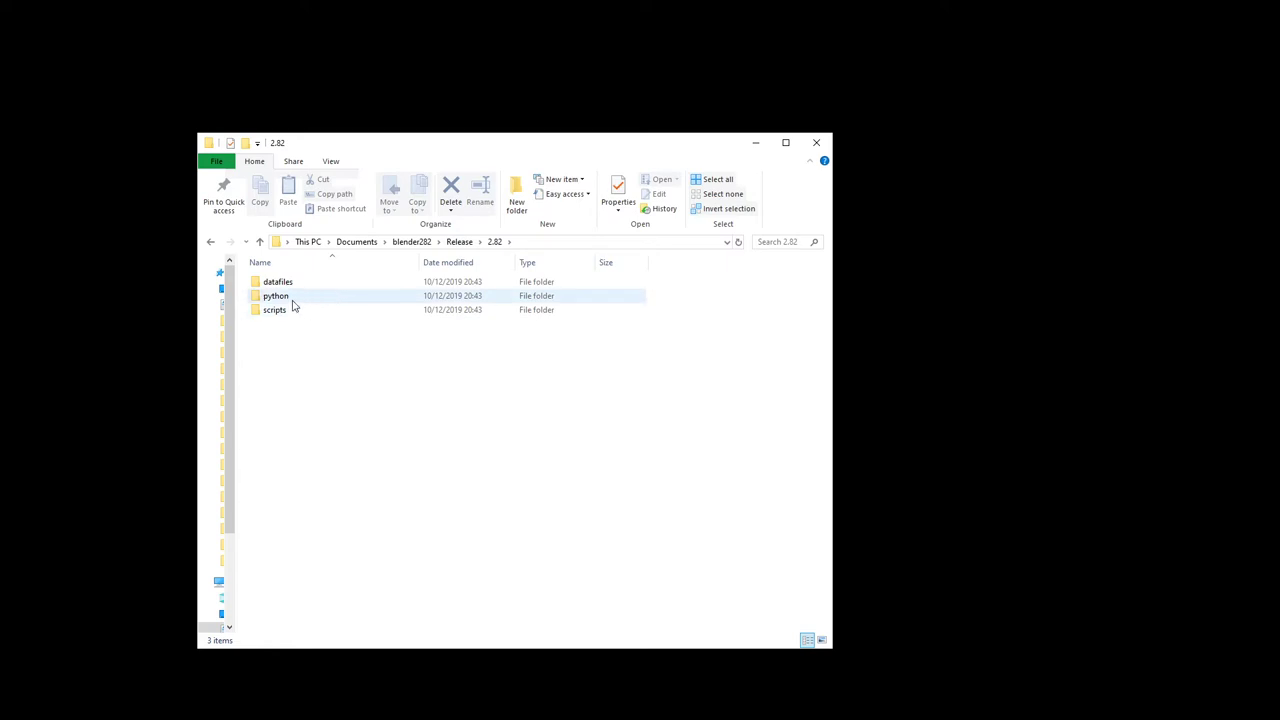
{"action": "double_click", "coordinate": [276, 295]}
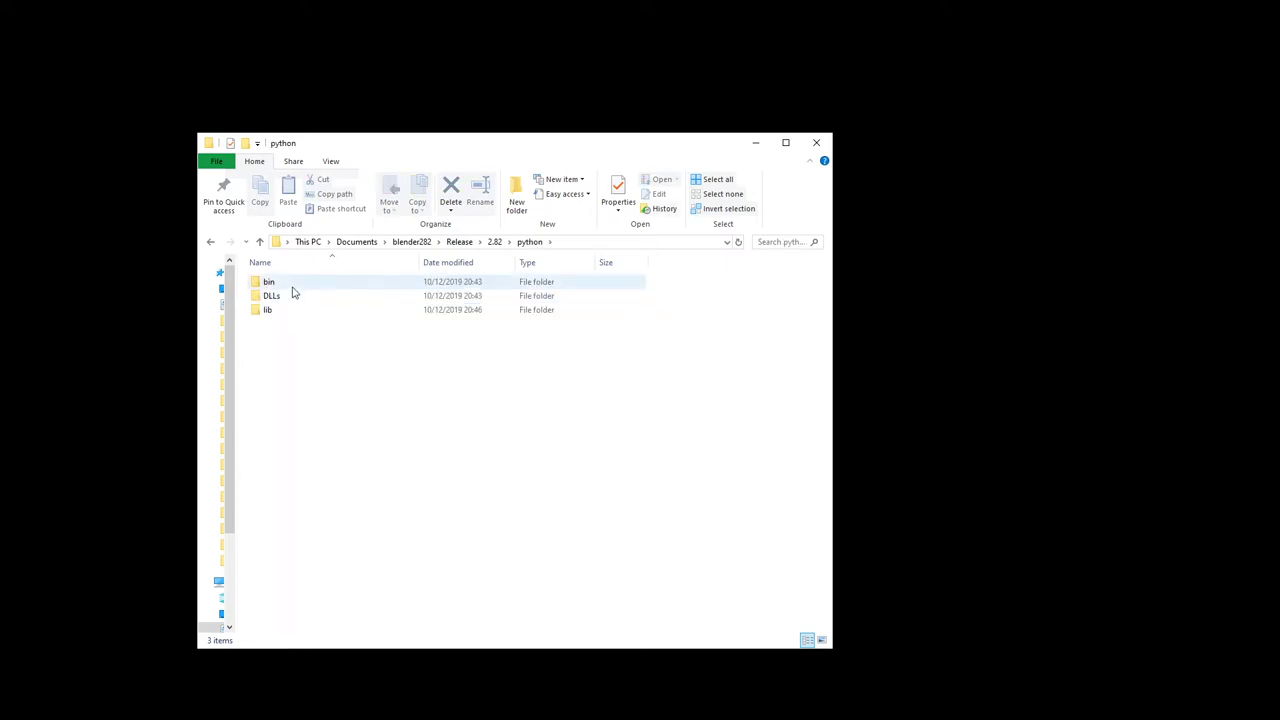
{"action": "double_click", "coordinate": [268, 281]}
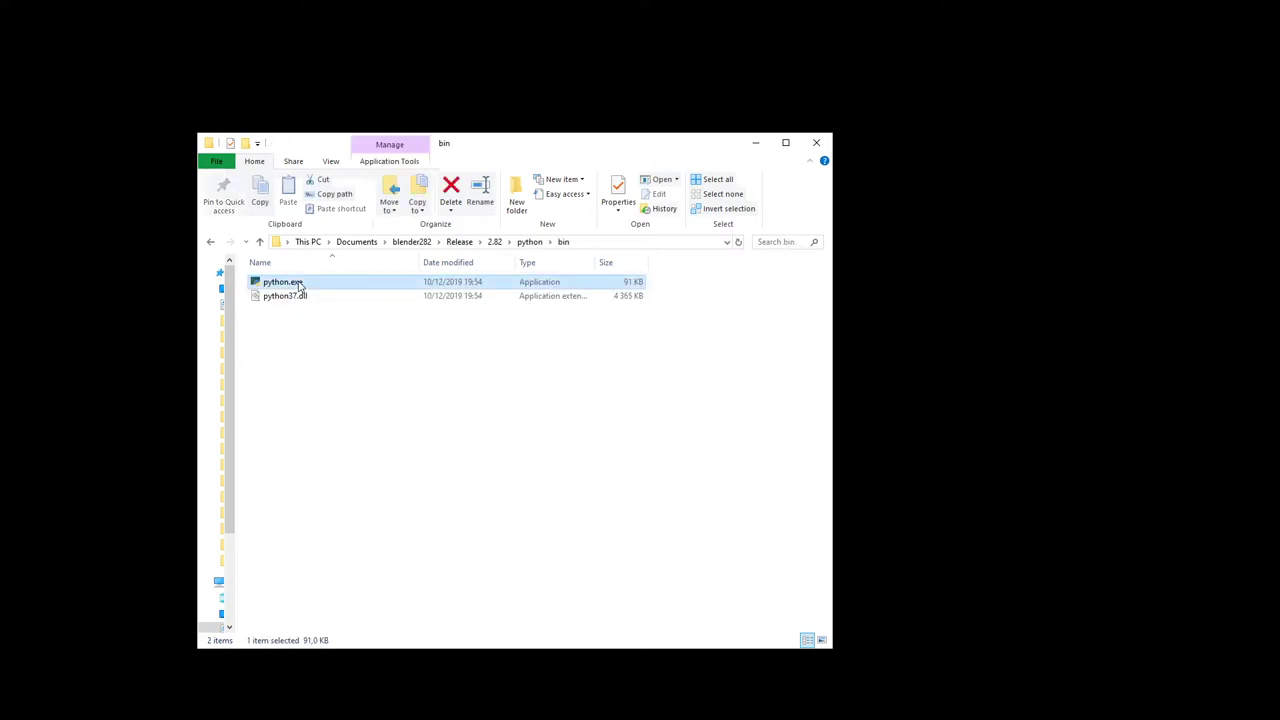
{"action": "mouse_move", "coordinate": [330, 335]}
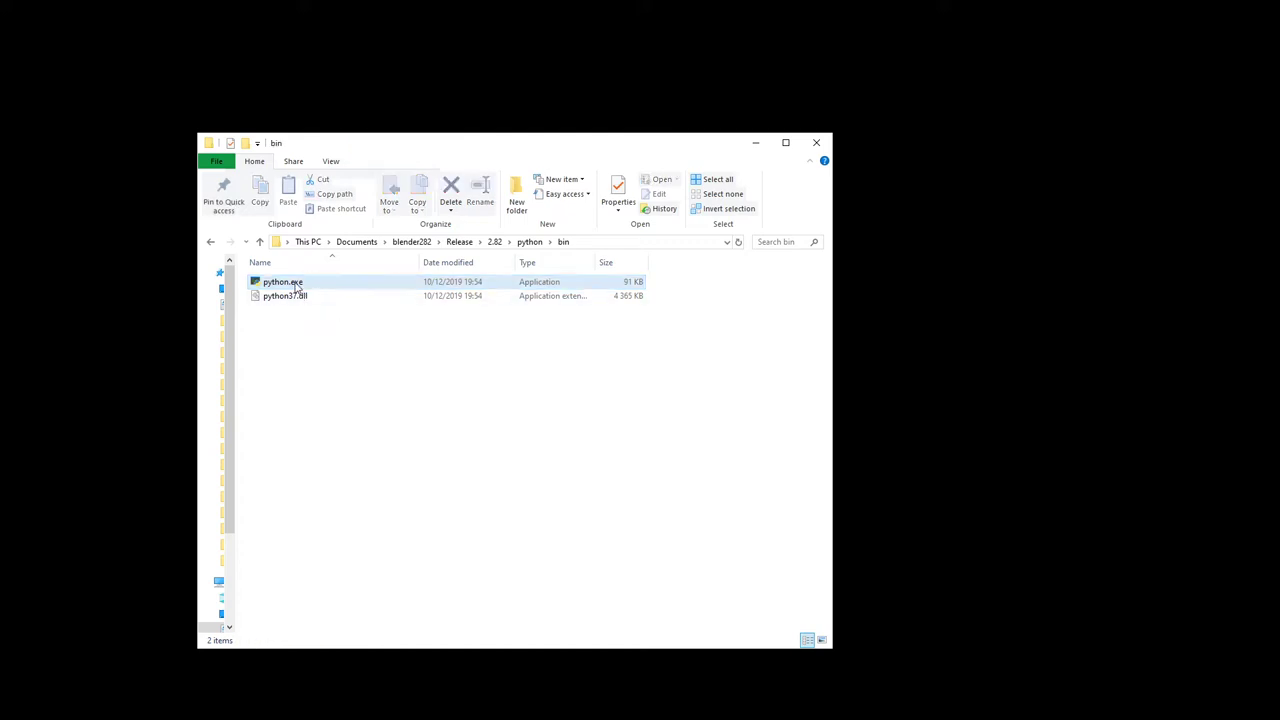
{"action": "left_click", "coordinate": [283, 281]}
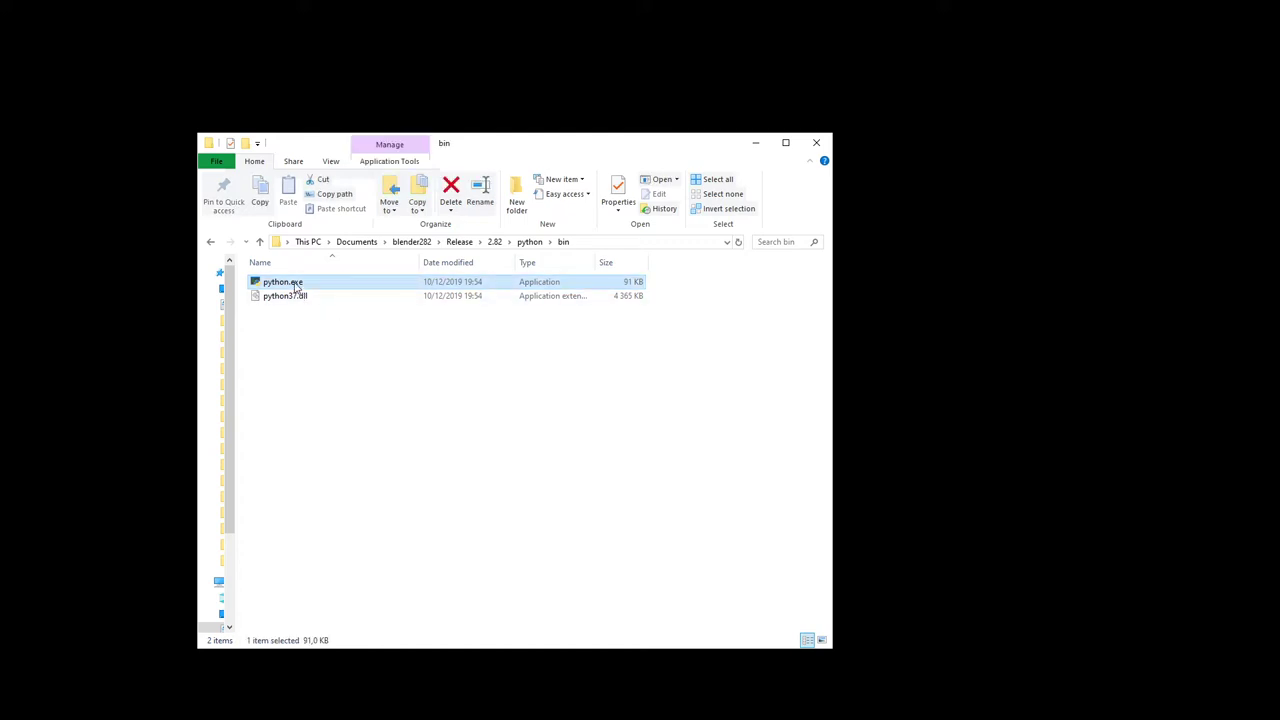
{"action": "mouse_move", "coordinate": [321, 335]}
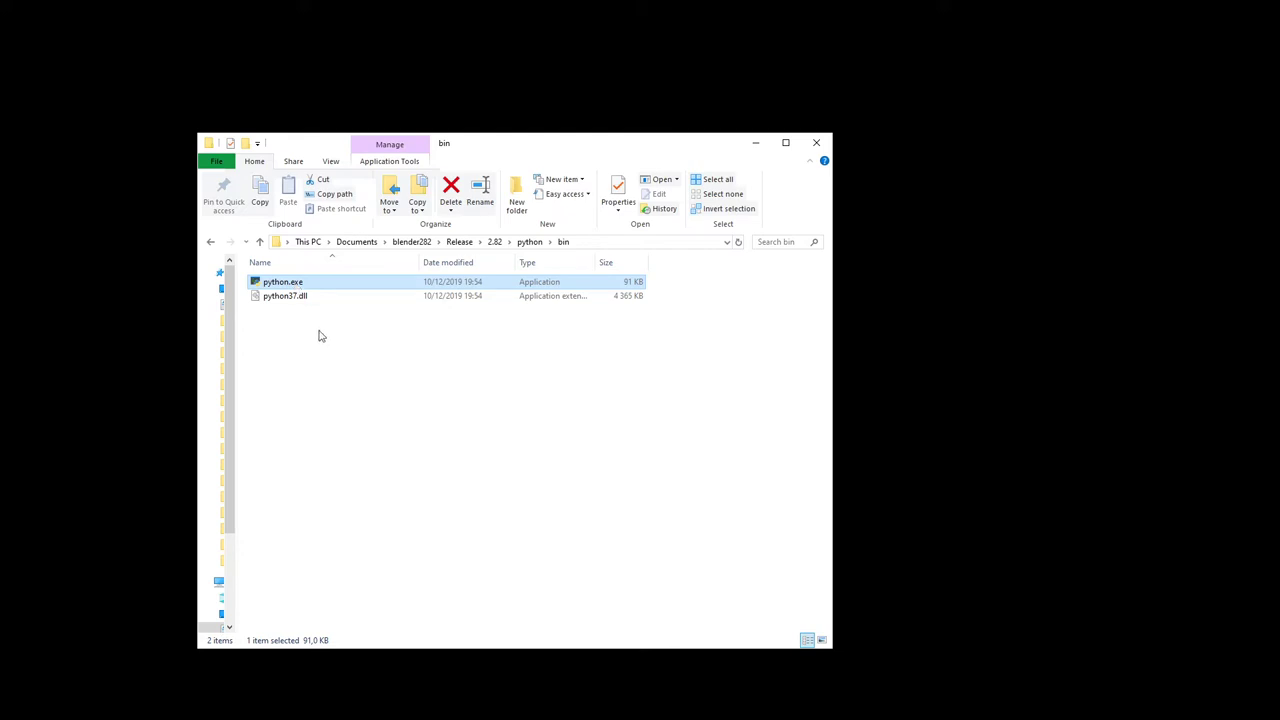
{"action": "mouse_move", "coordinate": [328, 343]}
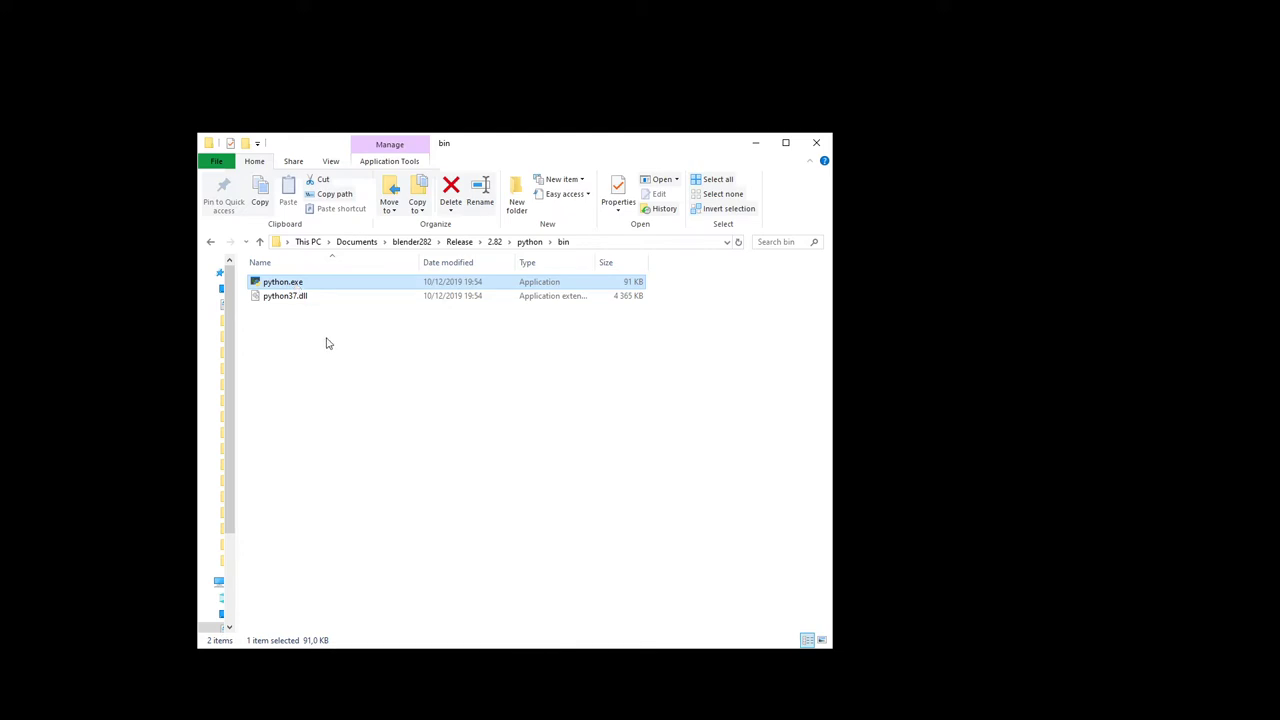
- Bring up the file actions menu for python.exe in the bin folder
{"action": "right_click", "coordinate": [282, 281]}
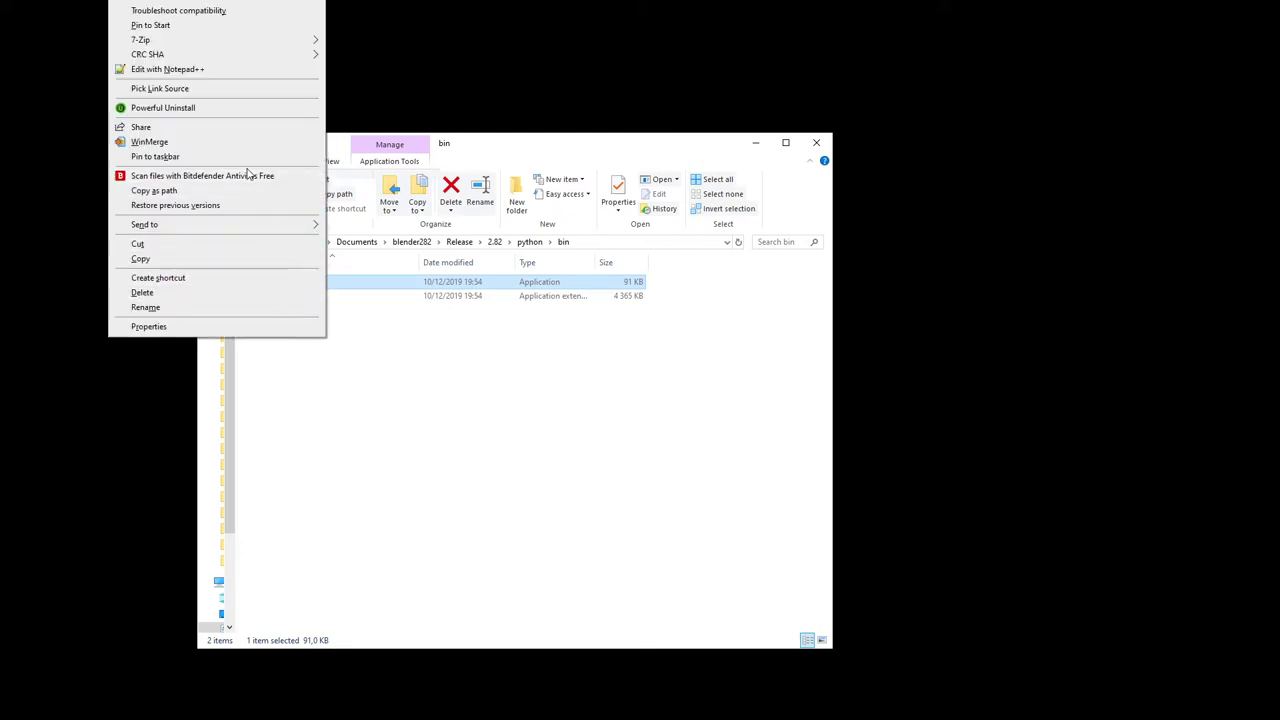
{"action": "mouse_move", "coordinate": [361, 410]}
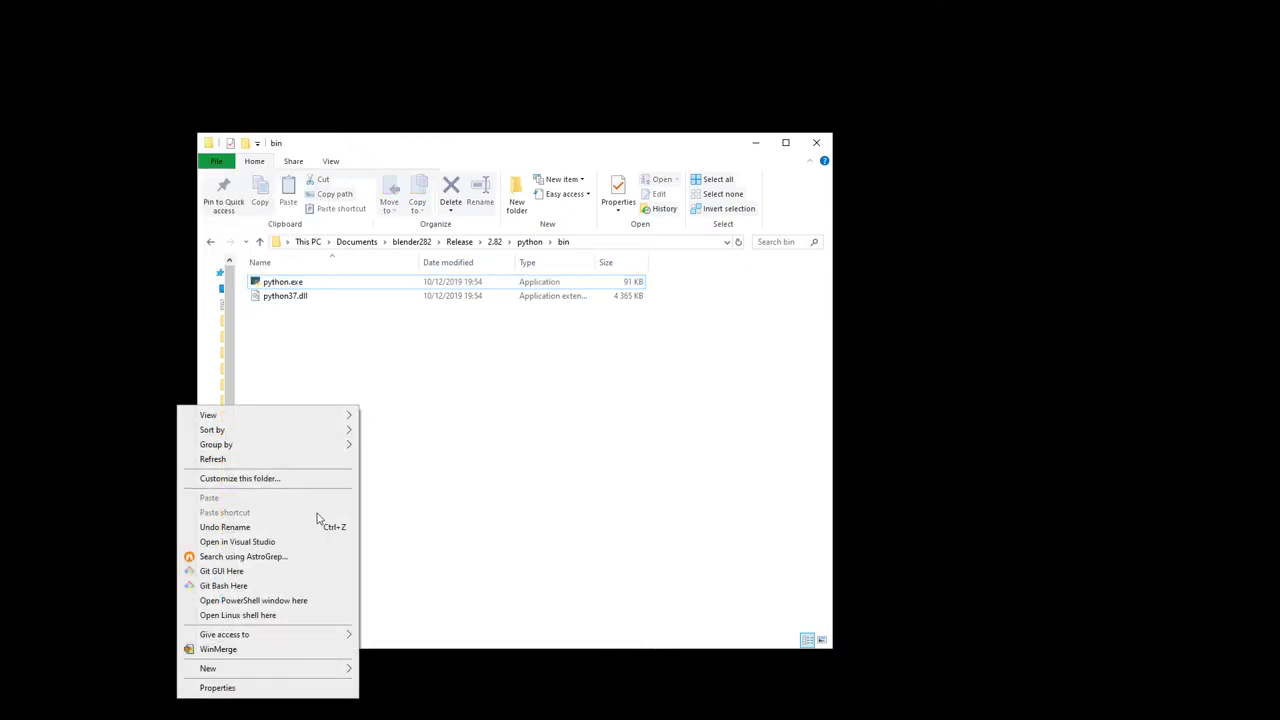
{"action": "mouse_move", "coordinate": [305, 600]}
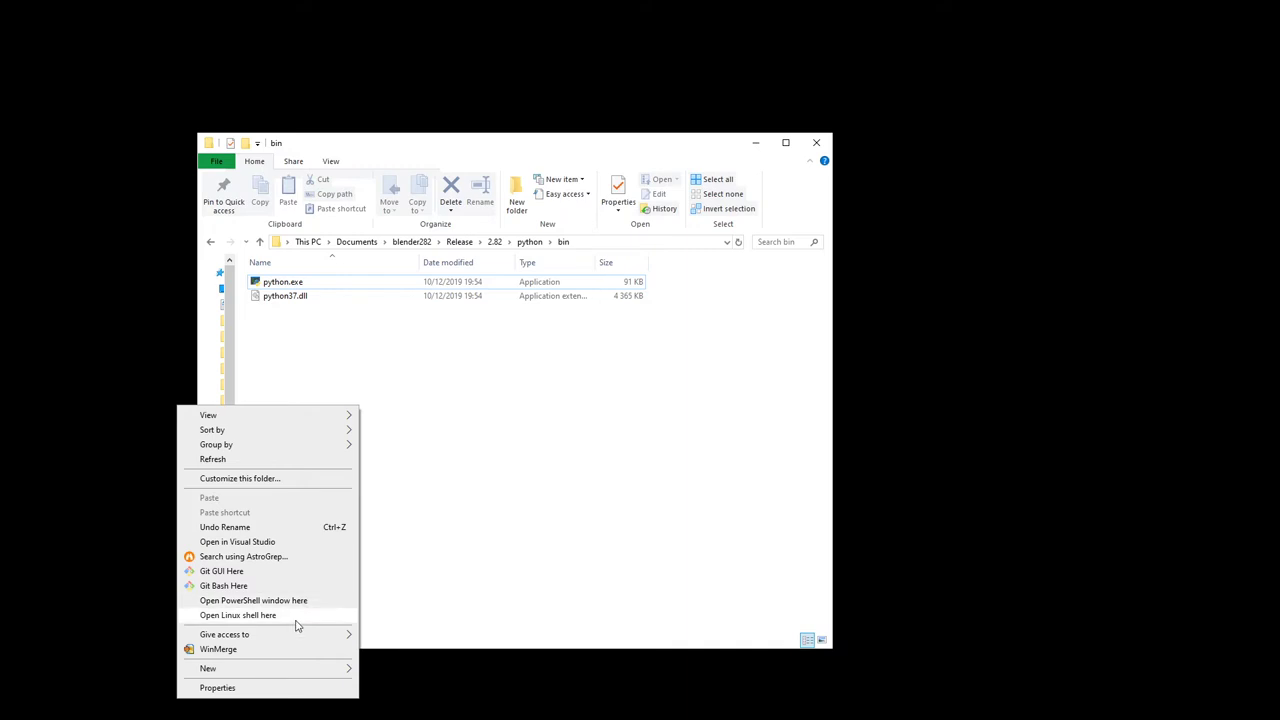
{"action": "mouse_move", "coordinate": [300, 601]}
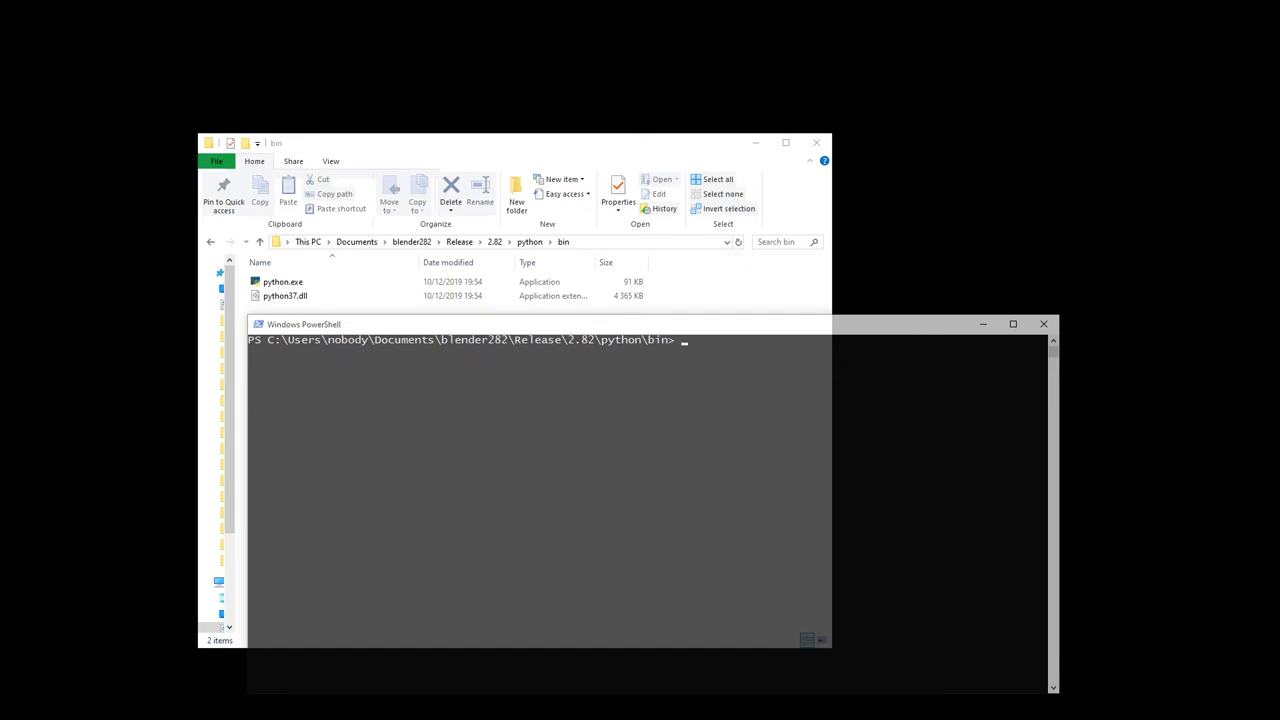
{"action": "mouse_move", "coordinate": [725, 395]}
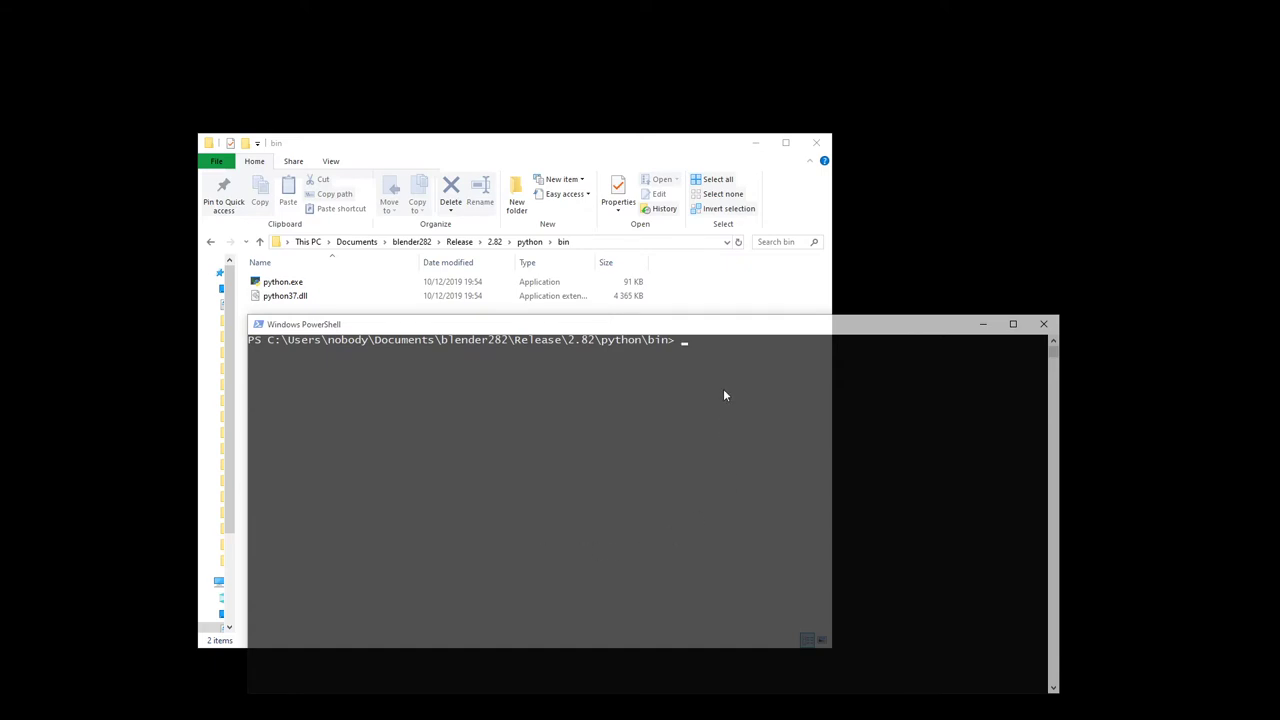
- Run .\python.exe -v in PowerShell from the bin folder
{"action": "type", "text": "py"}
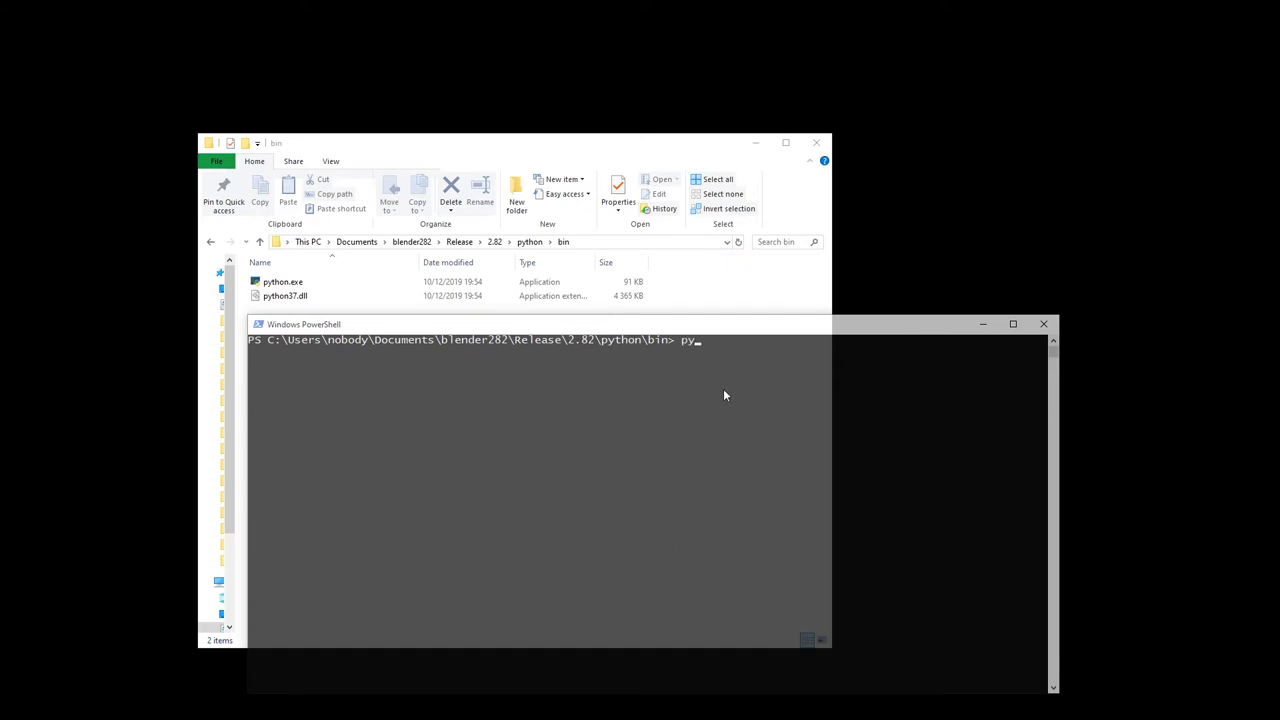
{"action": "type", "text": ".\\python.exe"}
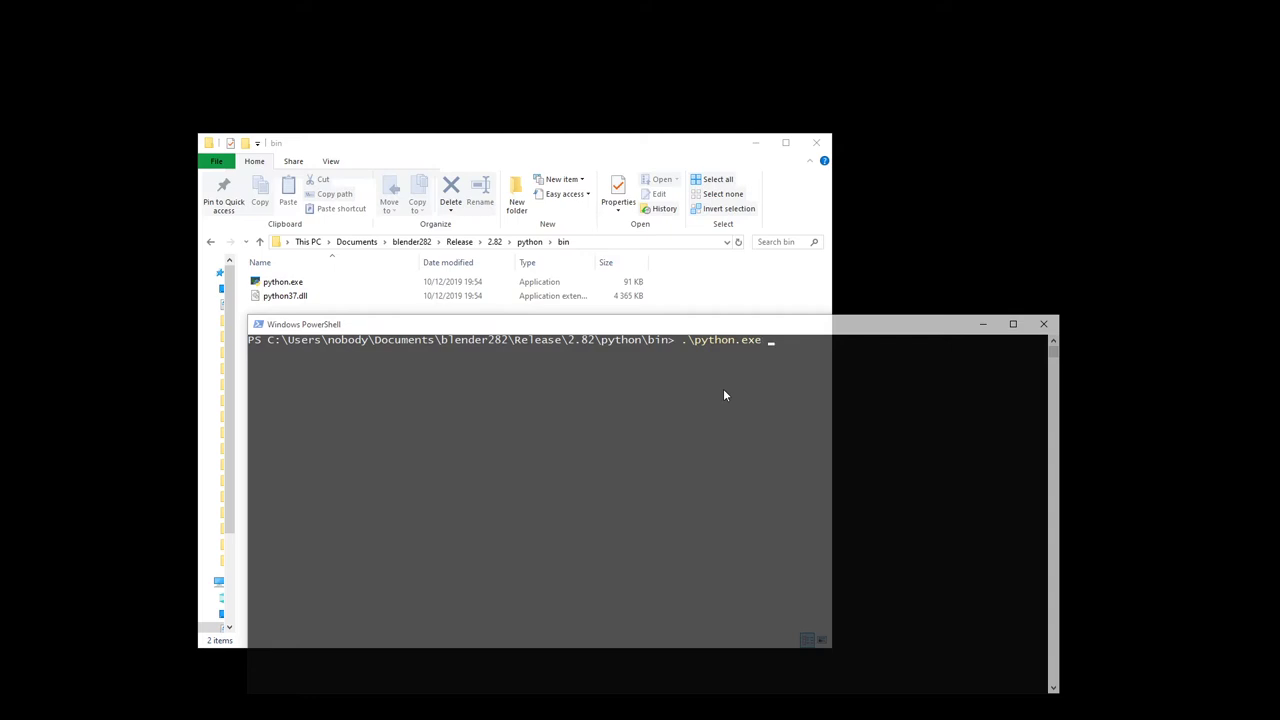
{"action": "type", "text": "-v"}
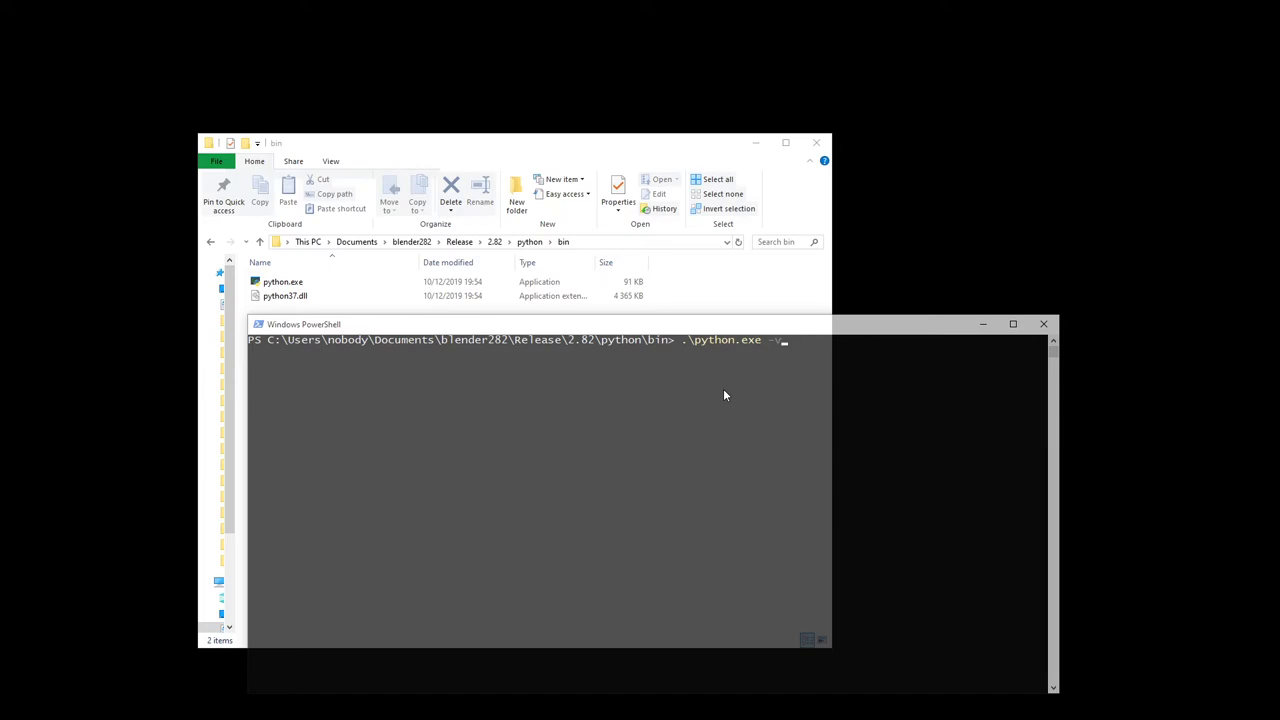
{"action": "key", "text": "Return"}
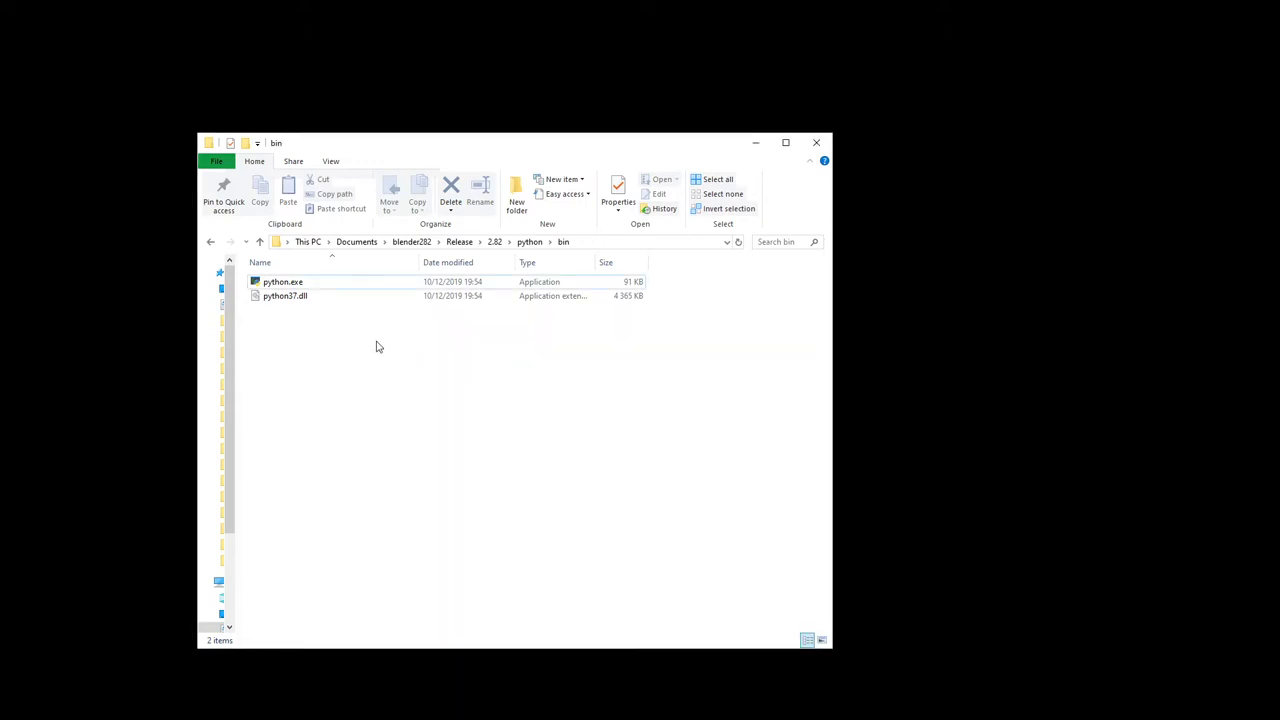
- Reopen PowerShell in bin and run .\python.exe --version, reporting Python 3.7.4
{"action": "right_click", "coordinate": [378, 347]}
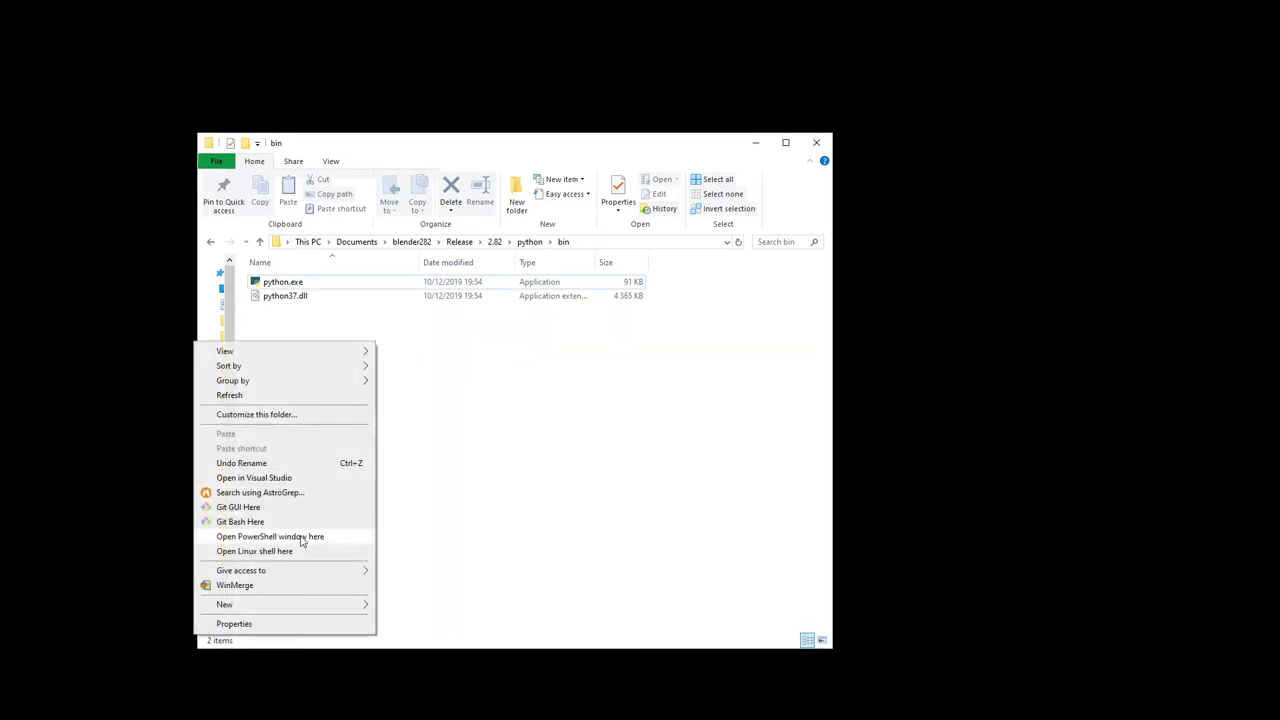
{"action": "mouse_move", "coordinate": [317, 537]}
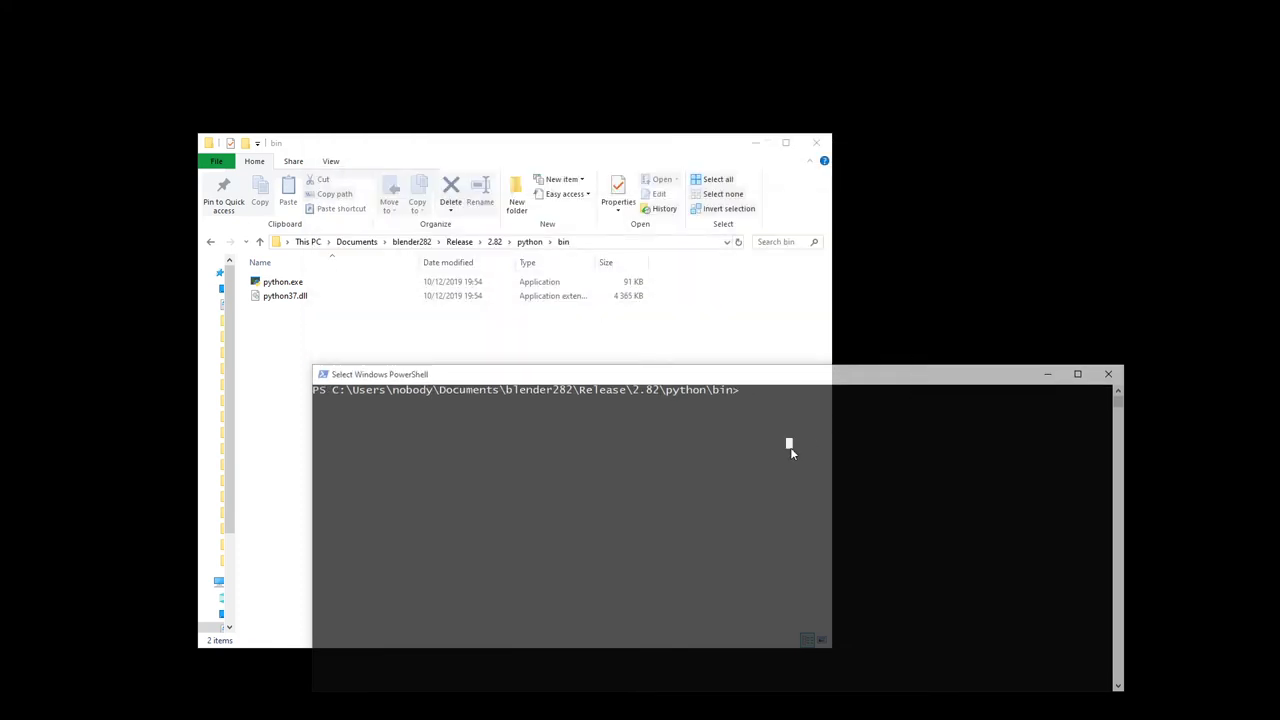
{"action": "type", "text": "python"}
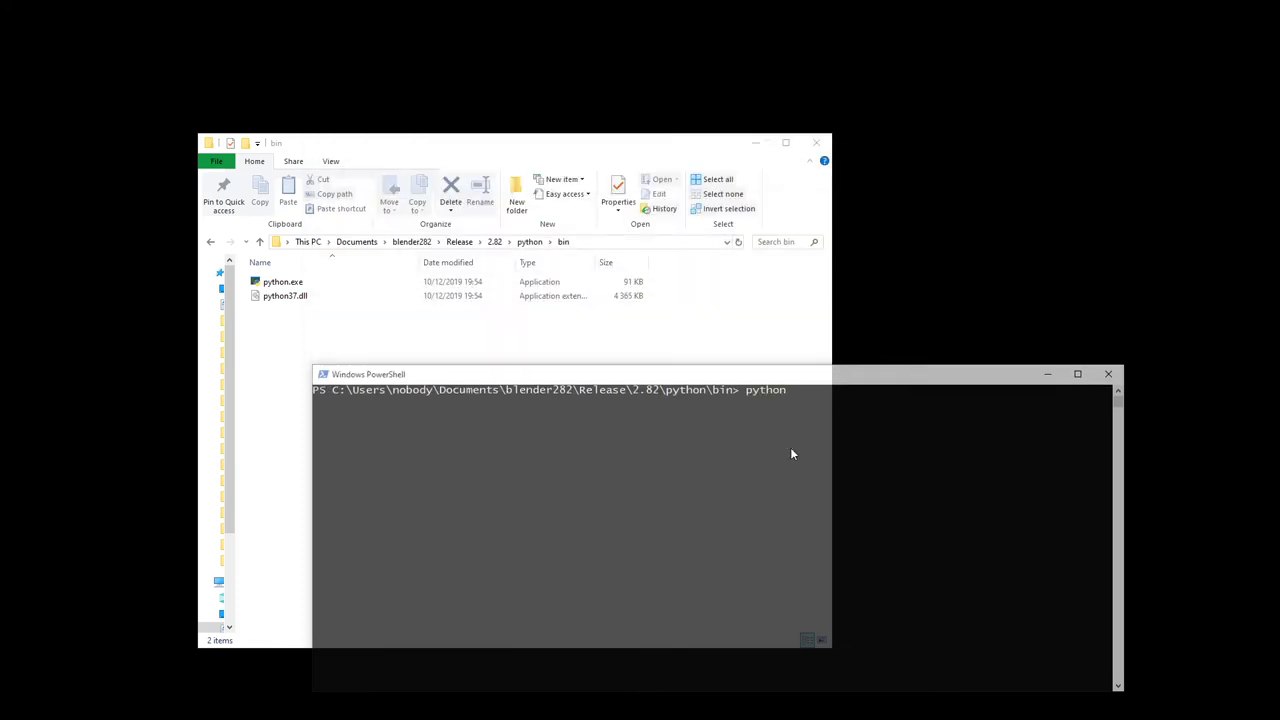
{"action": "type", "text": ".\\python.exe"}
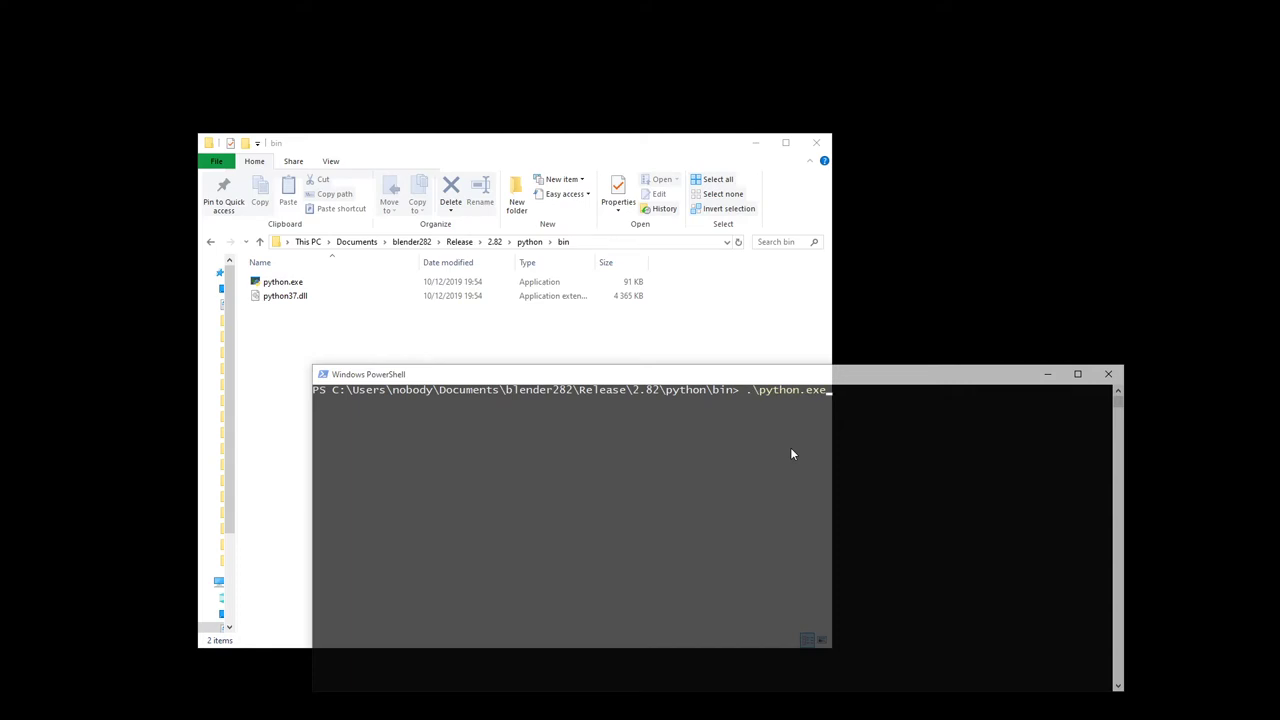
{"action": "type", "text": "--version"}
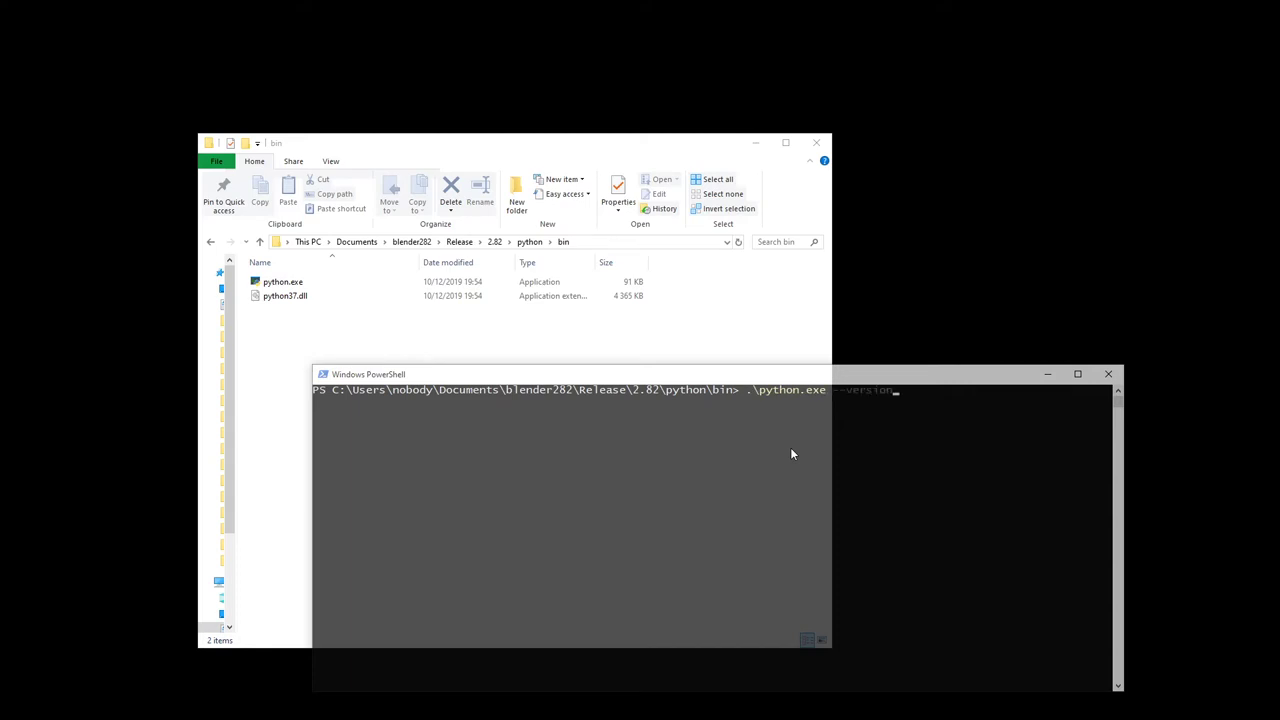
{"action": "left_click_drag", "start_coordinate": [570, 374], "coordinate": [515, 356]}
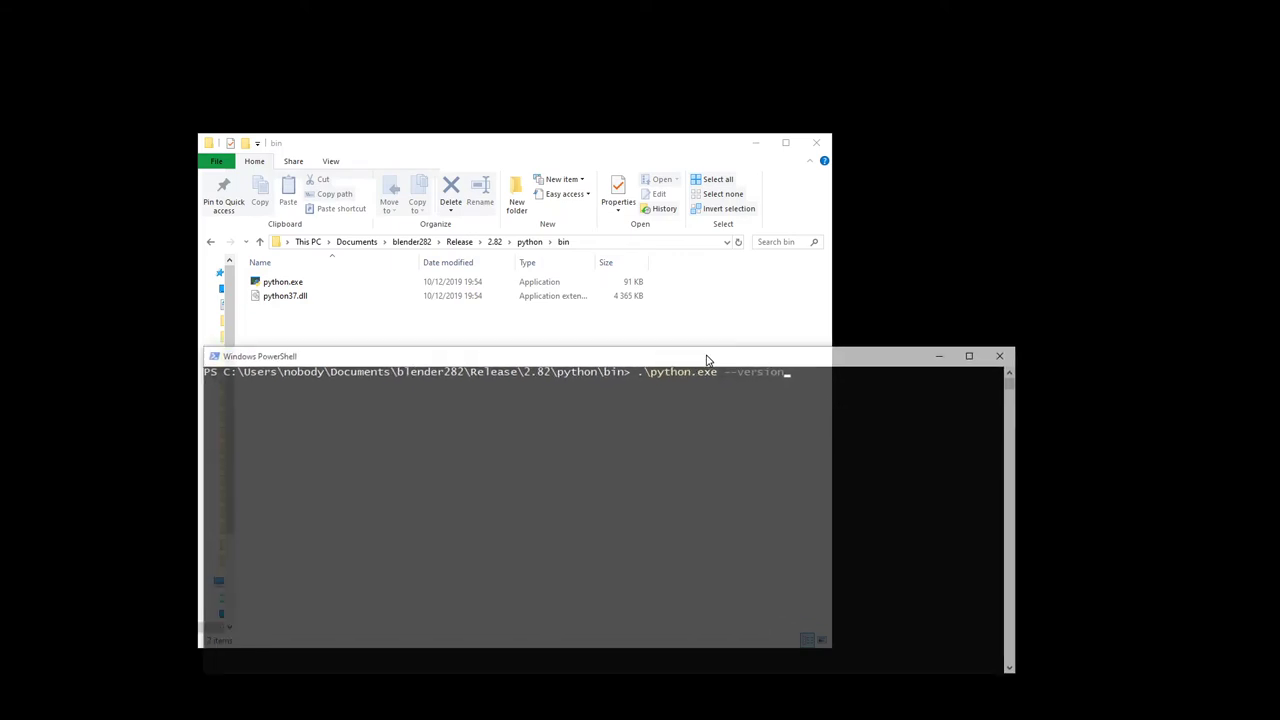
{"action": "mouse_move", "coordinate": [710, 443]}
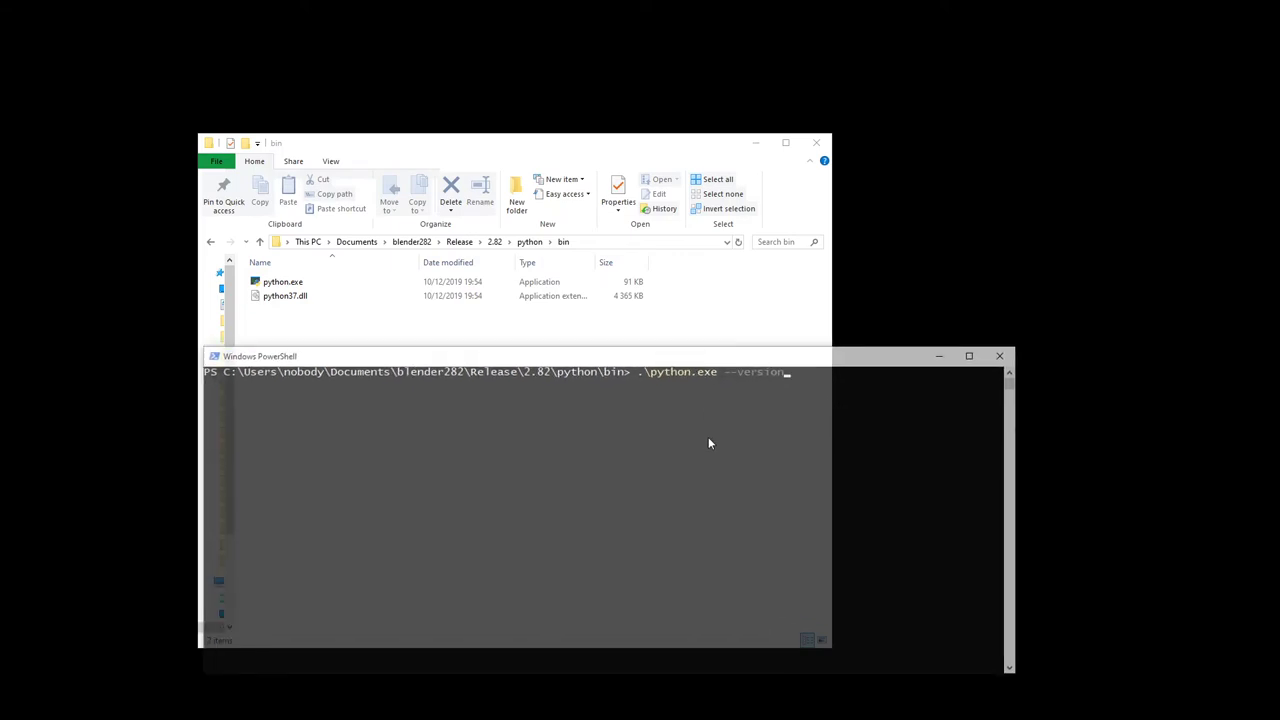
{"action": "key", "text": "Return"}
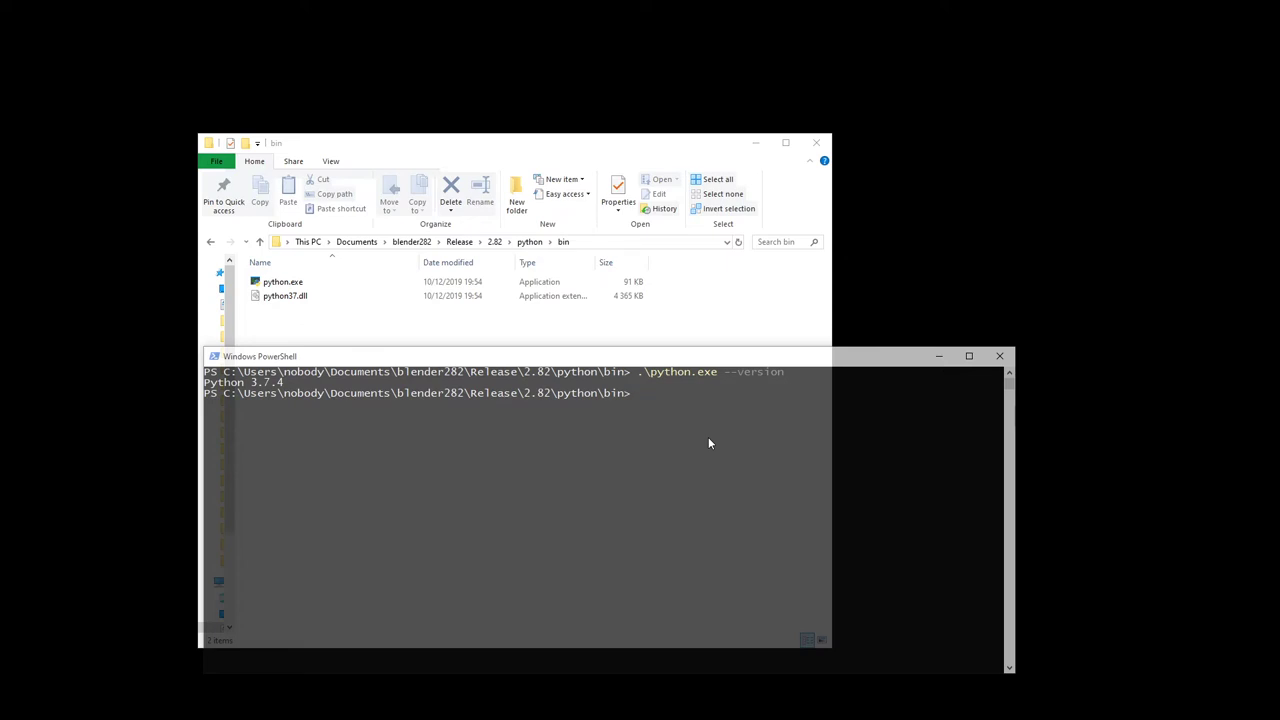
- Run .\python.exe -m ensurepip, which reports no module named ensurepip
{"action": "type", "text": "py"}
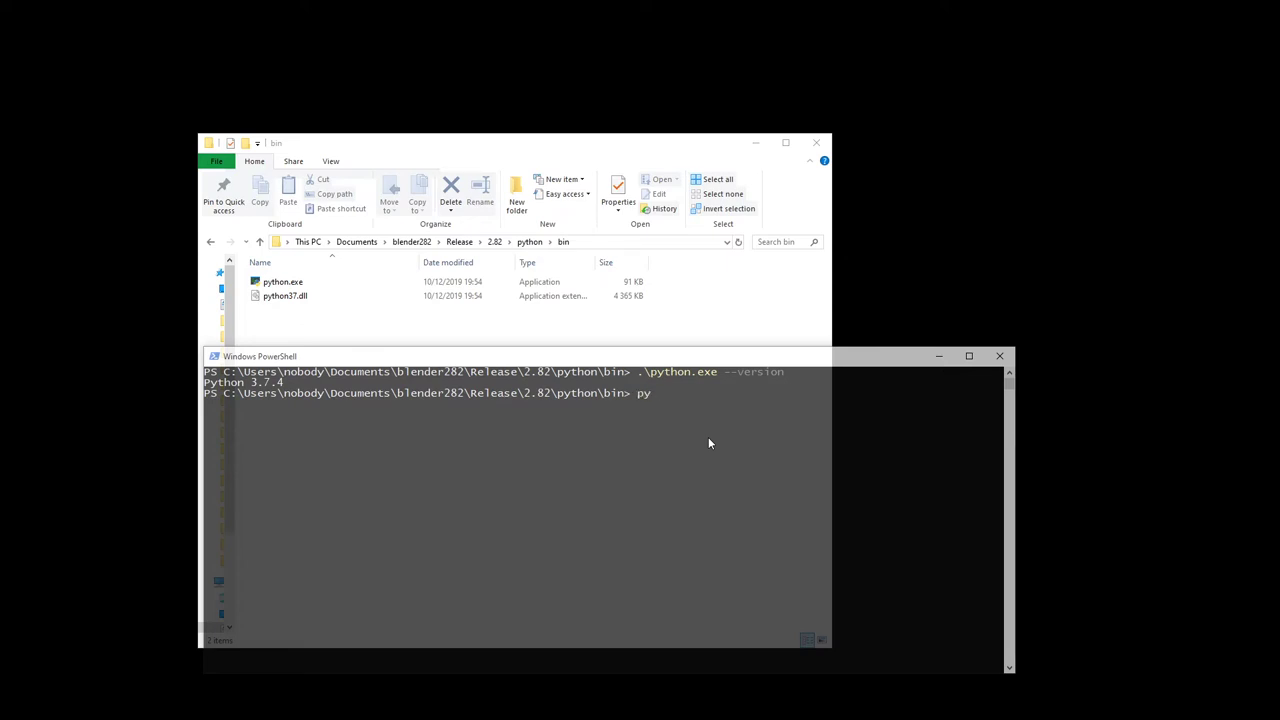
{"action": "type", "text": "\\python.exe"}
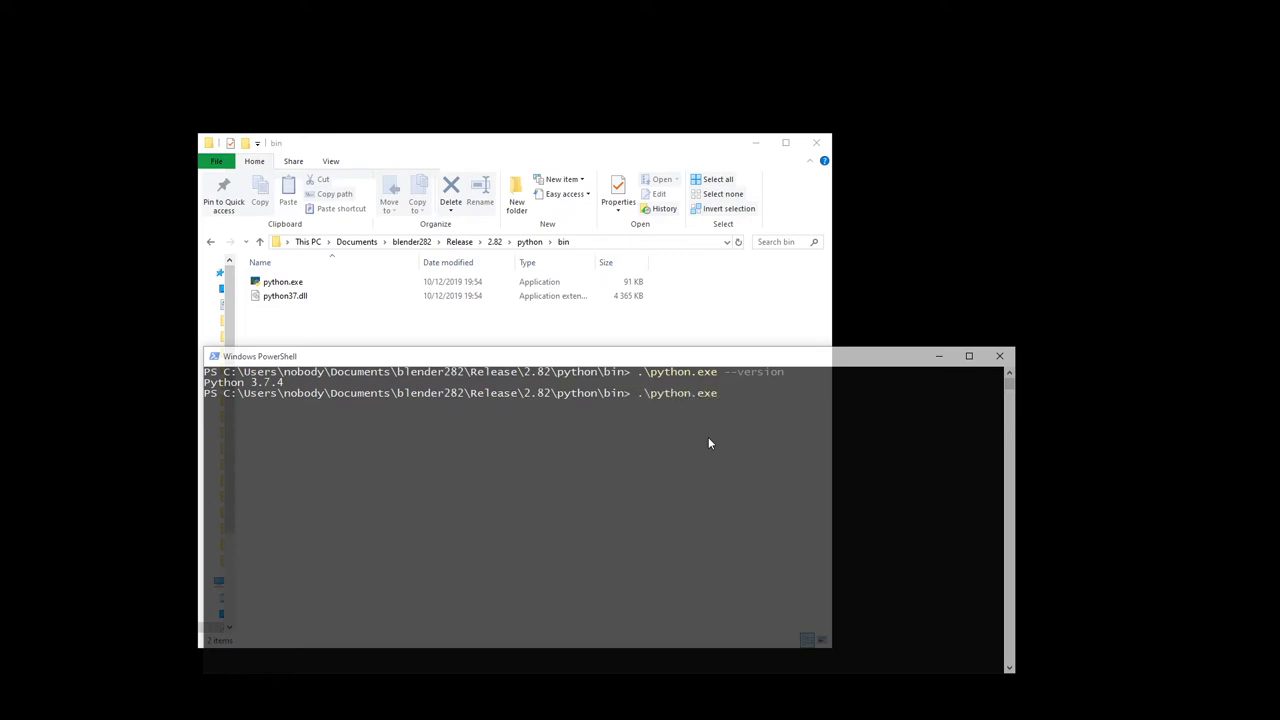
{"action": "type", "text": "-m"}
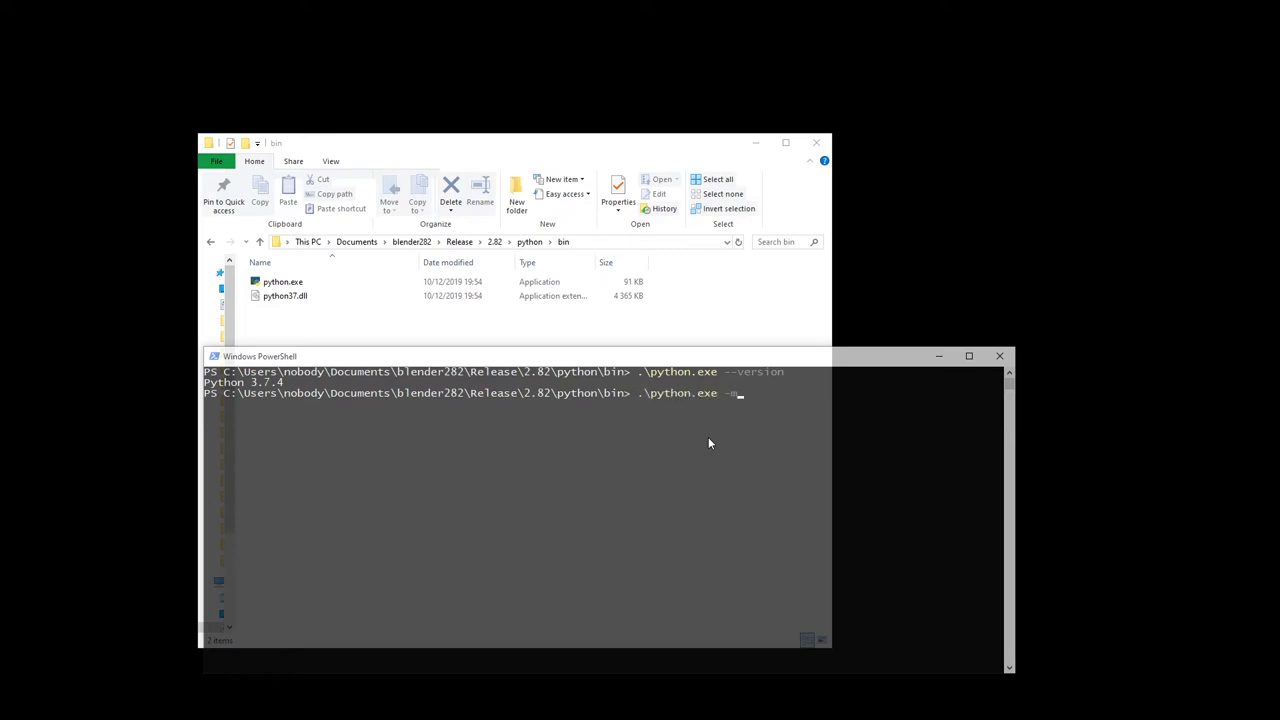
{"action": "type", "text": "ens"}
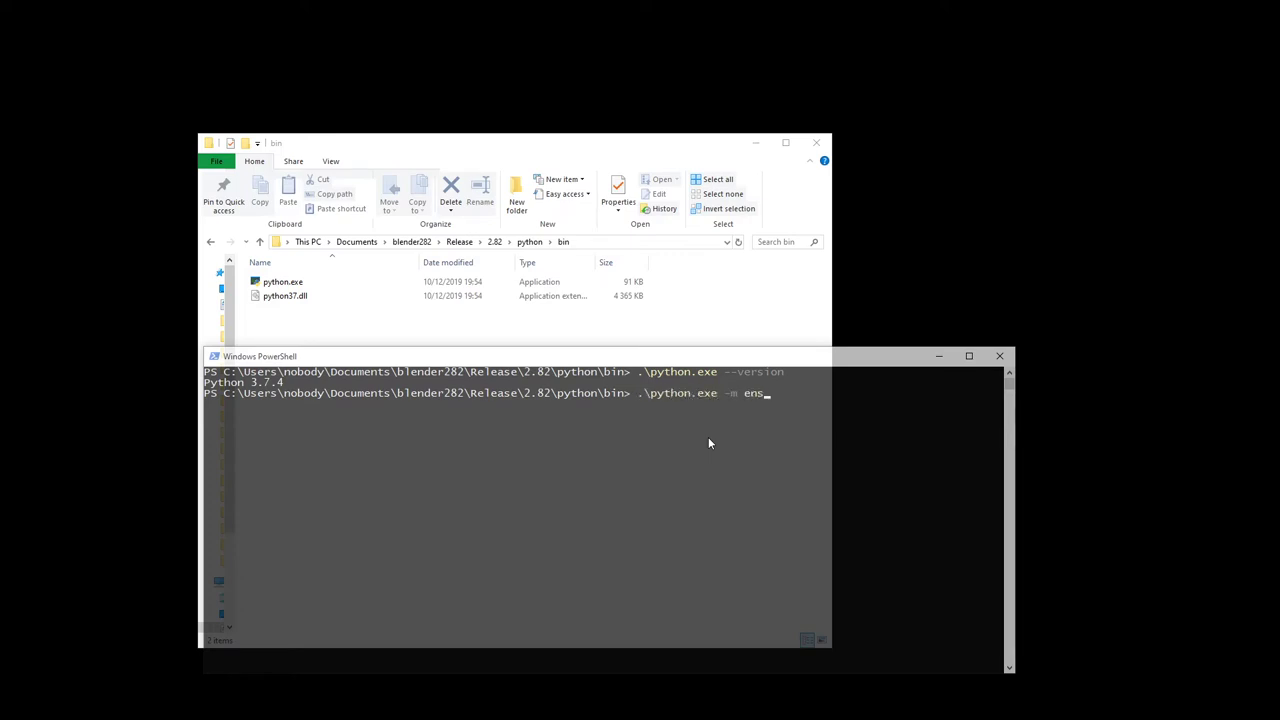
{"action": "type", "text": "urepip"}
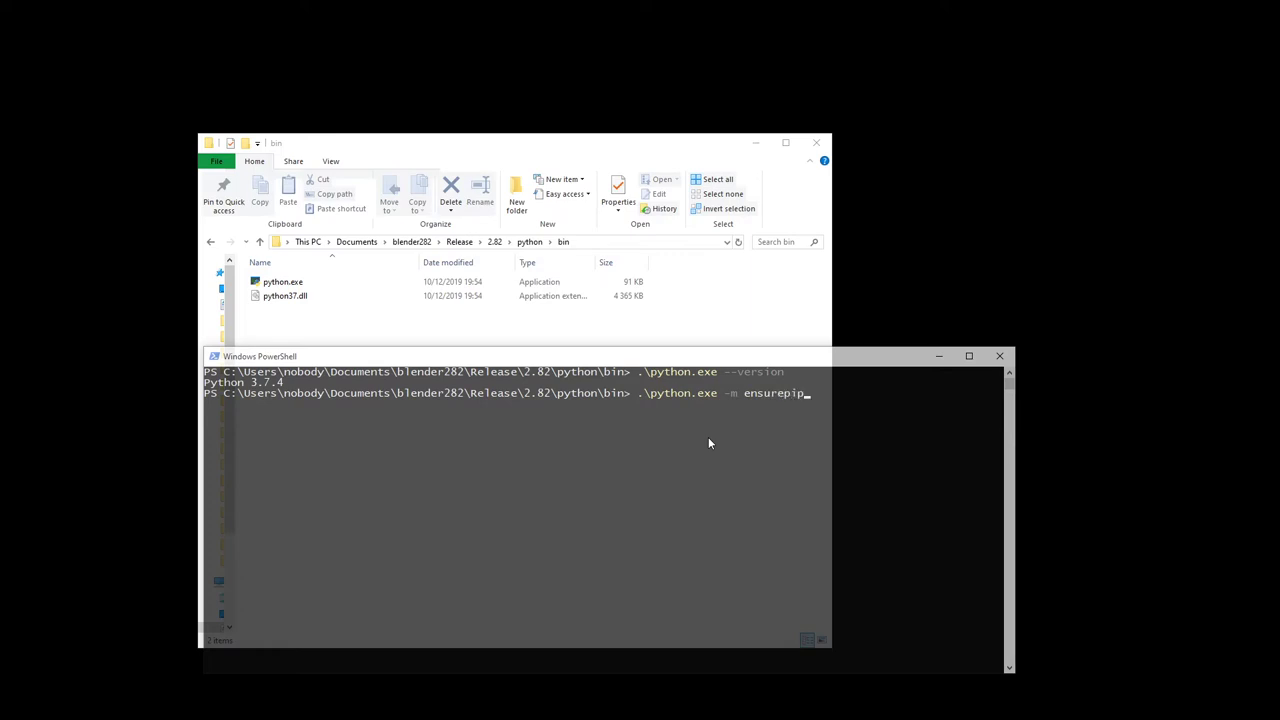
{"action": "key", "text": "Return"}
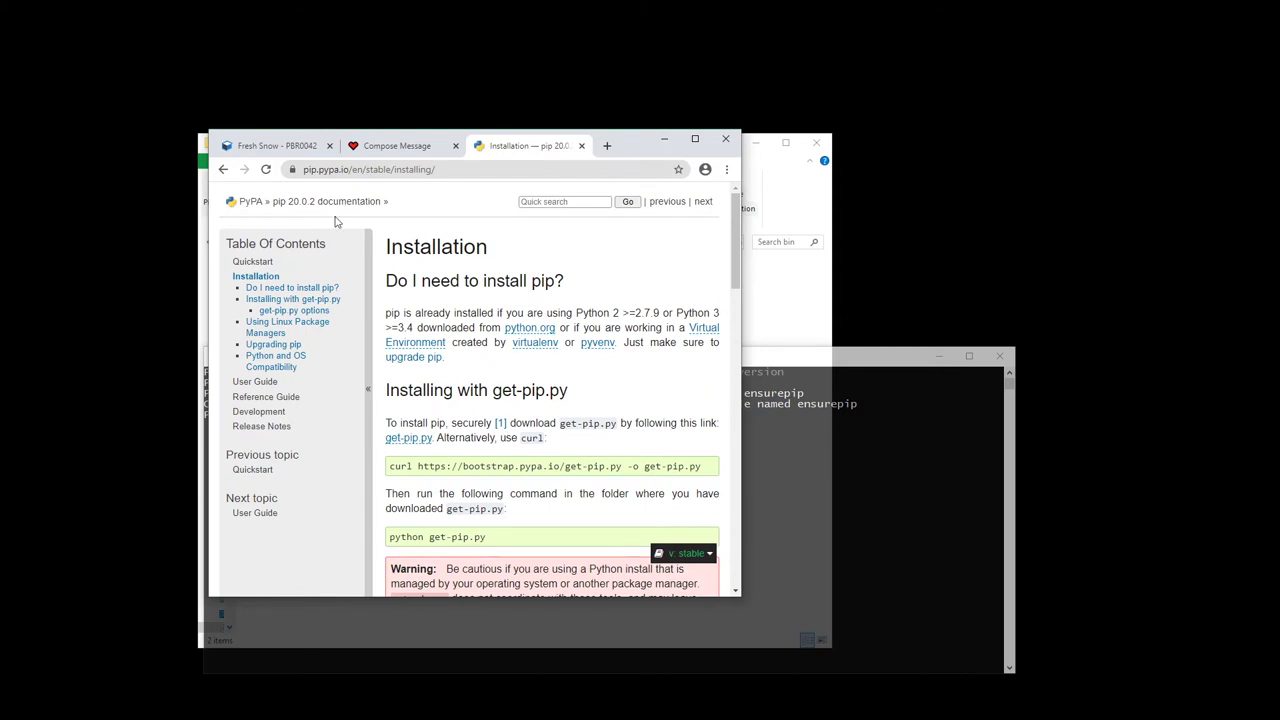
{"action": "mouse_move", "coordinate": [325, 184]}
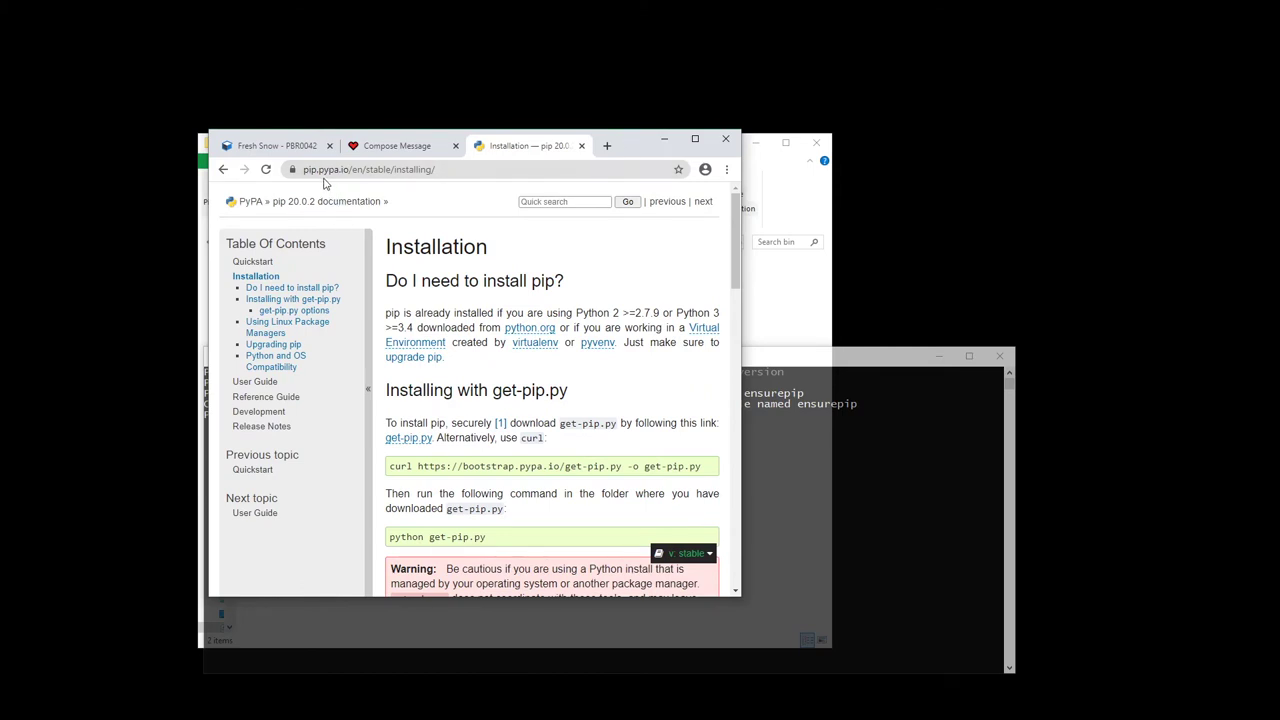
{"action": "mouse_move", "coordinate": [350, 188]}
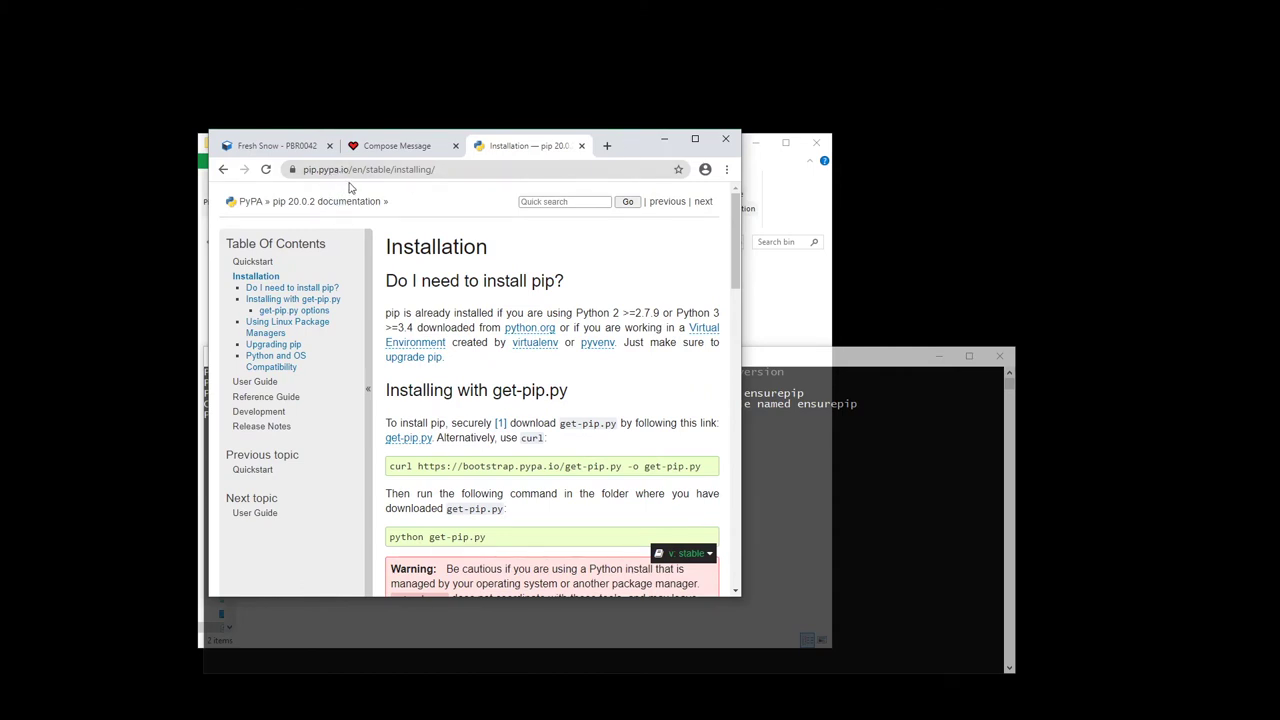
{"action": "mouse_move", "coordinate": [440, 210]}
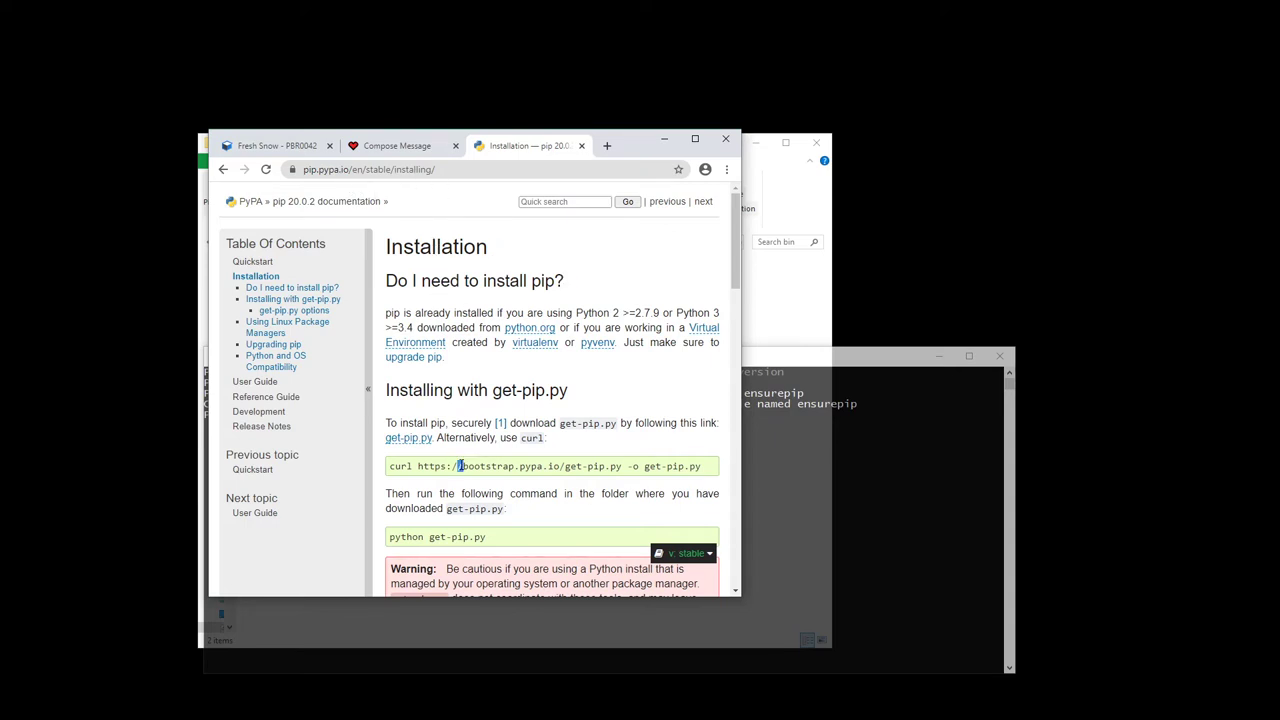
{"action": "mouse_move", "coordinate": [747, 465]}
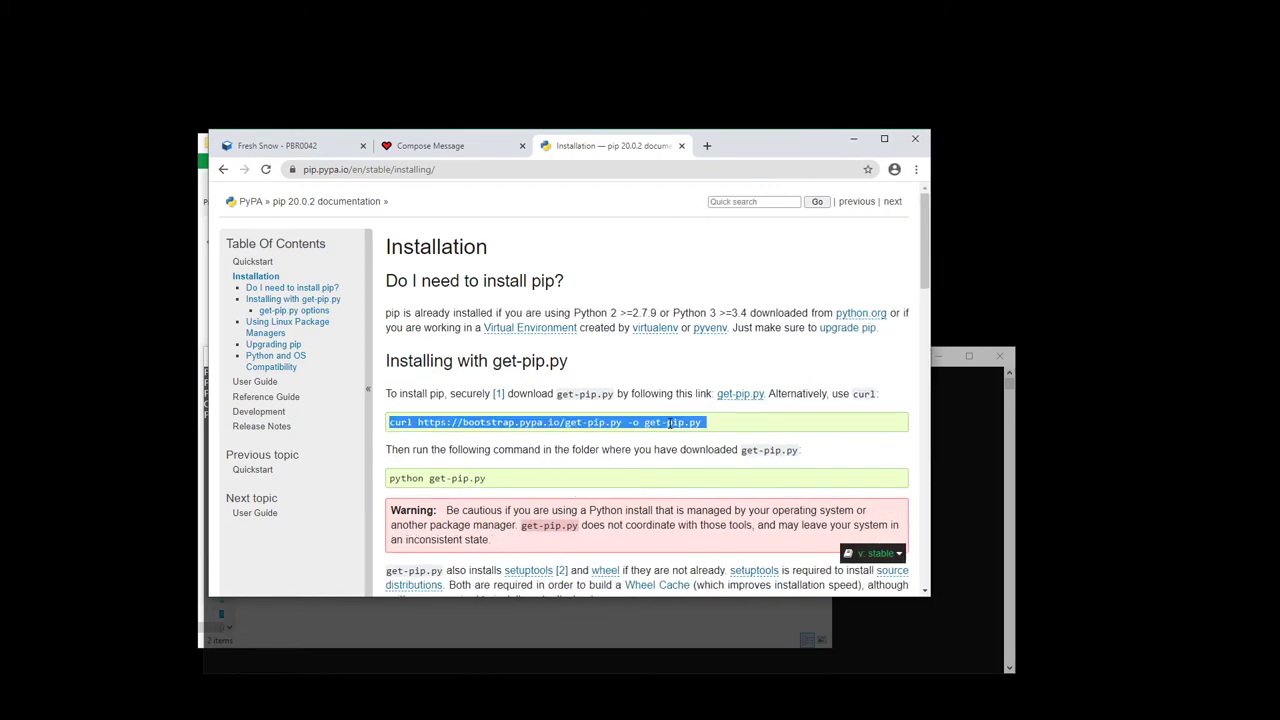
- Select the whole get-pip.py curl download command on pip's Installation page
{"action": "left_click", "coordinate": [705, 422]}
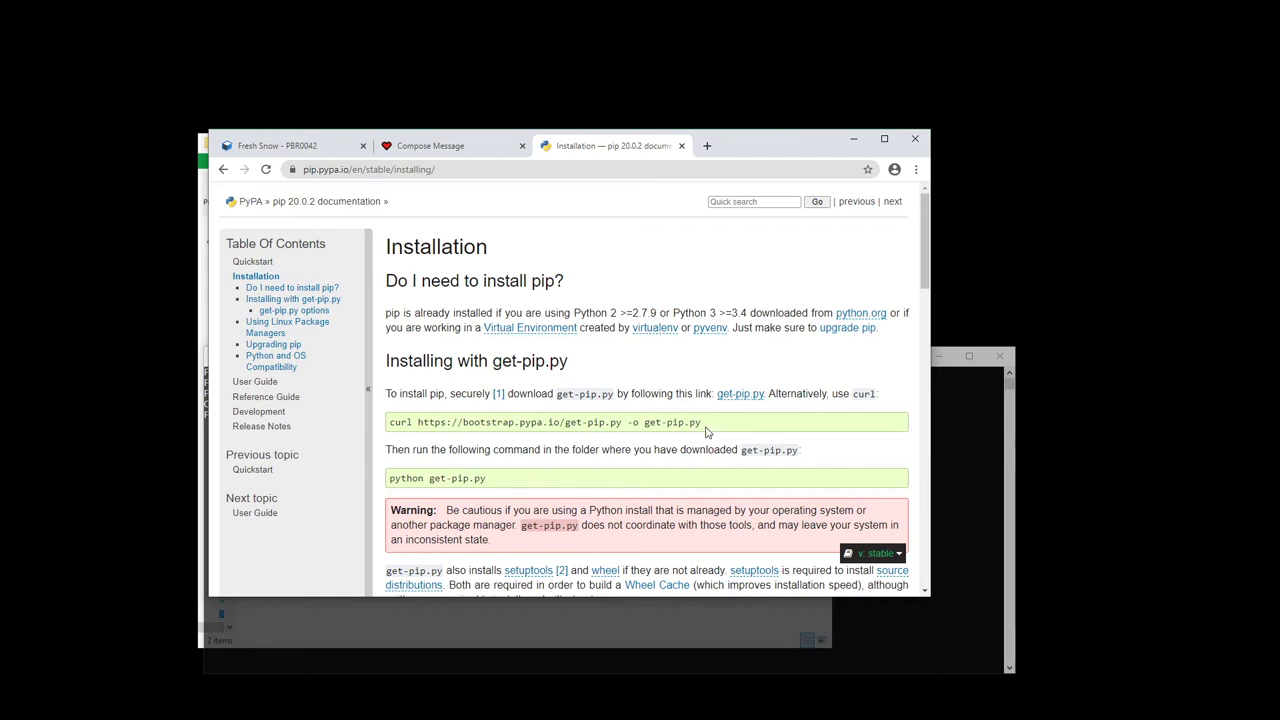
{"action": "mouse_move", "coordinate": [432, 422]}
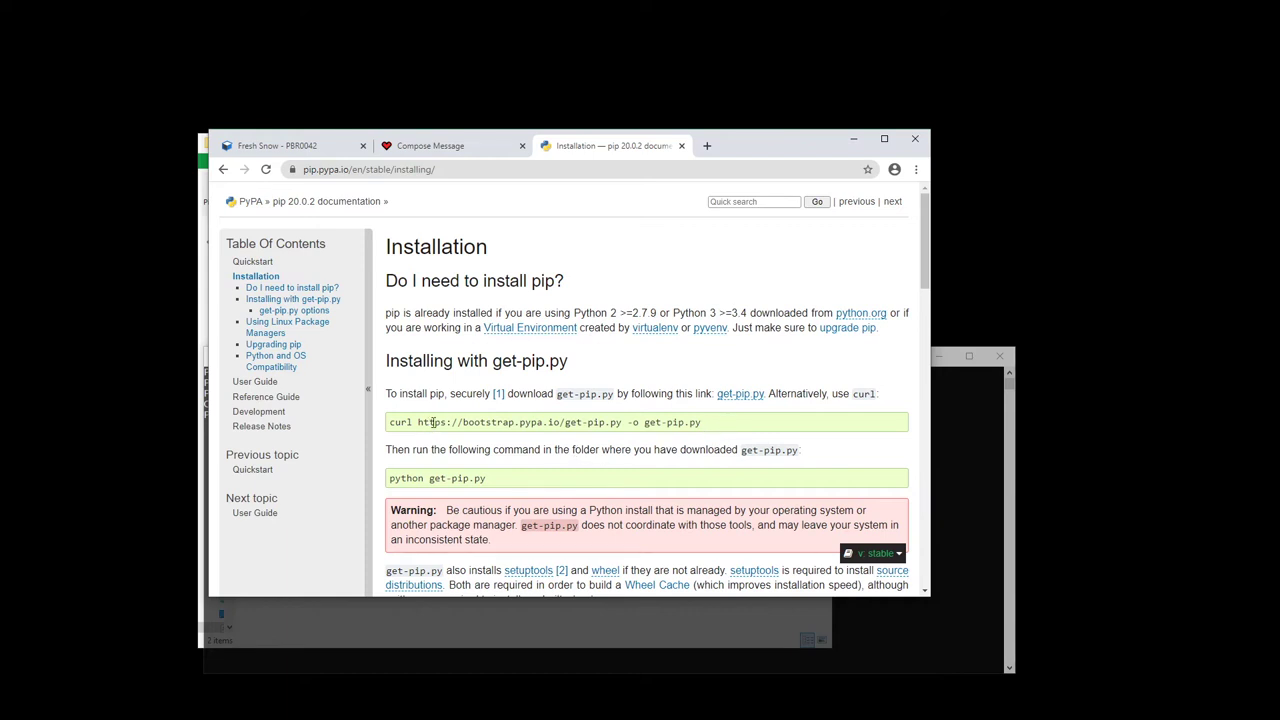
{"action": "triple_click", "coordinate": [544, 421]}
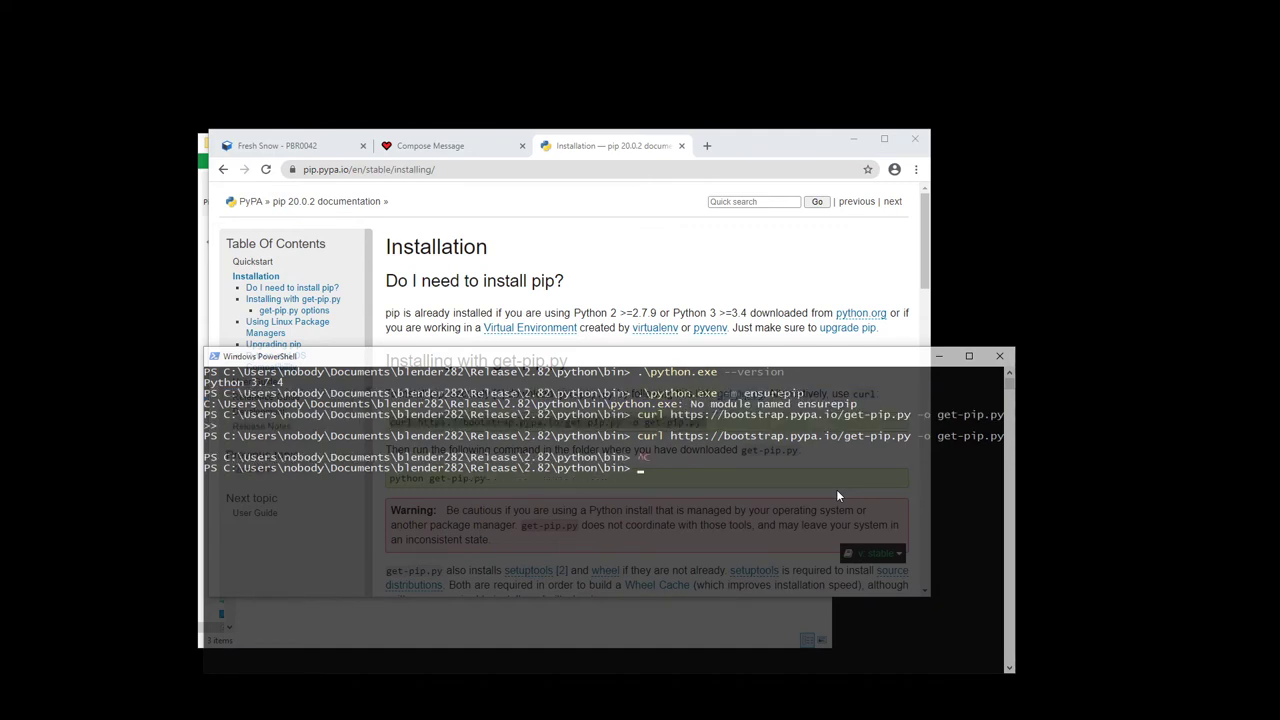
- Run the curl download and confirm get-pip.py appears beside python.exe
{"action": "key", "text": "Return"}
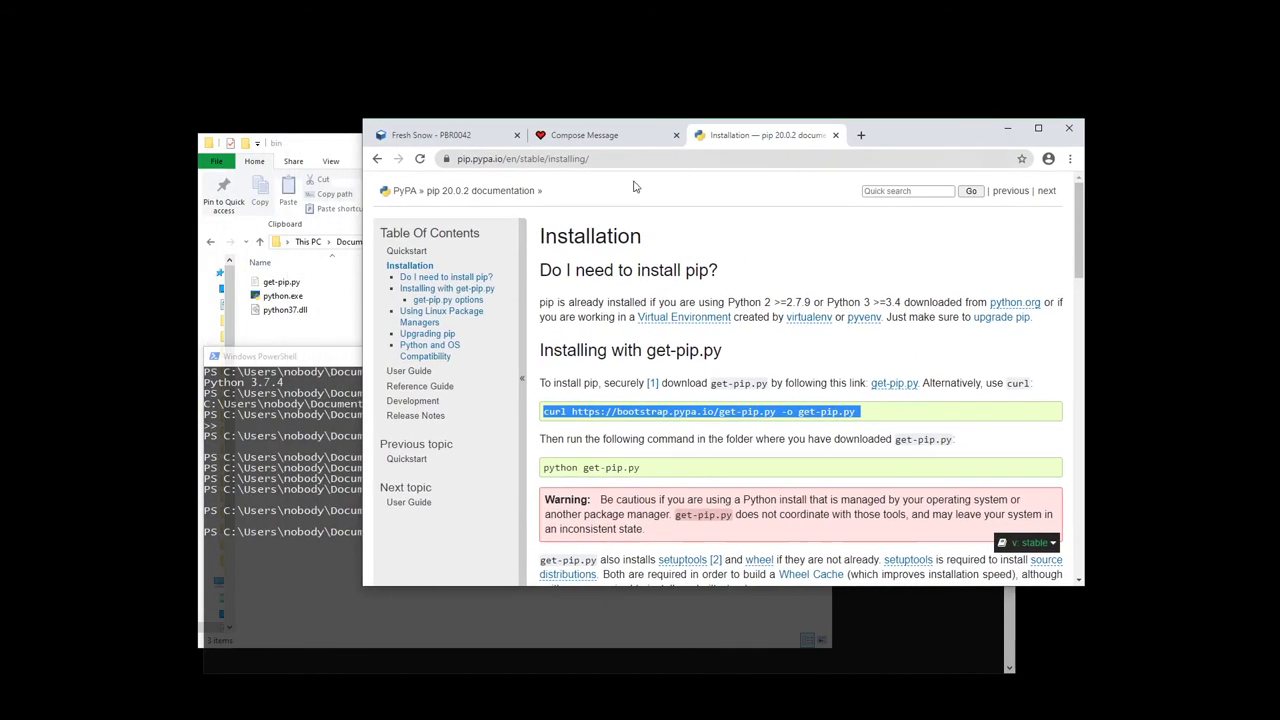
{"action": "mouse_move", "coordinate": [308, 335]}
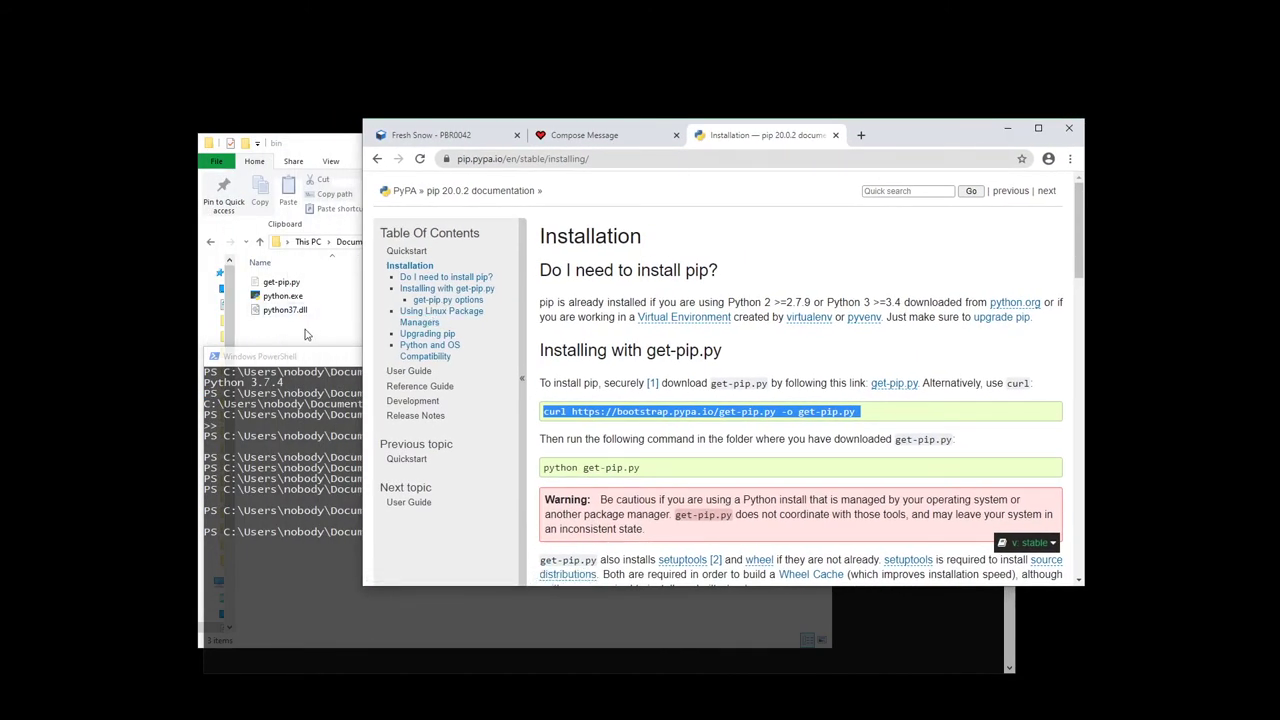
{"action": "left_click", "coordinate": [281, 281]}
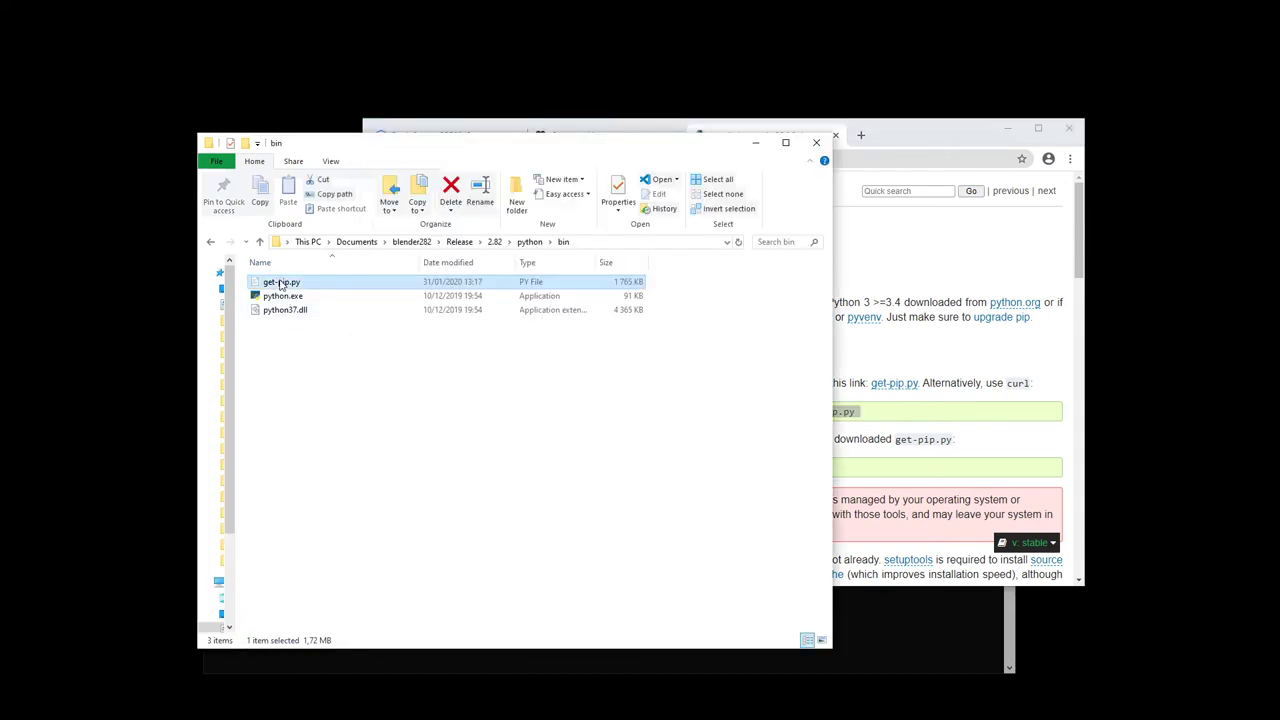
{"action": "mouse_move", "coordinate": [896, 669]}
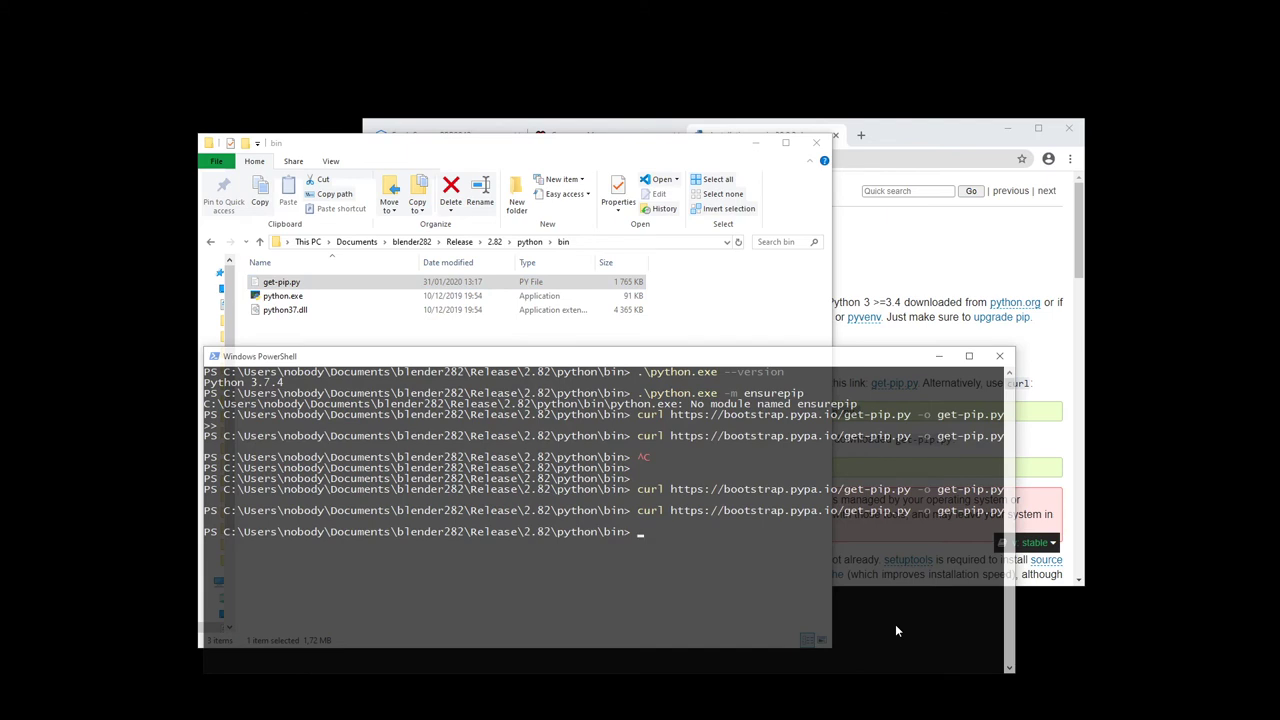
- Run get-pip.py with the bundled Python, installing pip 20.0.2 and wheel 0.34.2
{"action": "type", "text": "pyt"}
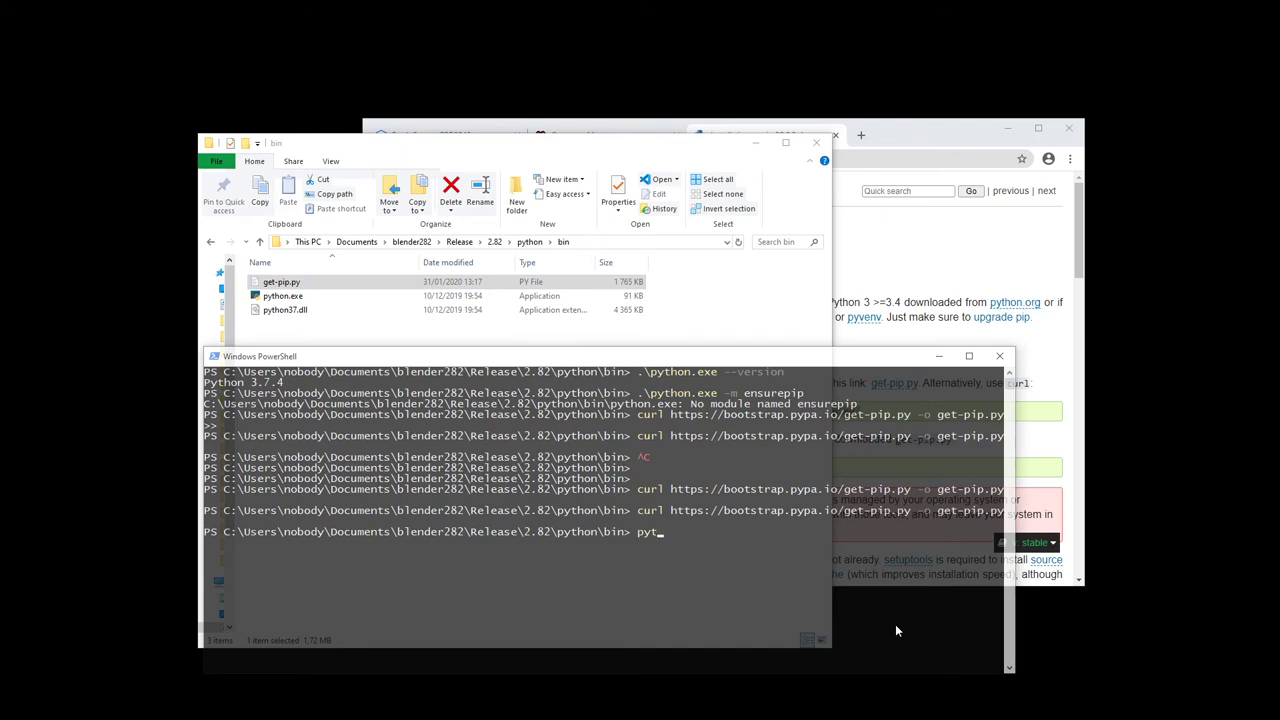
{"action": "type", "text": ".\\python.exe"}
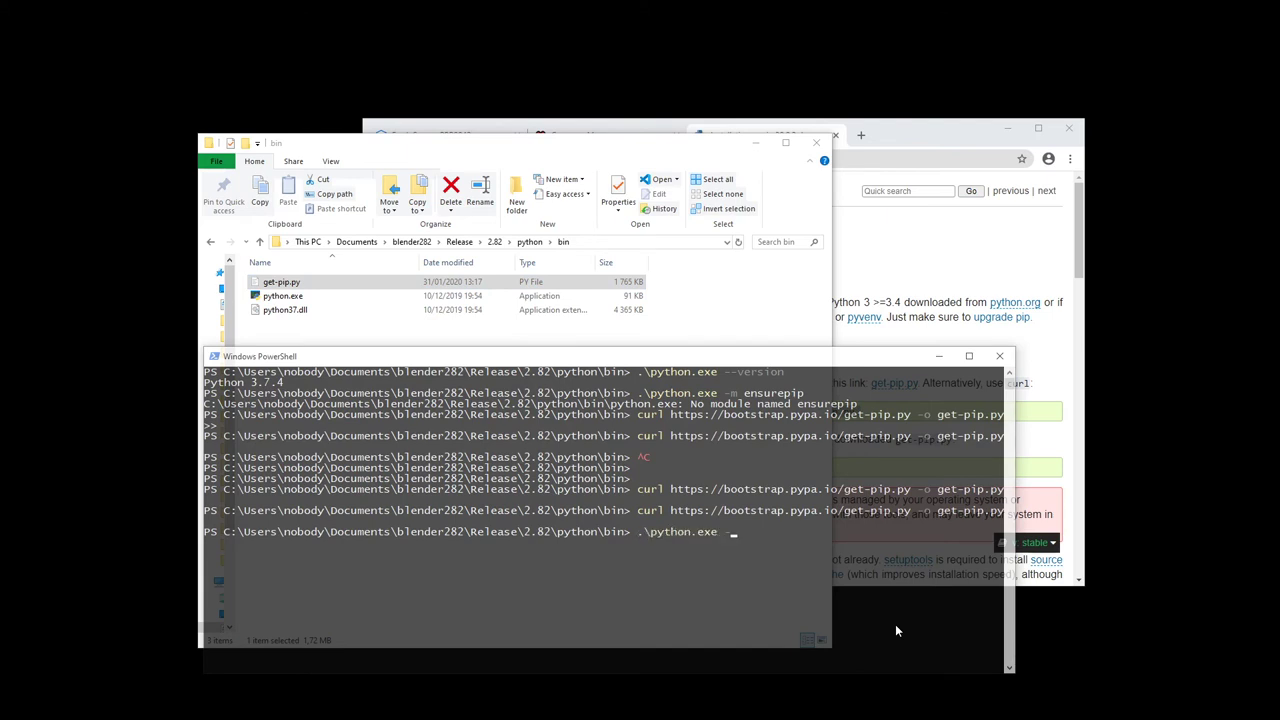
{"action": "type", "text": "-m"}
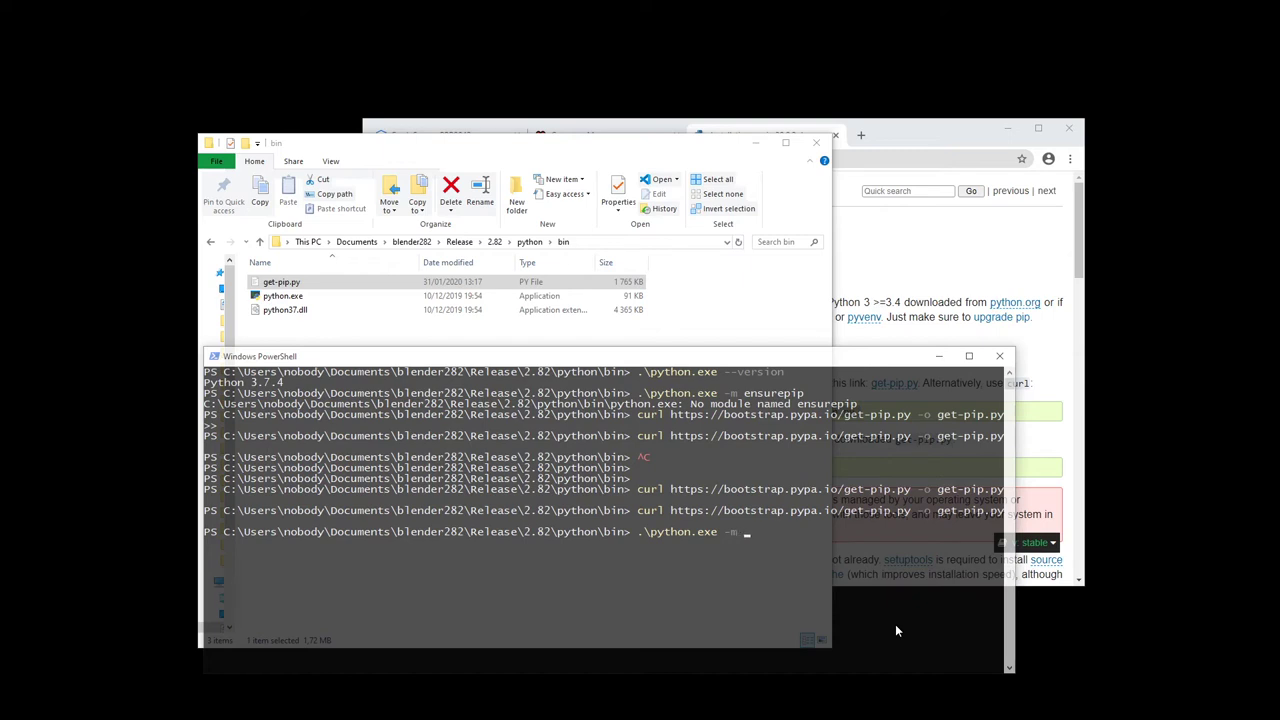
{"action": "type", "text": "get-pip"}
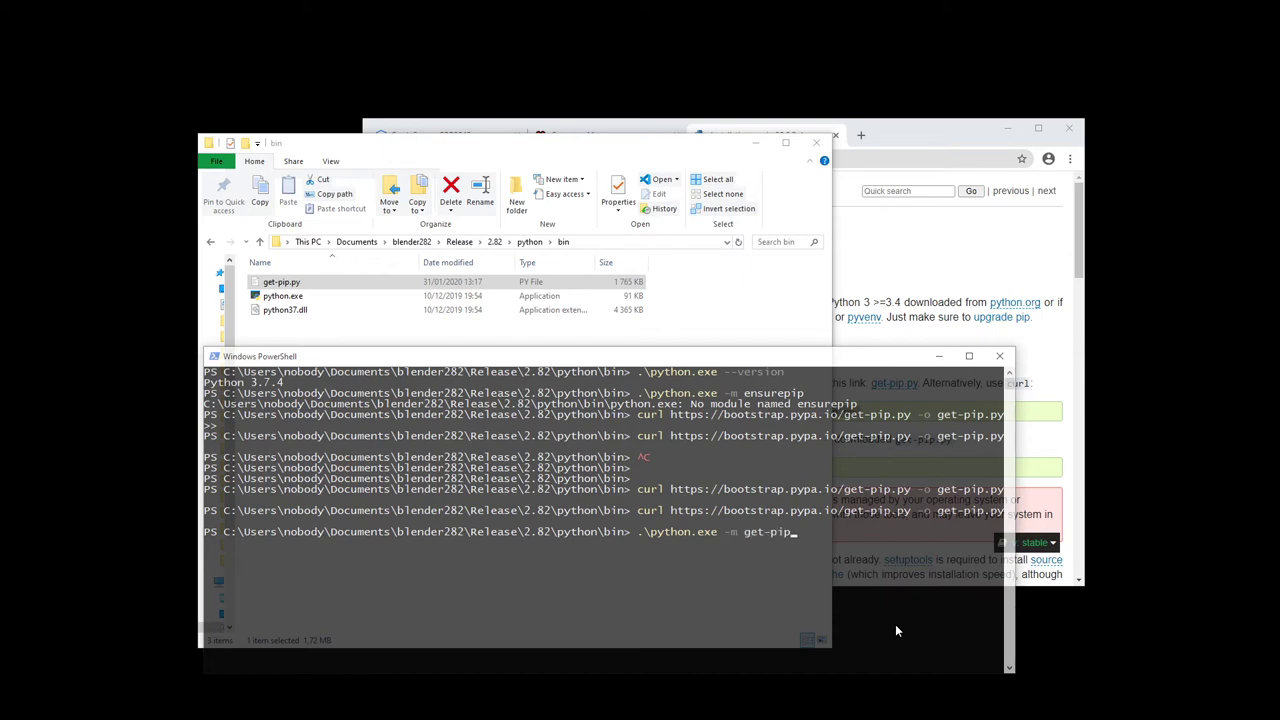
{"action": "key", "text": "Return"}
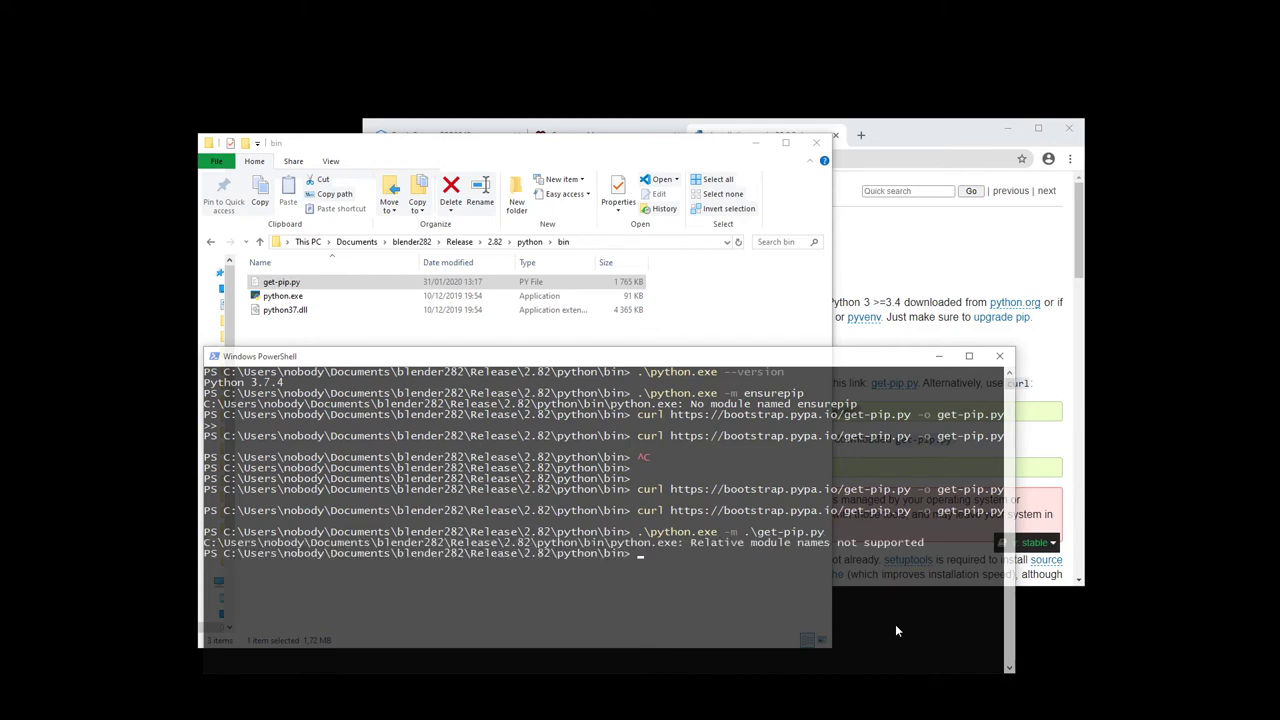
{"action": "type", "text": ".\\python.exe -m .\\get-pip.py"}
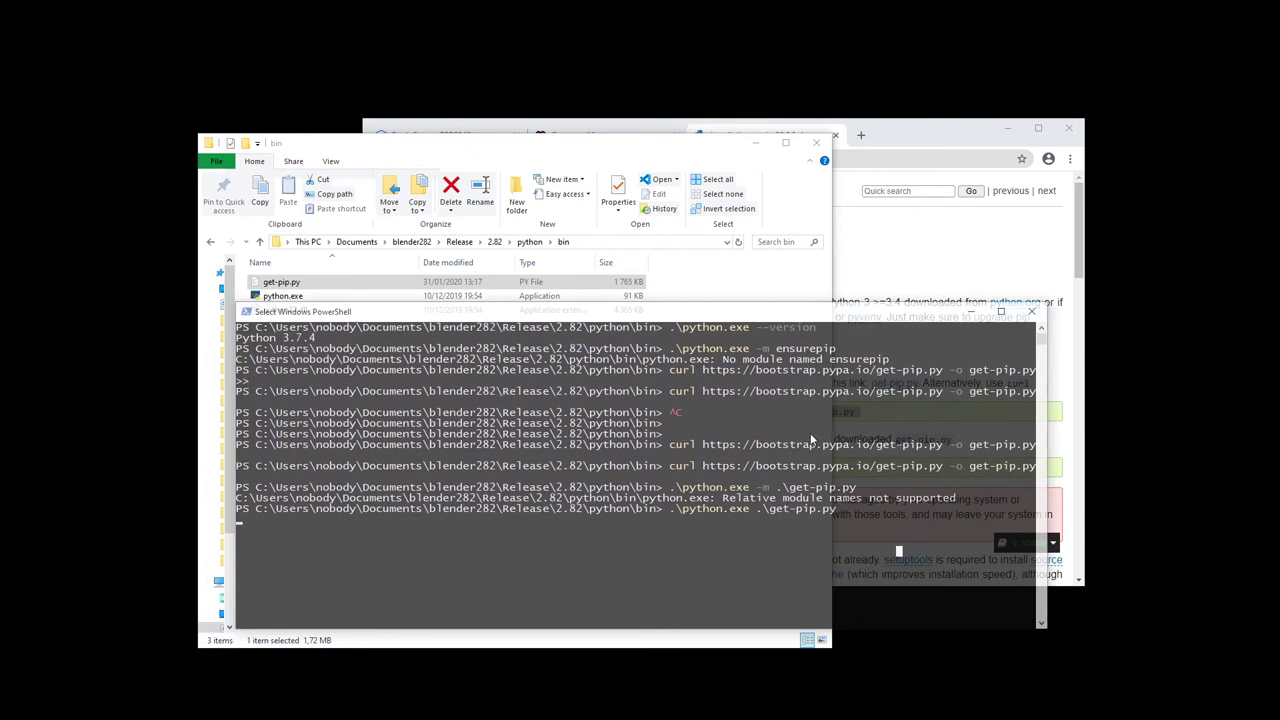
{"action": "key", "text": "Return"}
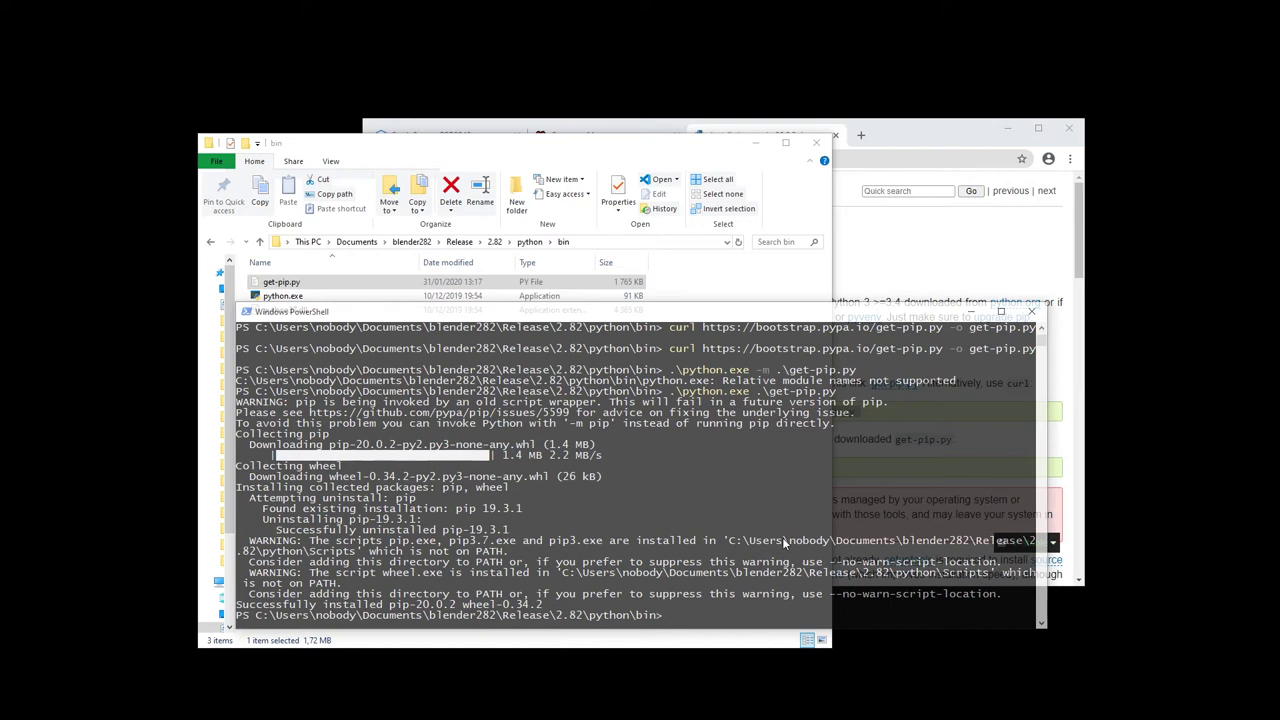
- Try ensurepip and a bare .\python.exe -m pip install, then begin adding --upgrade
{"action": "type", "text": ".\\python.exe -m .\\get-pip.py"}
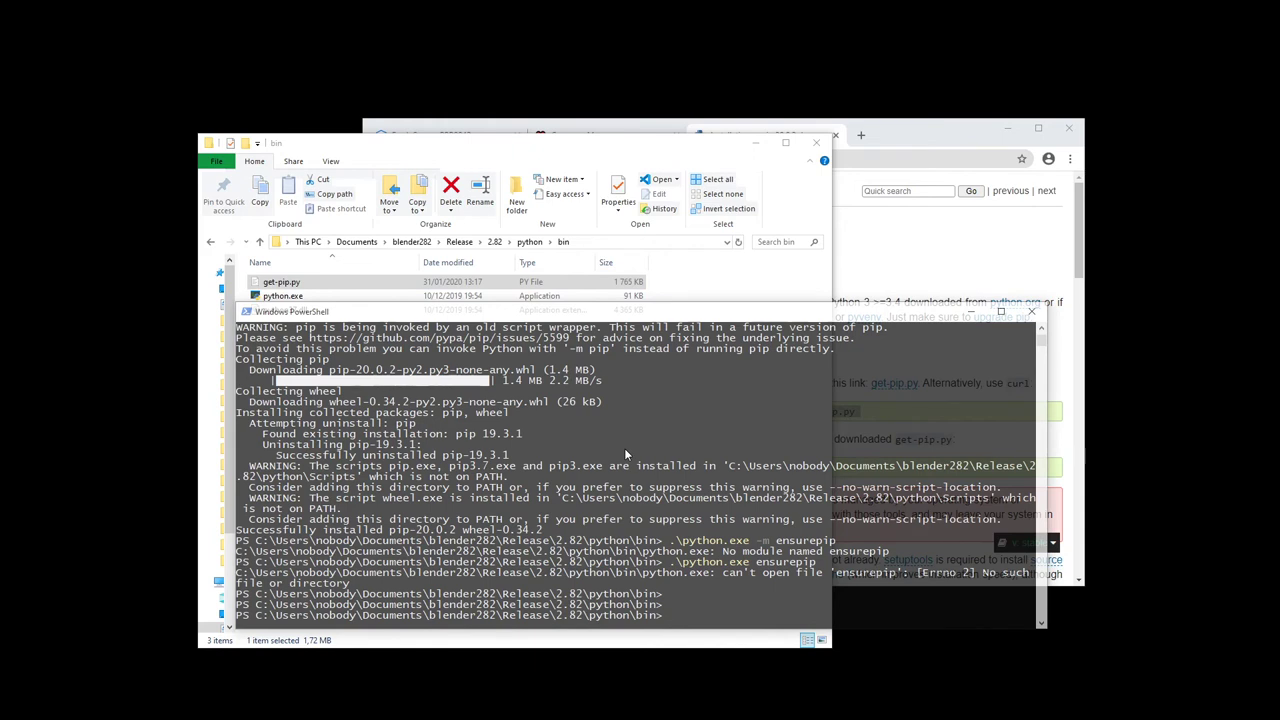
{"action": "type", "text": "py"}
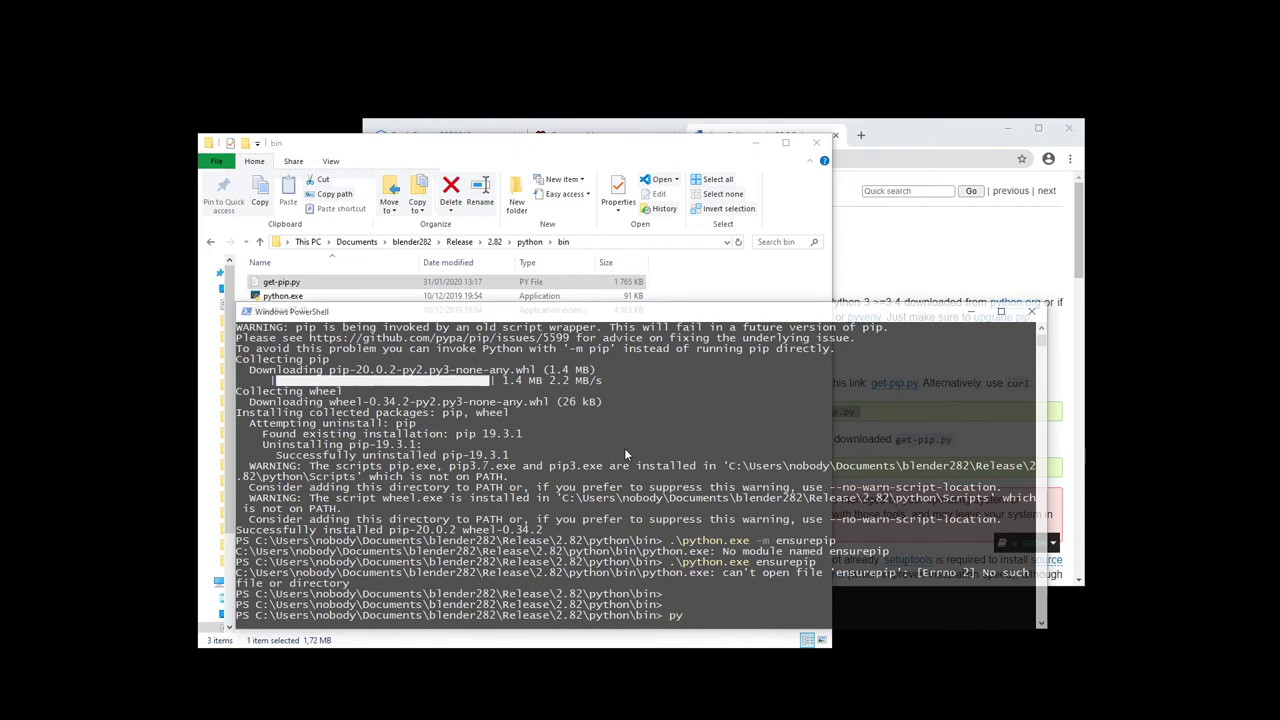
{"action": "type", "text": ".\\python.exe"}
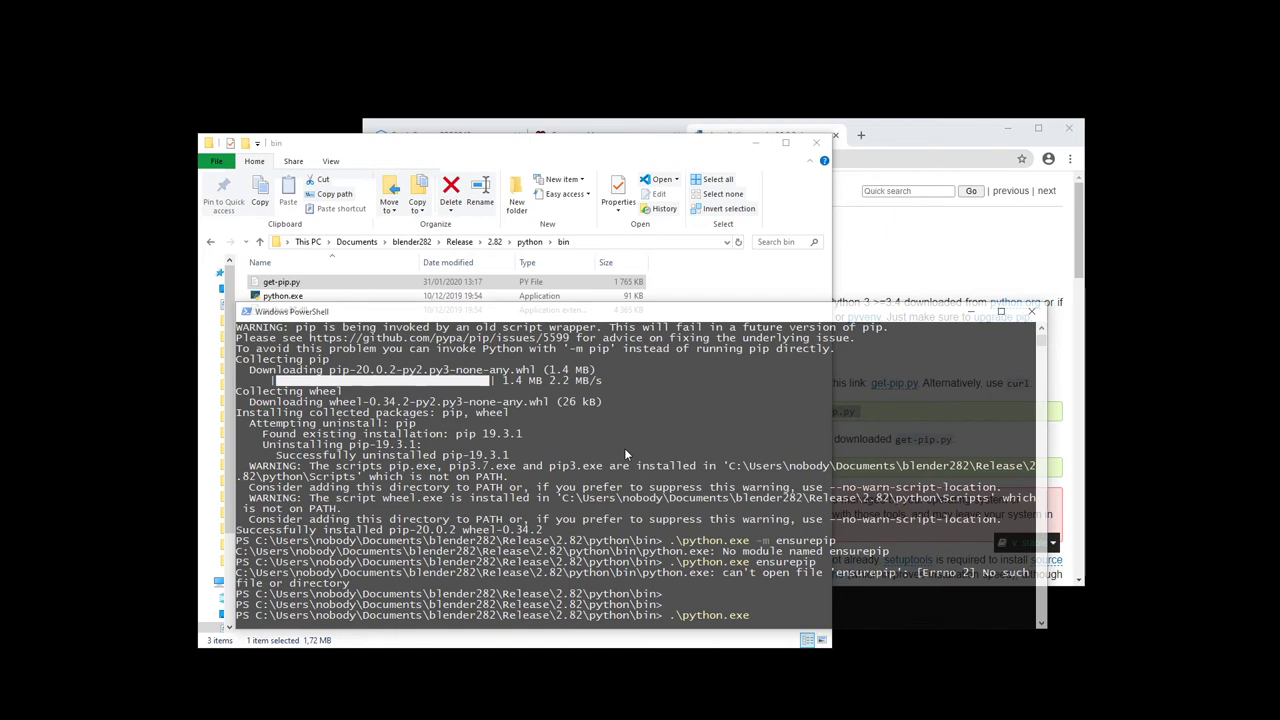
{"action": "type", "text": "-m"}
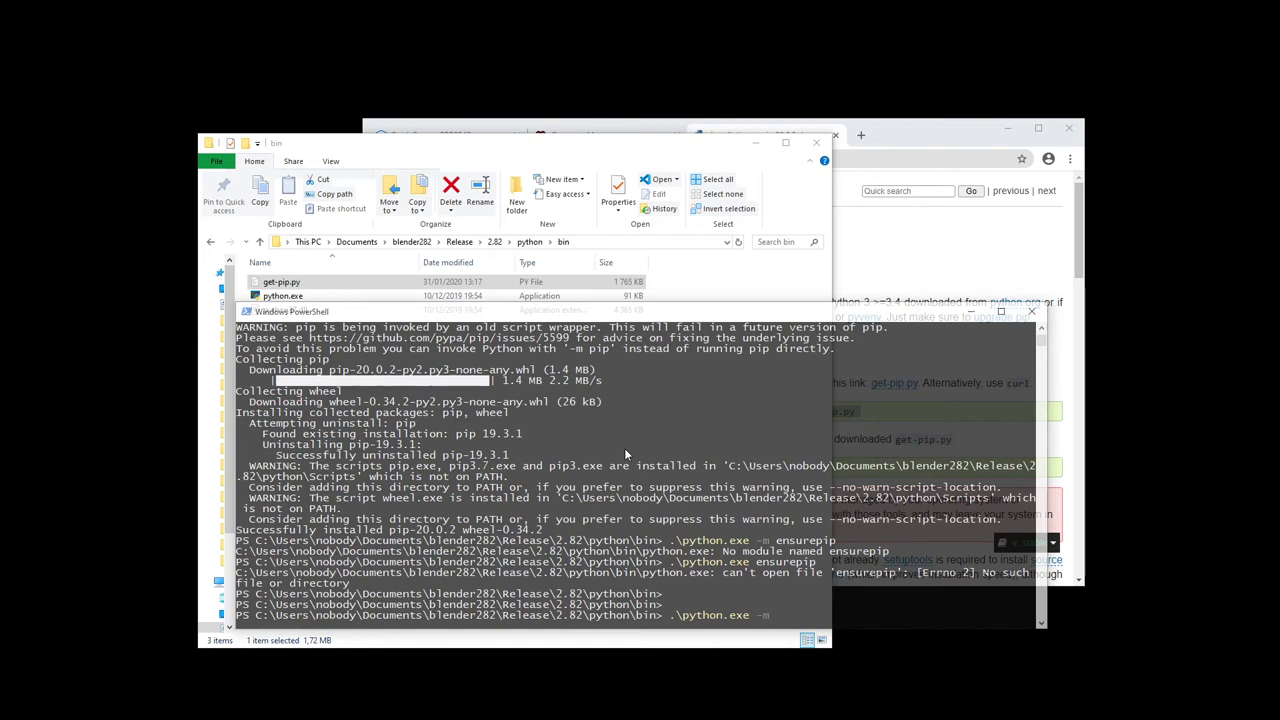
{"action": "type", "text": "pip install"}
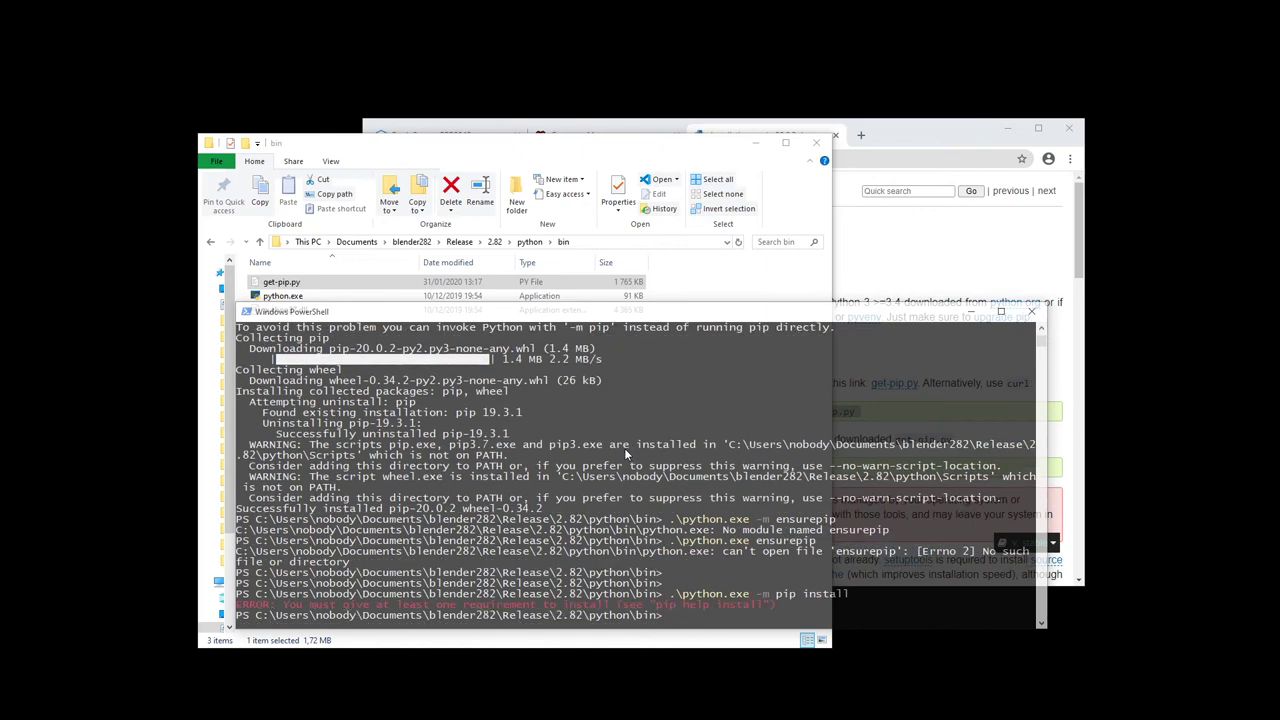
{"action": "key", "text": "Return"}
{"action": "type", "text": ".\\python.exe -m pip install"}
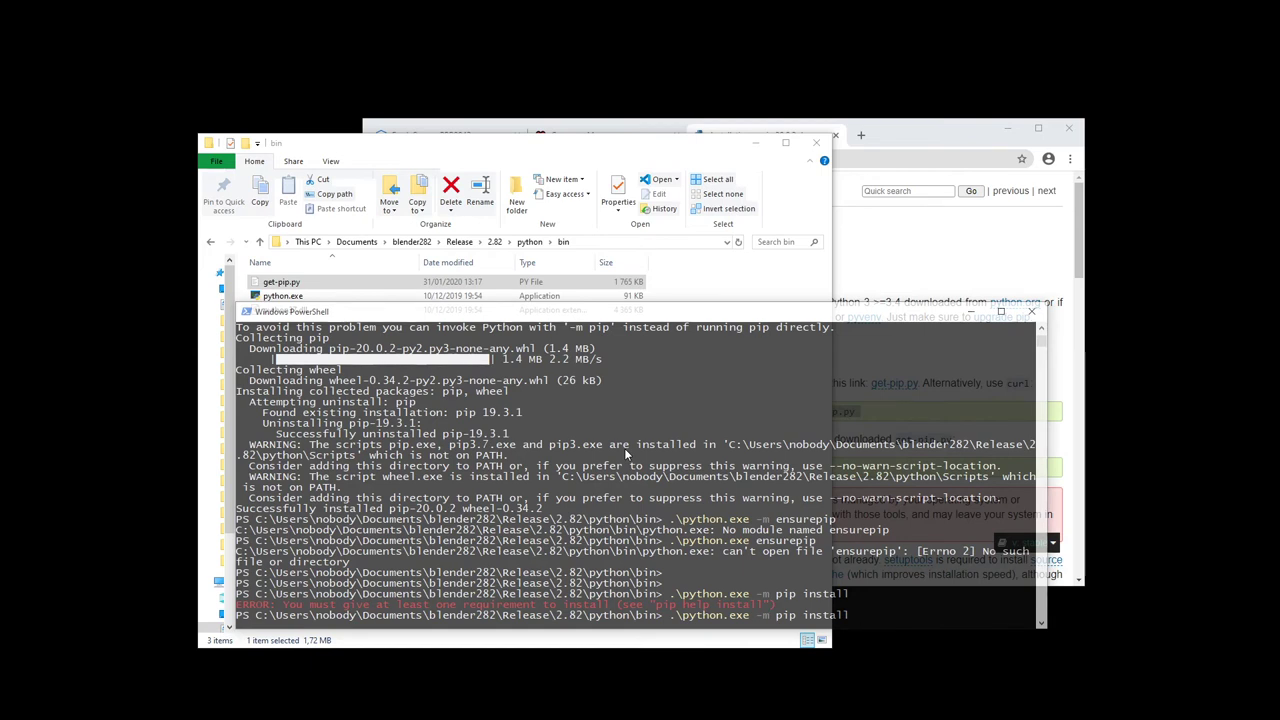
{"action": "type", "text": "--upgrade"}
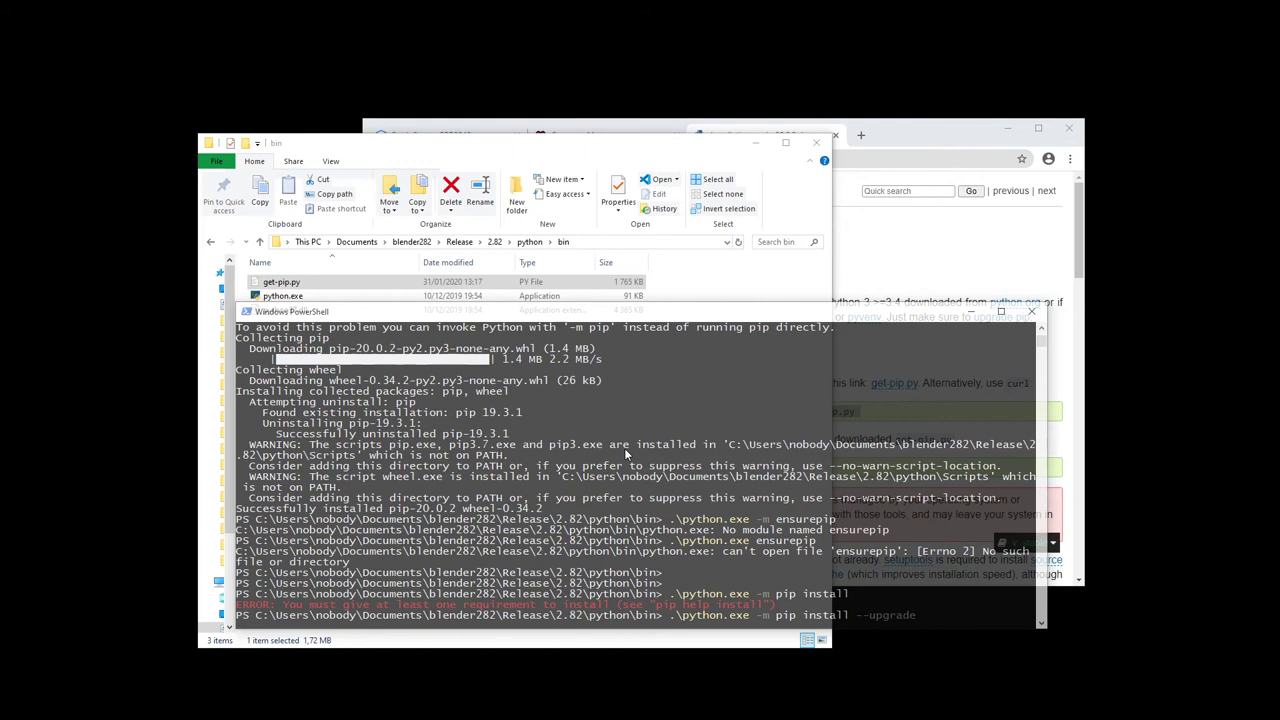
{"action": "mouse_move", "coordinate": [640, 417]}
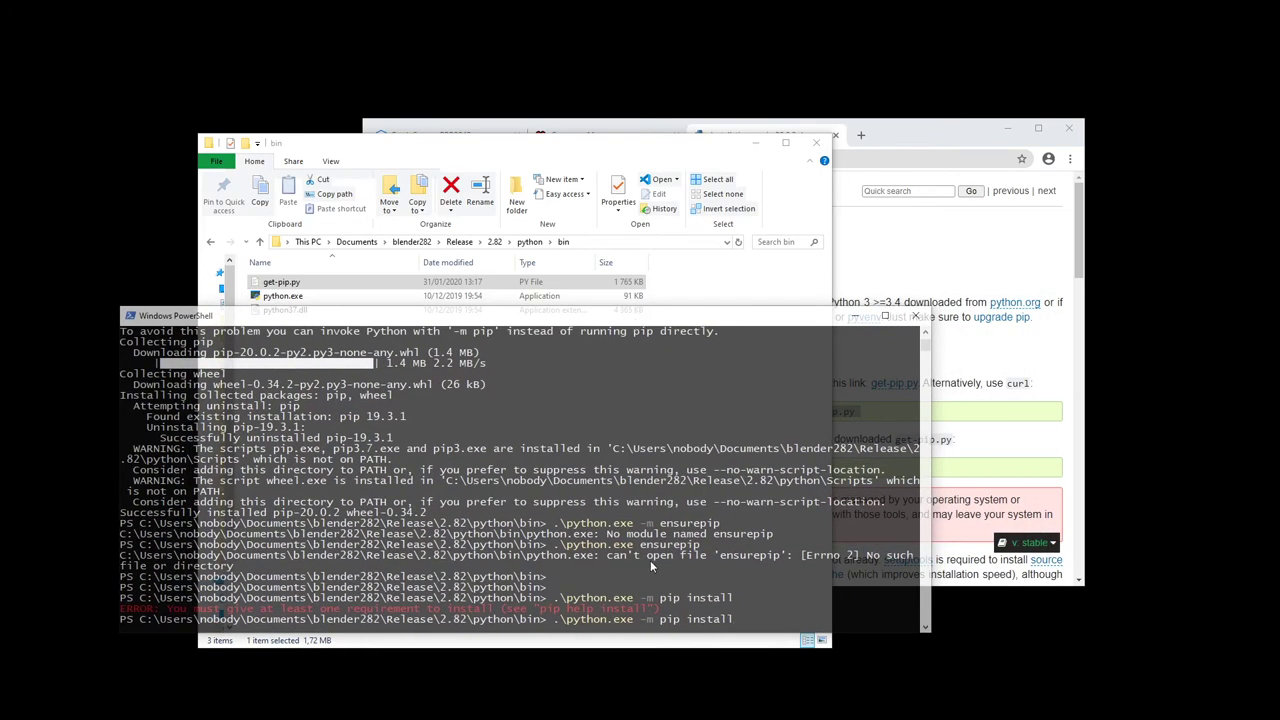
{"action": "mouse_move", "coordinate": [712, 550]}
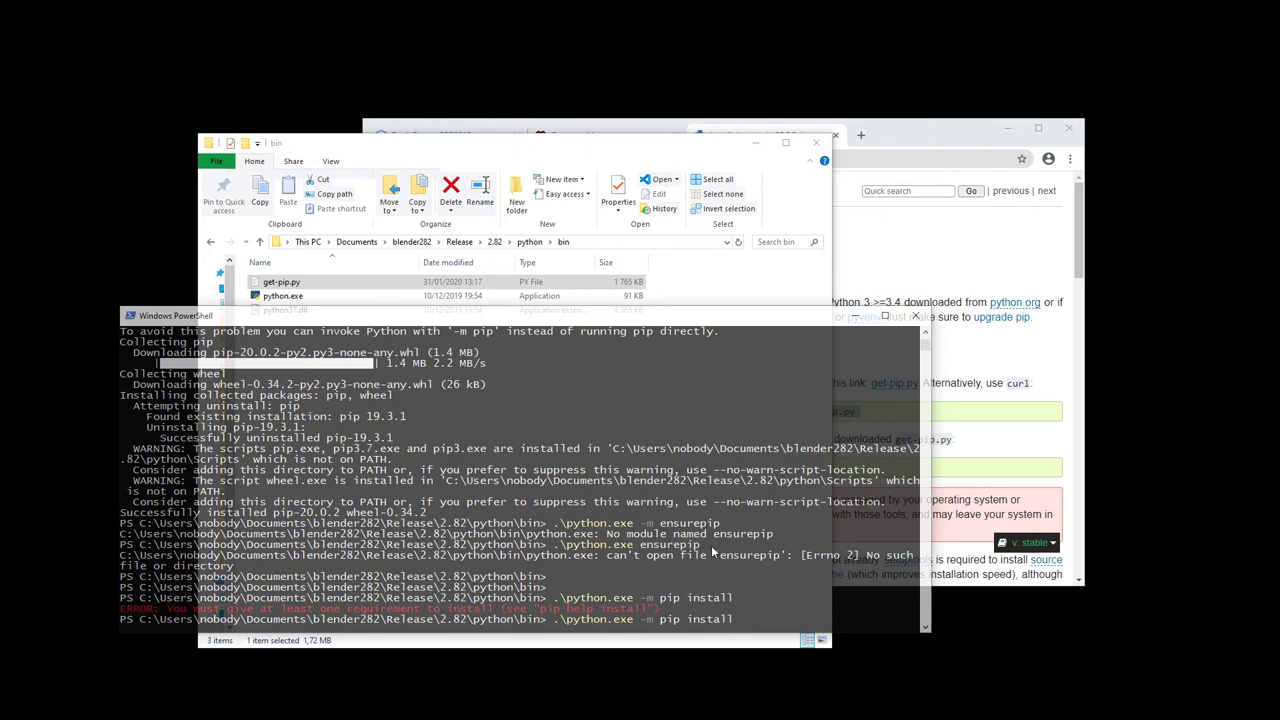
- Pip install opencv-python, opencv-contrib-python, imutils and numpy, each already satisfied
{"action": "type", "text": "opencv-"}
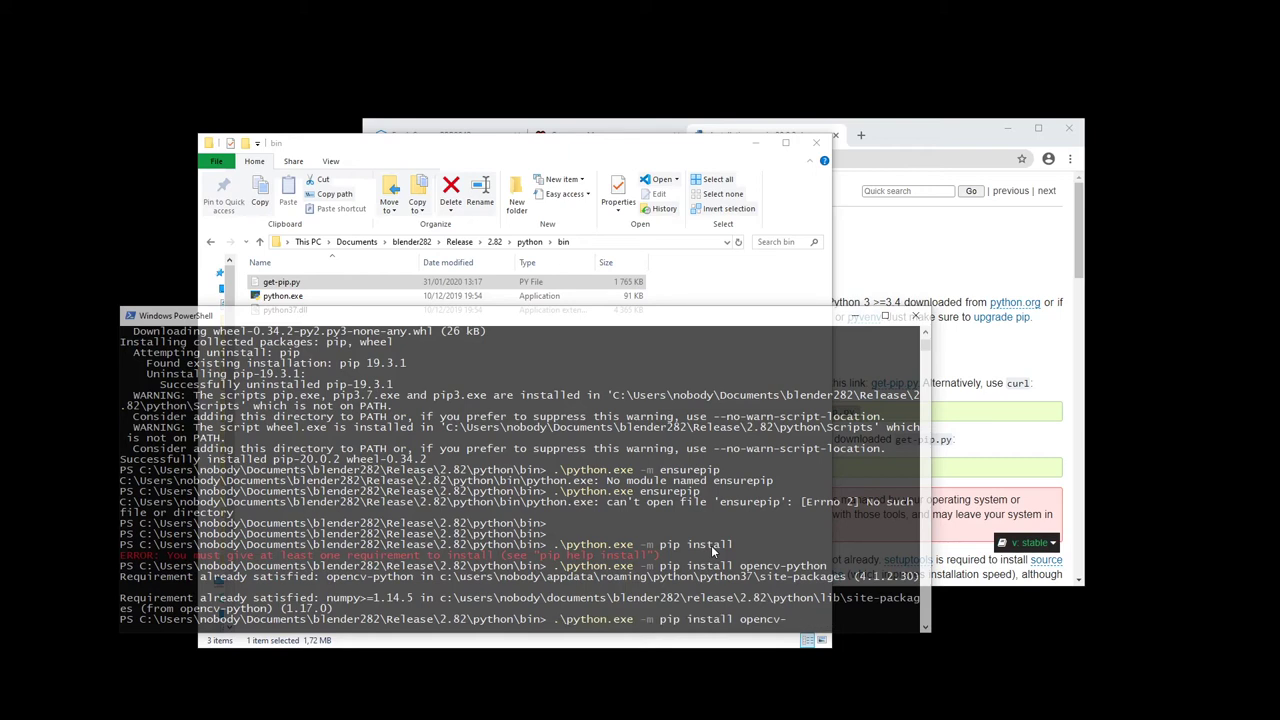
{"action": "type", "text": "contrib-python"}
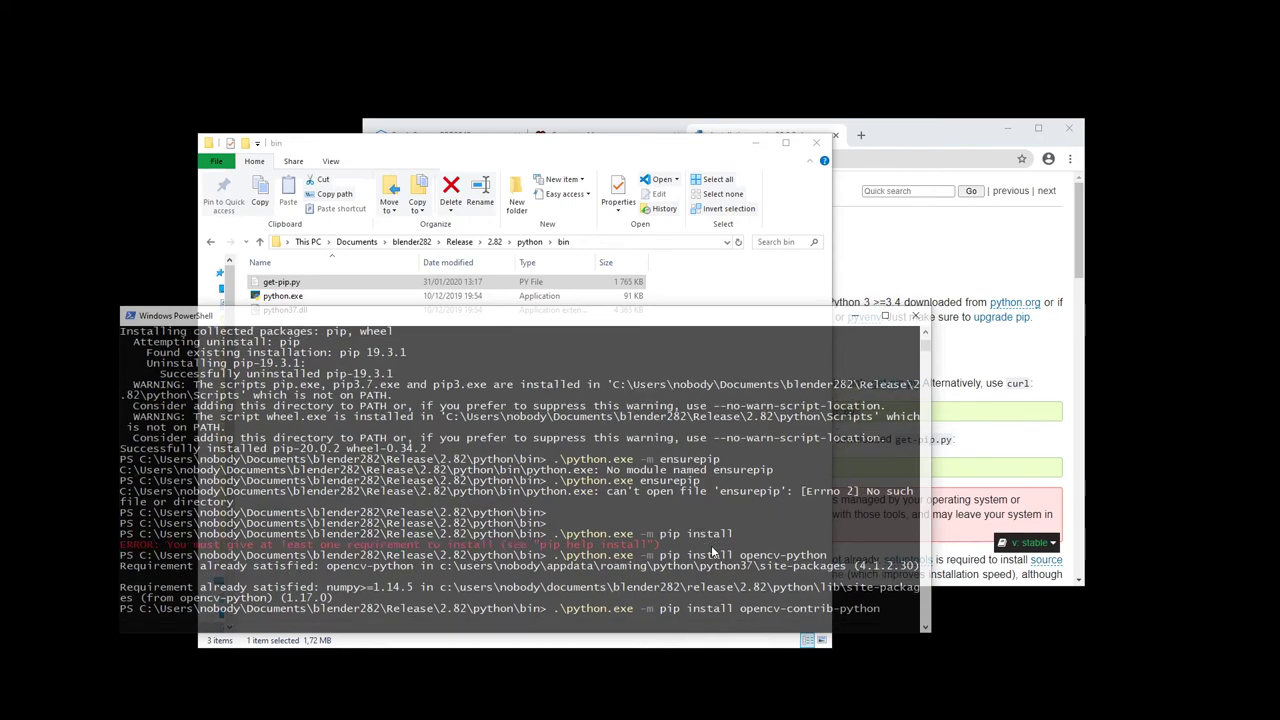
{"action": "scroll", "scroll_direction": "down", "scroll_amount": 3}
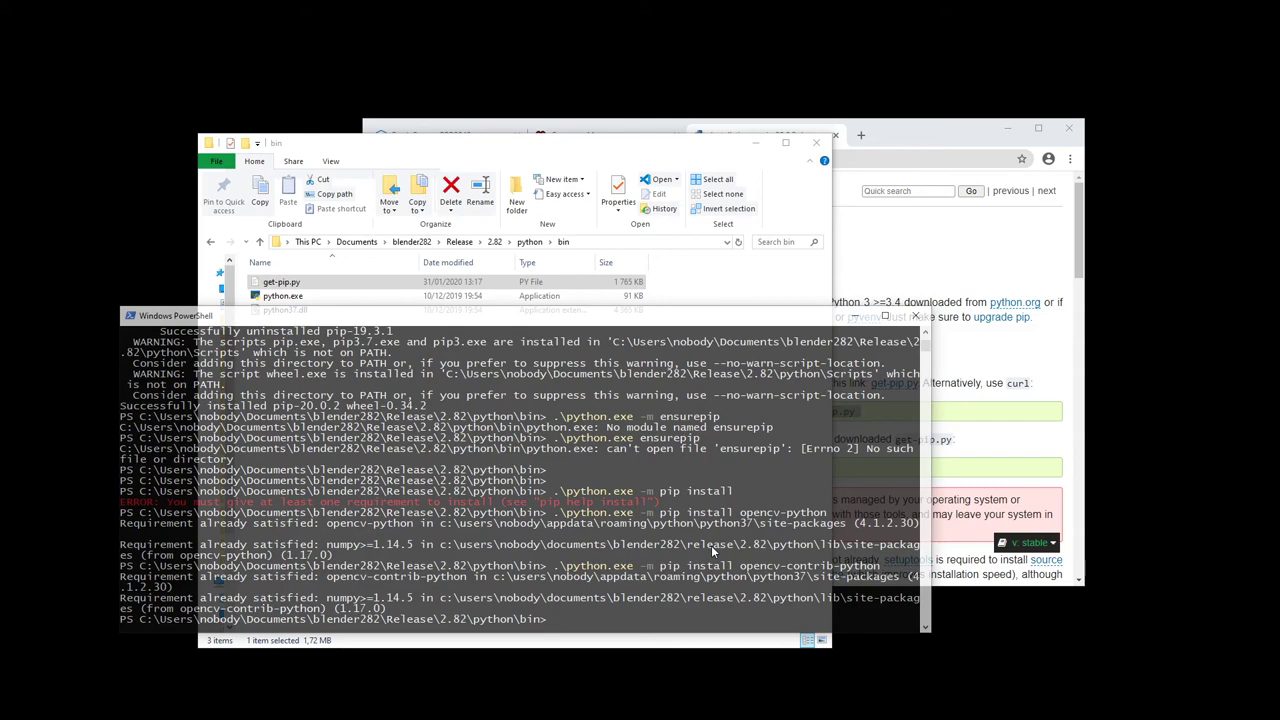
{"action": "type", "text": ".\\python.exe -m pip install opencv-contrib-pytho"}
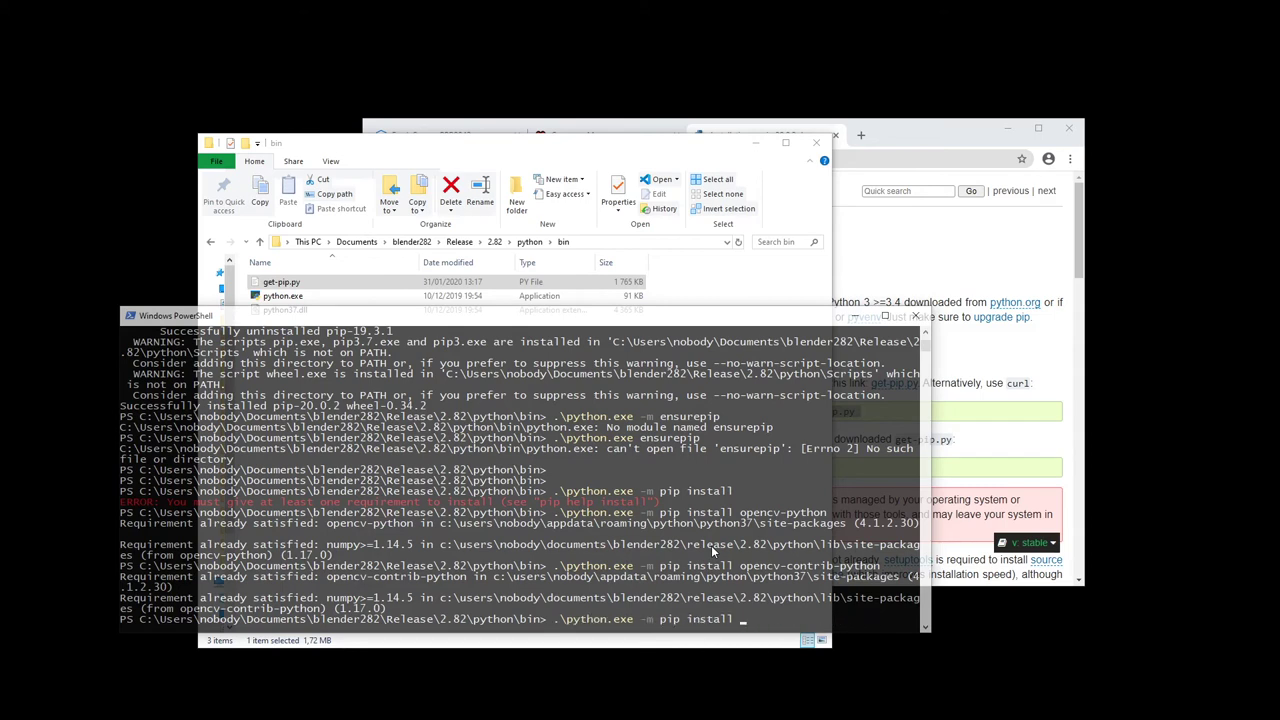
{"action": "type", "text": "imutils"}
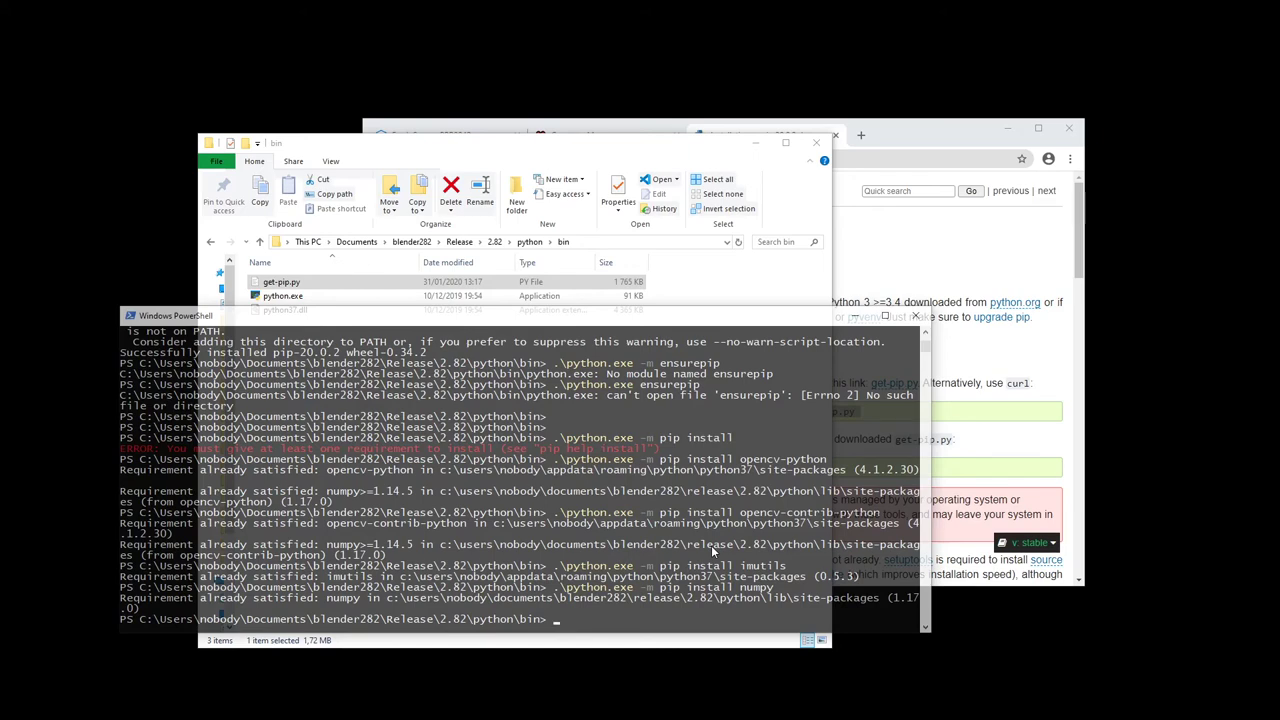
{"action": "type", "text": ".\\python.exe -m pip install numpy"}
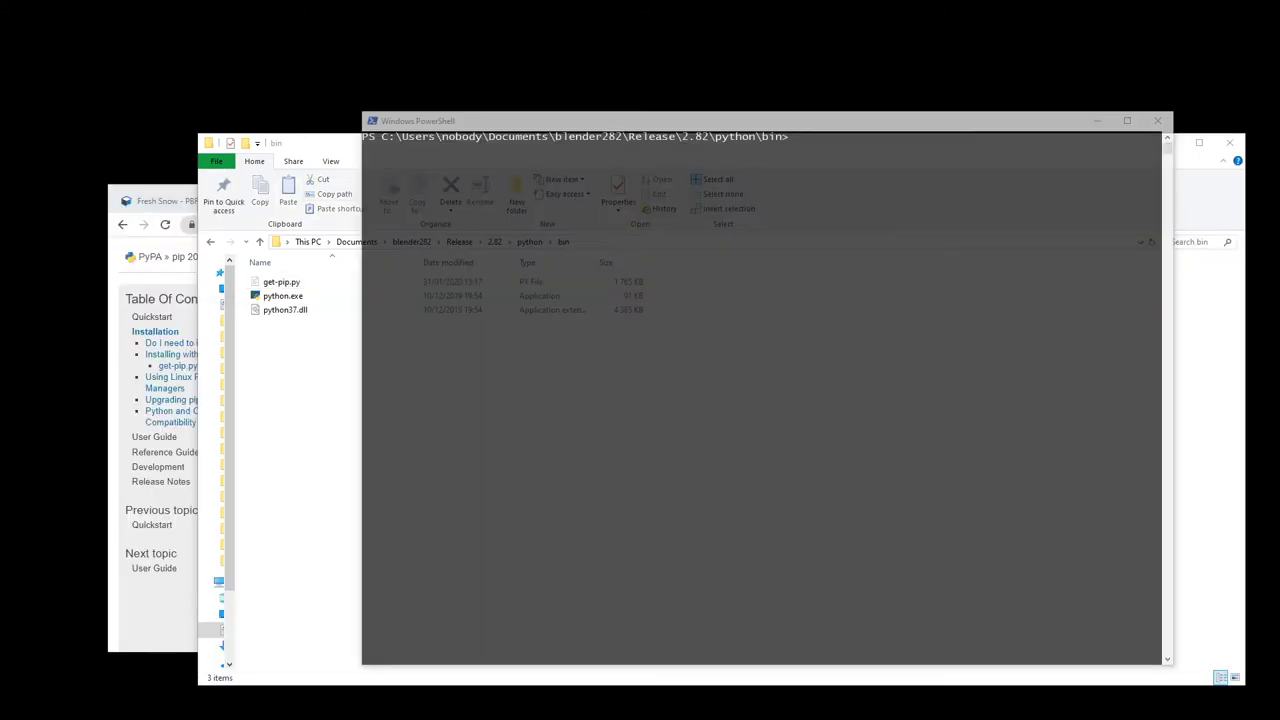
- Run Blender's bundled Python with the dlib module command, correcting a typo first
{"action": "left_click", "coordinate": [625, 391]}
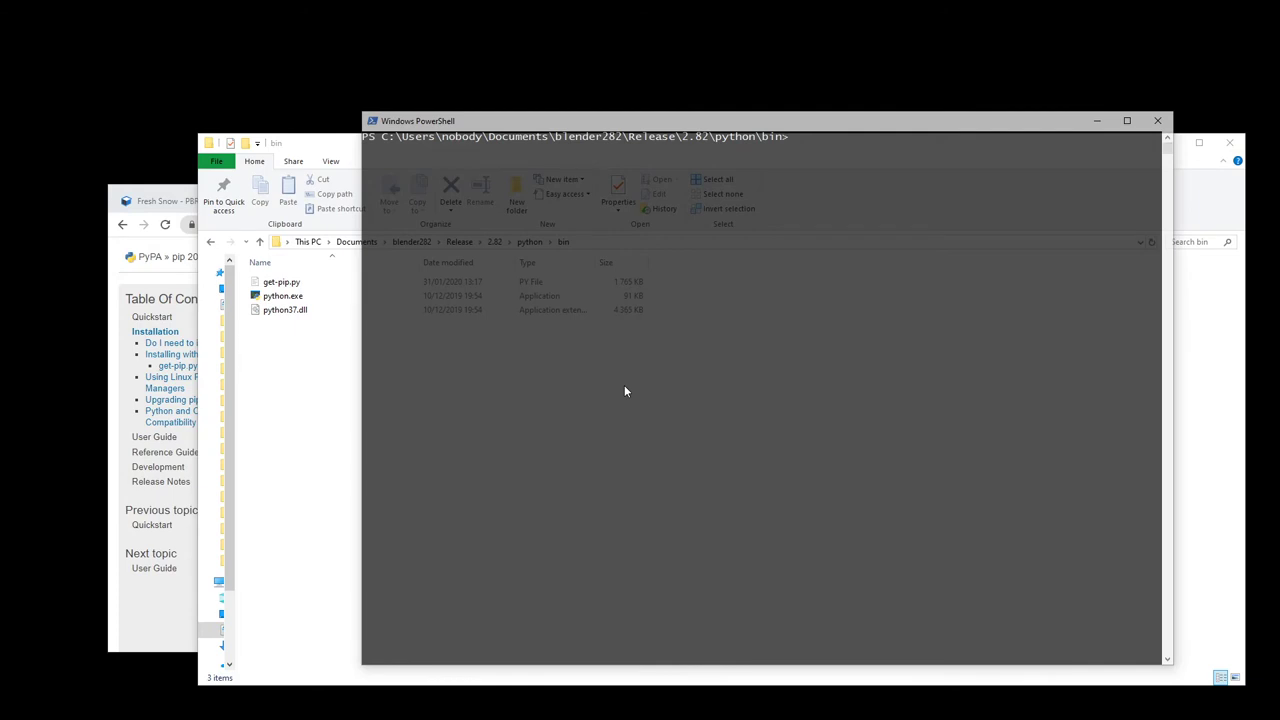
{"action": "type", "text": "pyhth"}
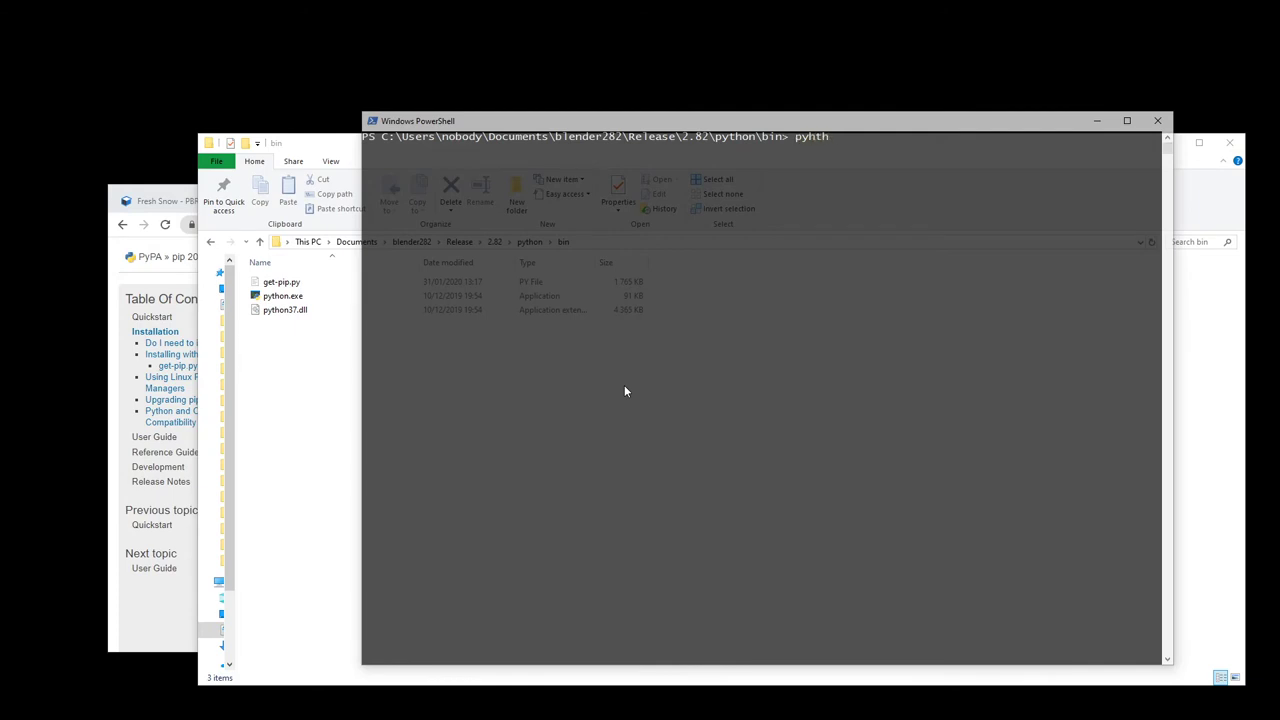
{"action": "key", "text": "Backspace"}
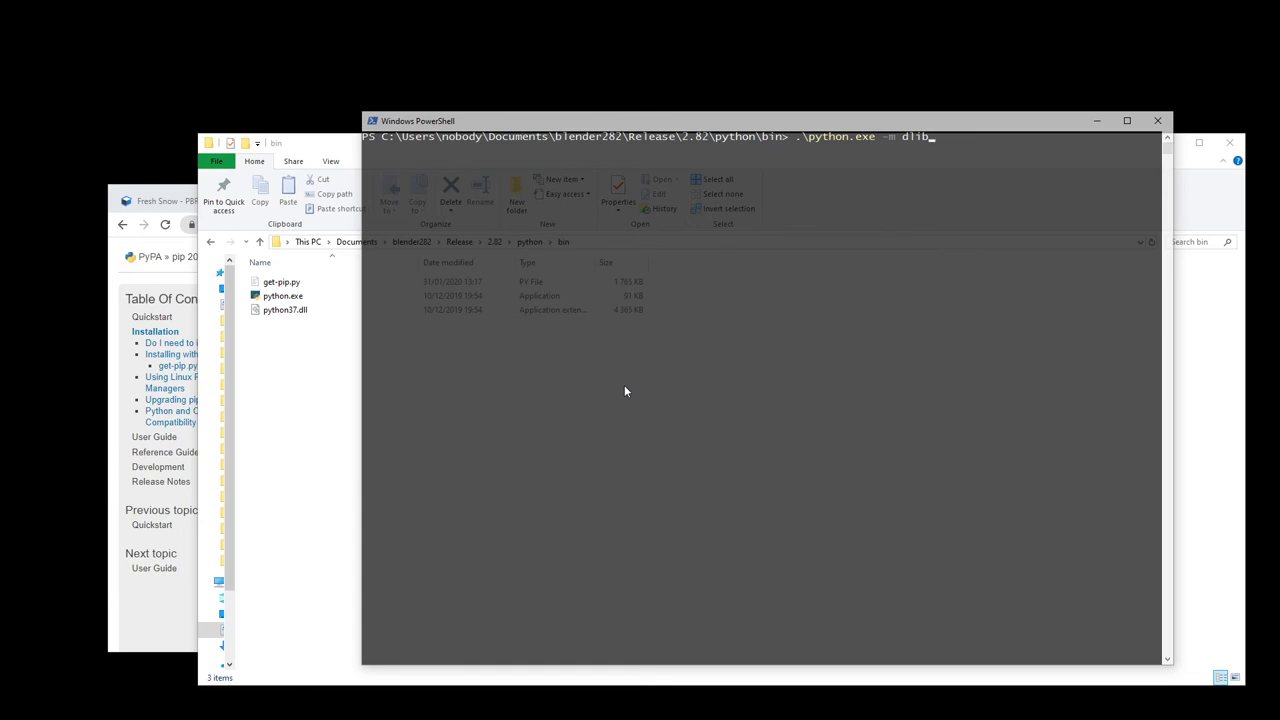
{"action": "type", "text": " --user"}
{"action": "key", "text": "Return"}
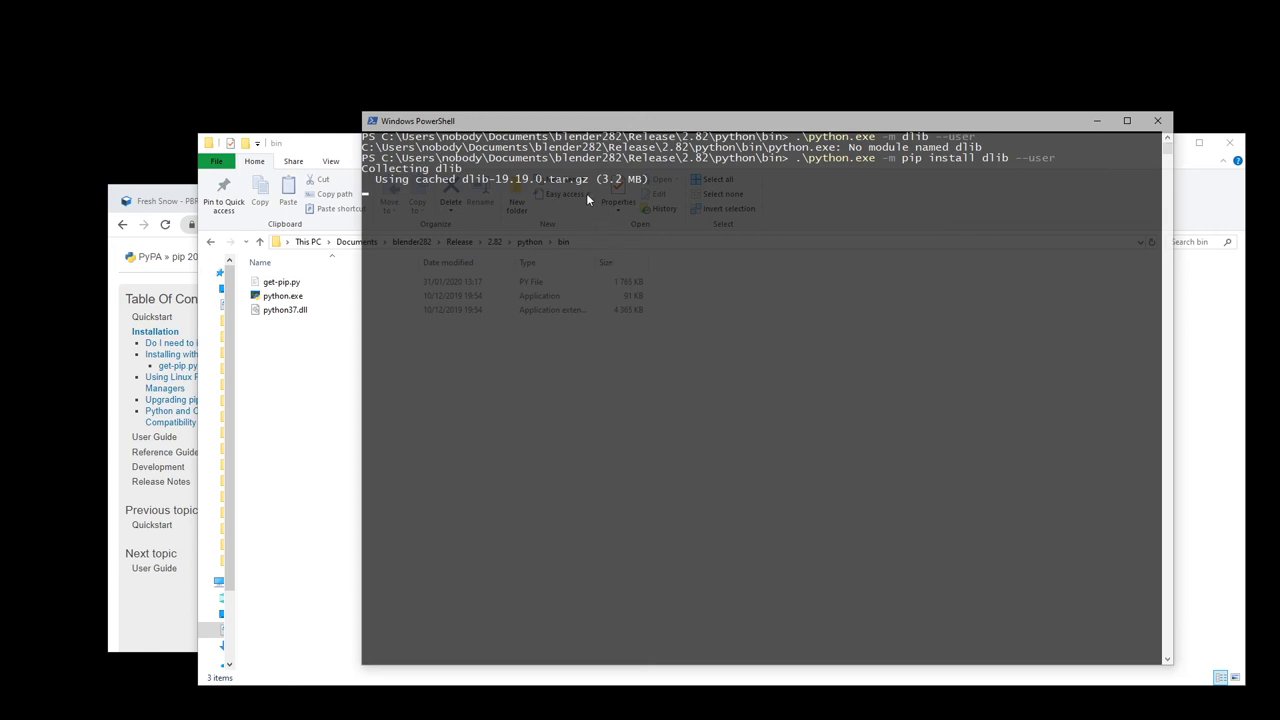
{"action": "mouse_move", "coordinate": [406, 189]}
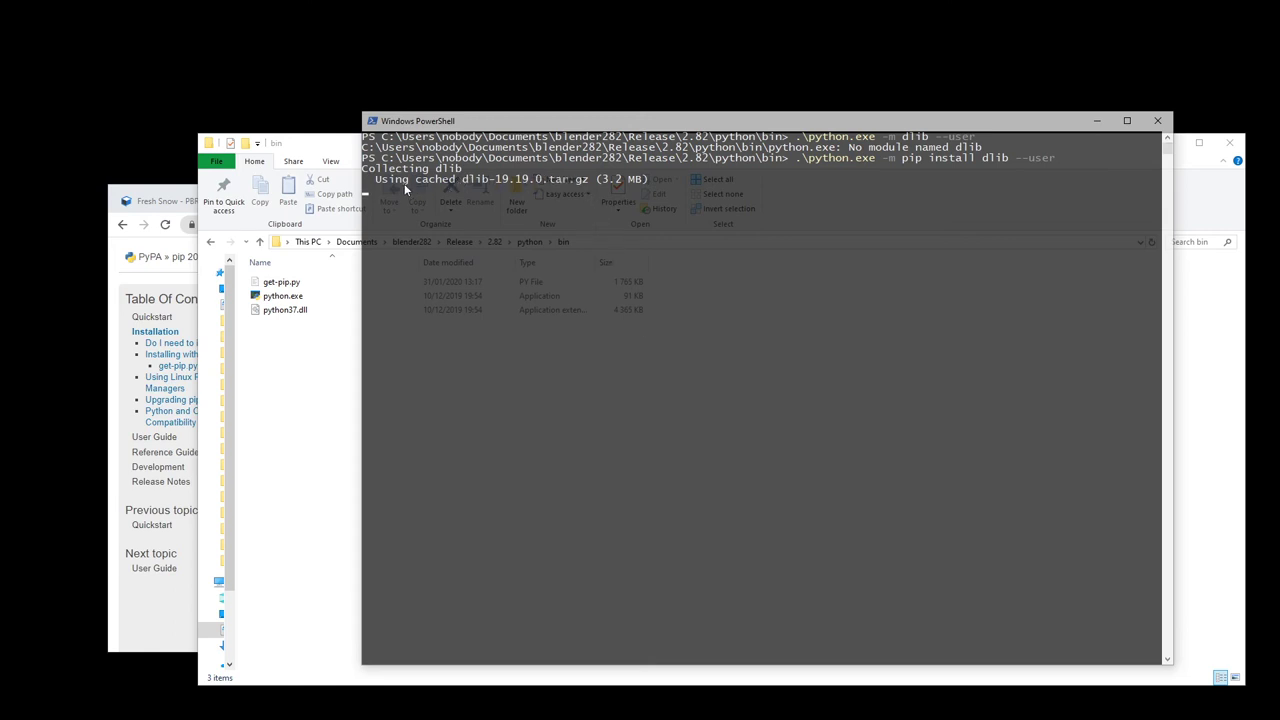
{"action": "mouse_move", "coordinate": [540, 180]}
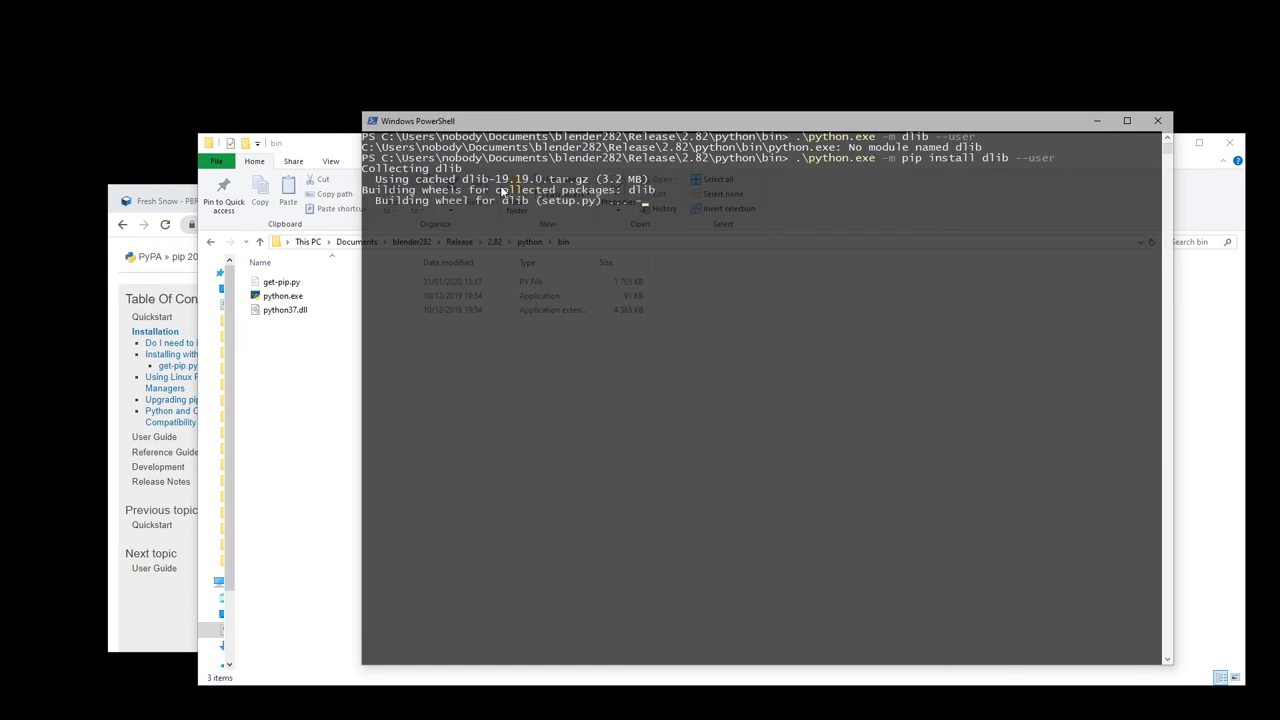
{"action": "mouse_move", "coordinate": [421, 211]}
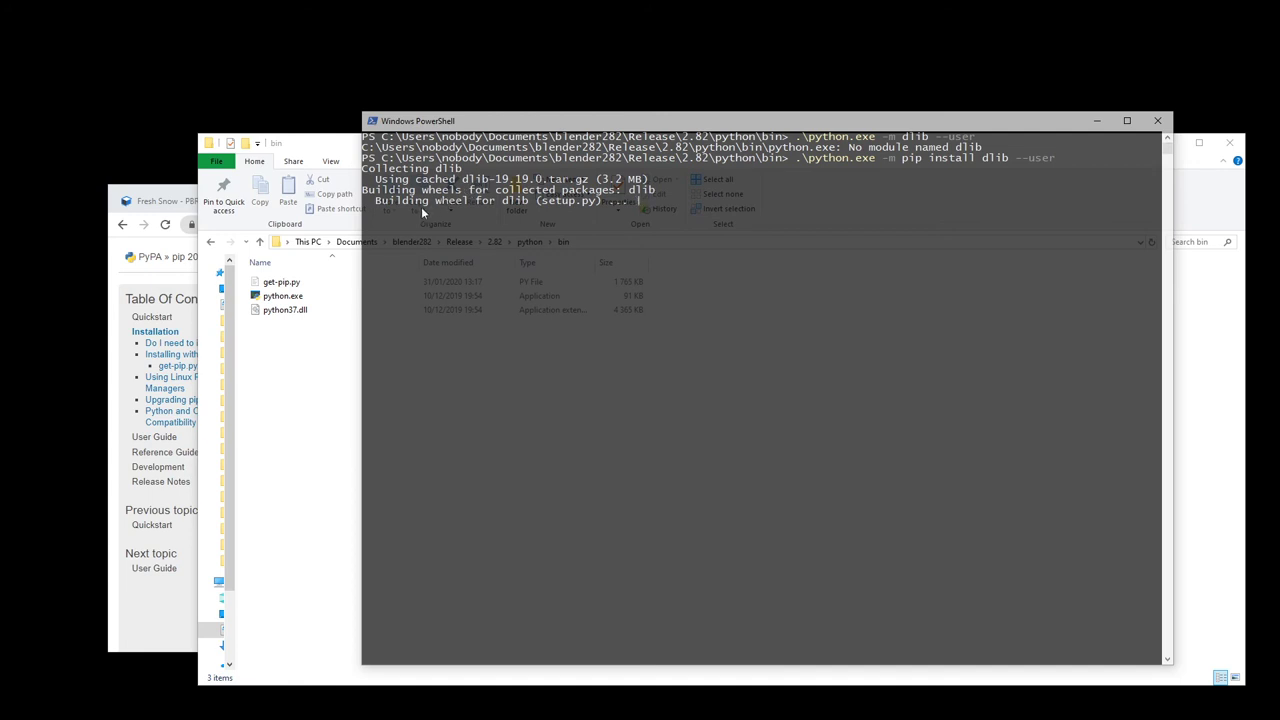
{"action": "mouse_move", "coordinate": [478, 205]}
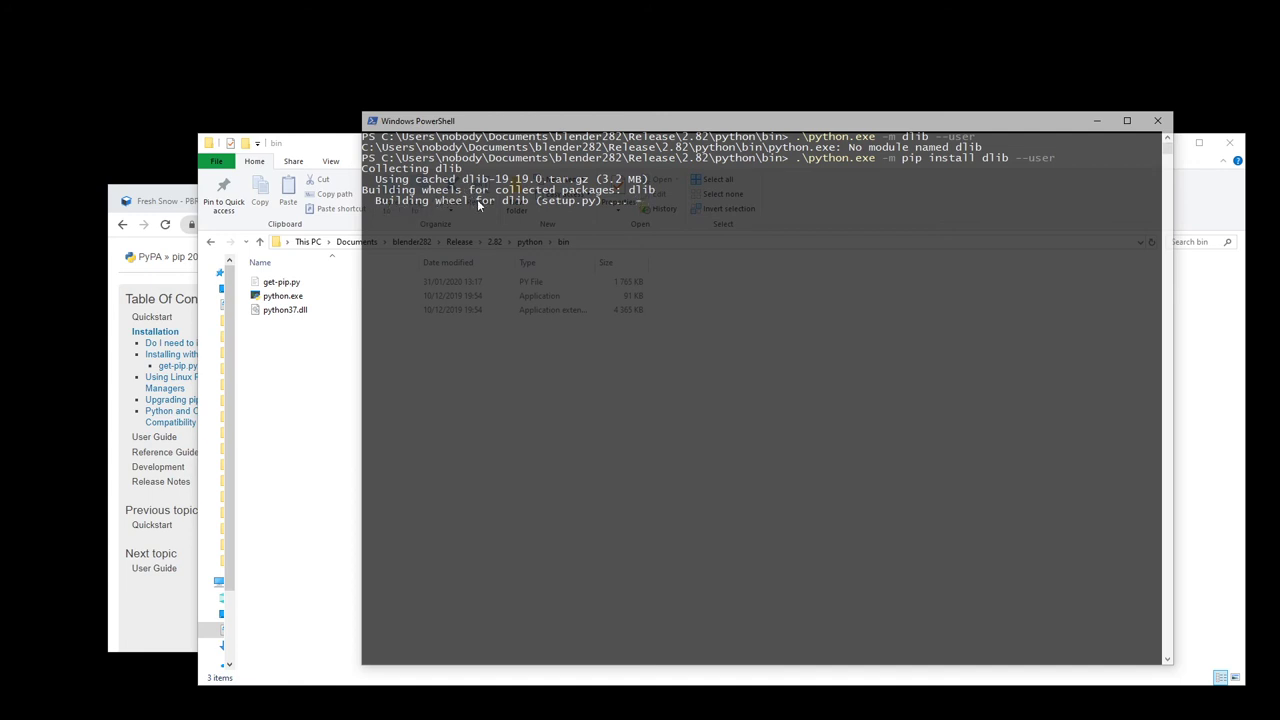
{"action": "mouse_move", "coordinate": [595, 201]}
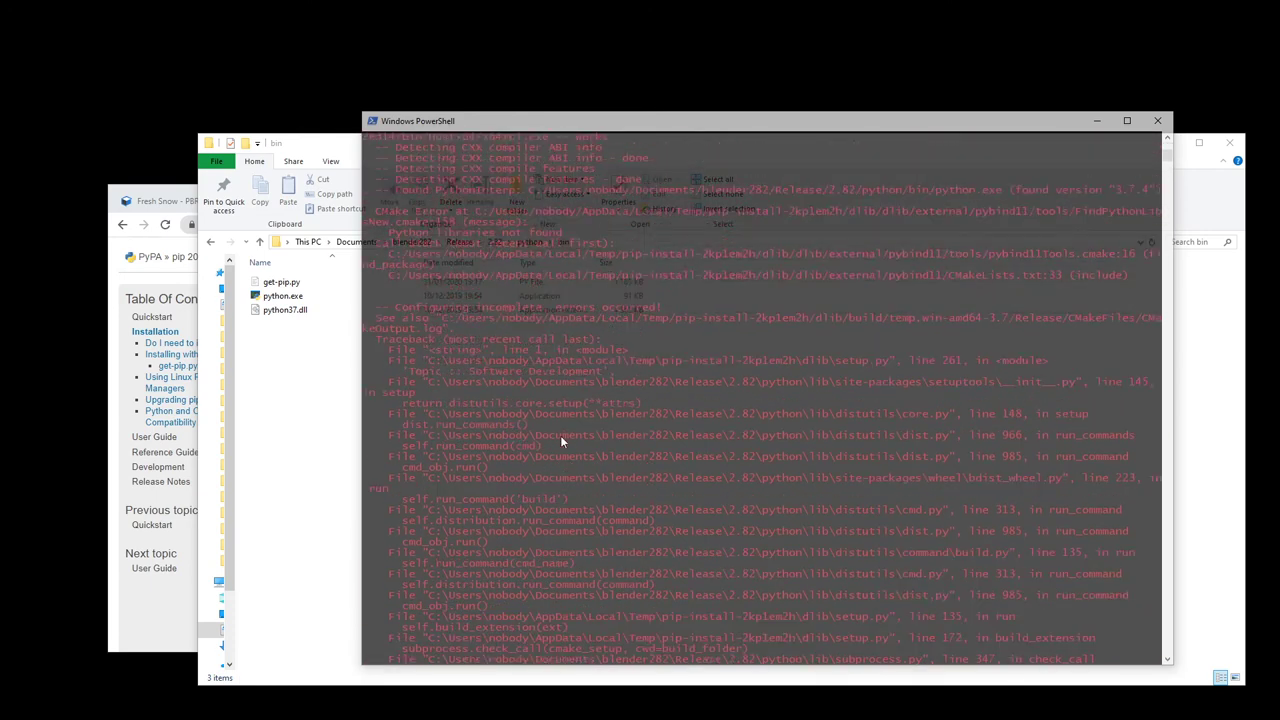
- Download dlib-19.18.0-py3.7-win-amd64.egg.zip from the GitHub repository's file list
{"action": "scroll", "scroll_direction": "down", "scroll_amount": 3}
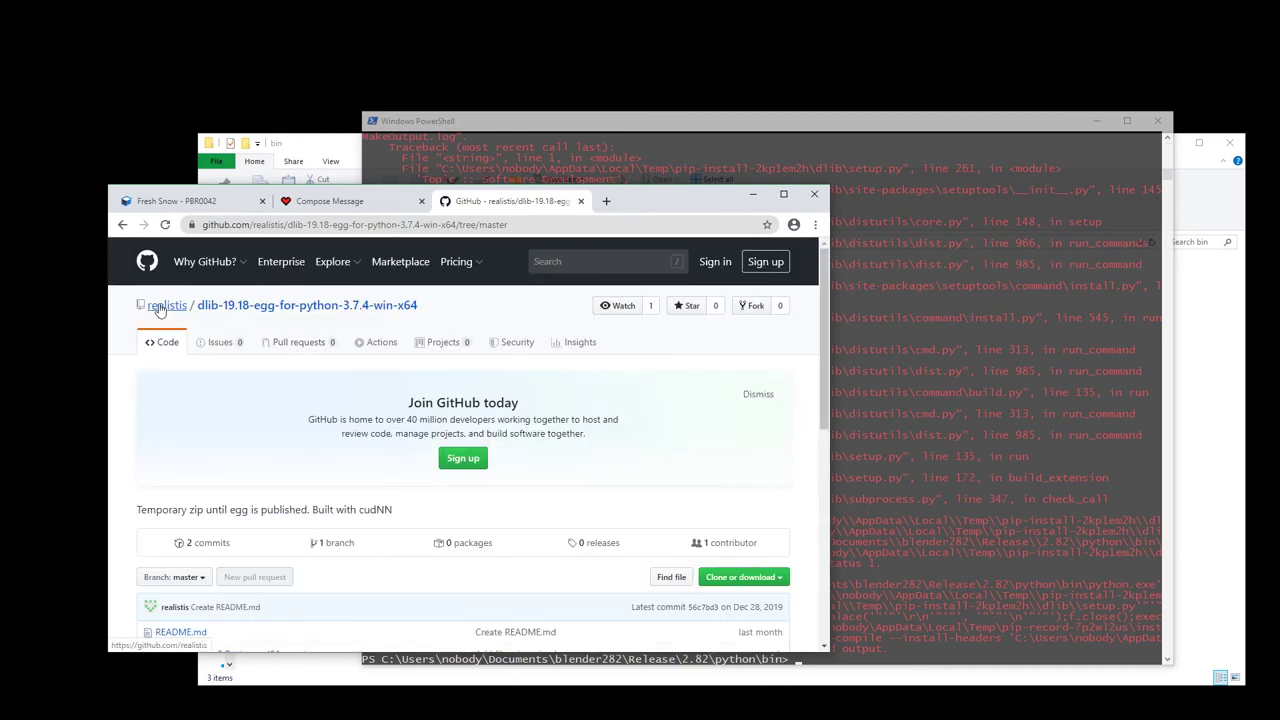
{"action": "mouse_move", "coordinate": [213, 326]}
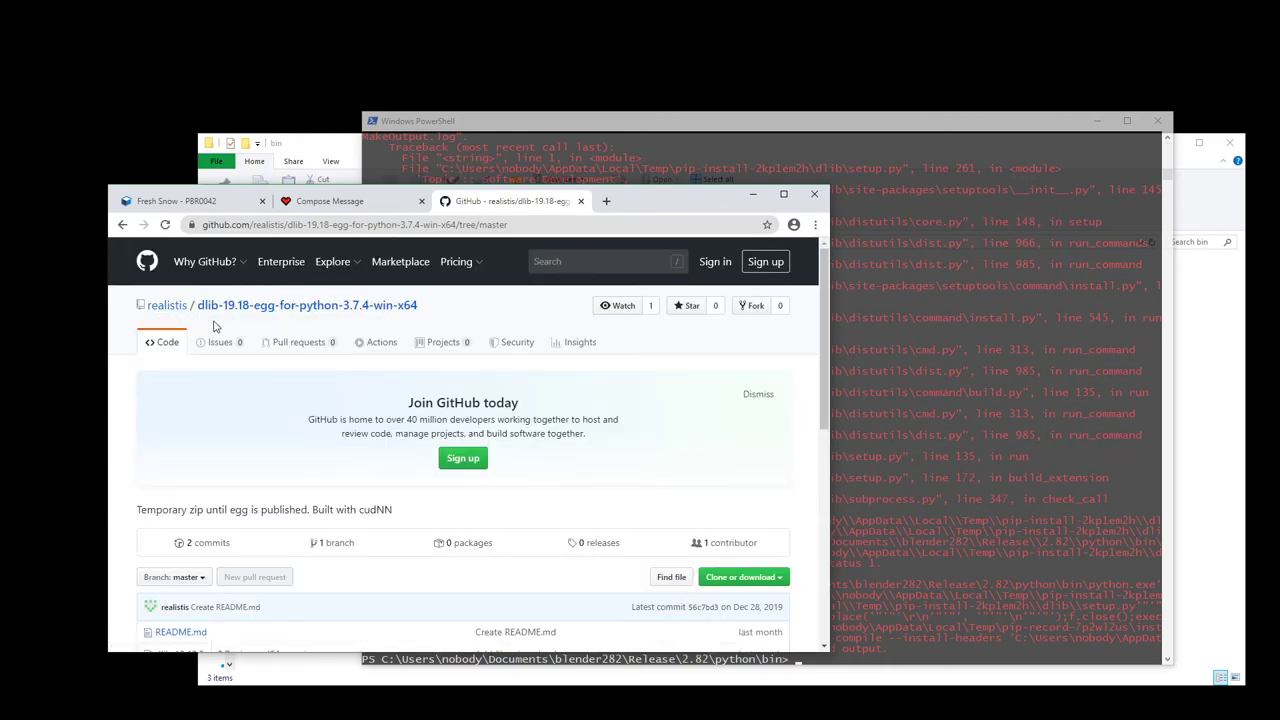
{"action": "mouse_move", "coordinate": [270, 305]}
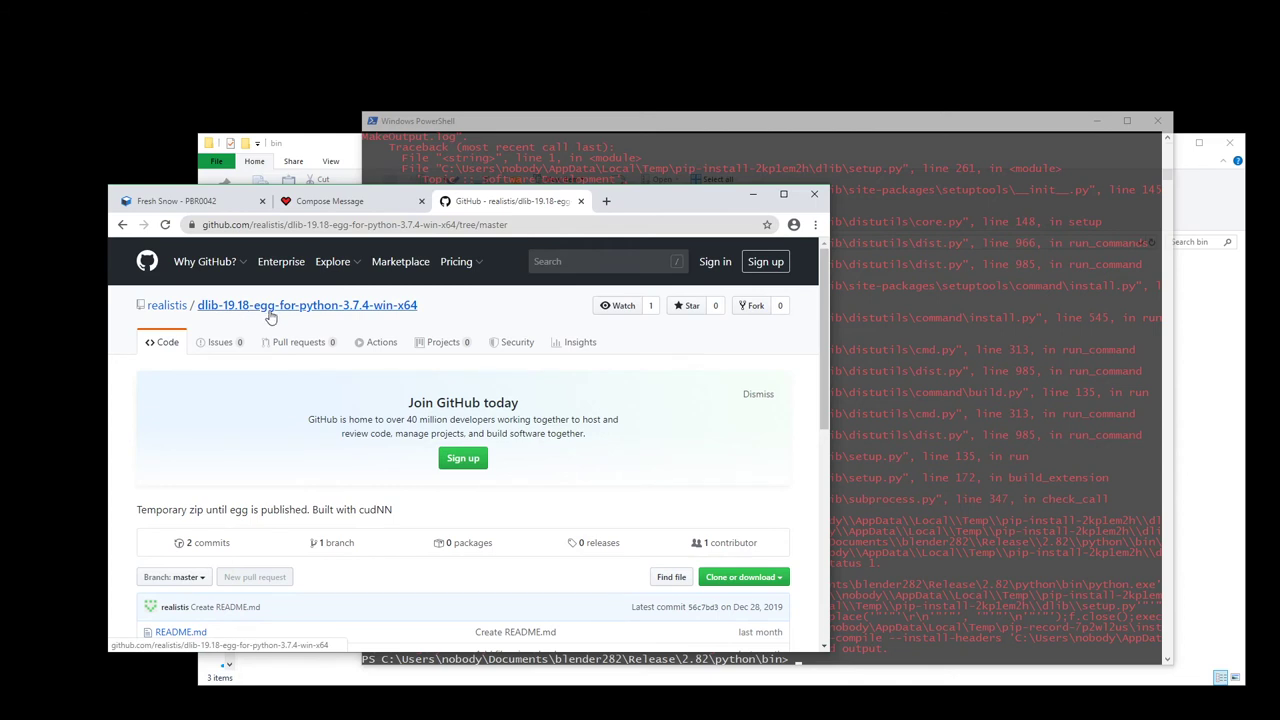
{"action": "mouse_move", "coordinate": [350, 325]}
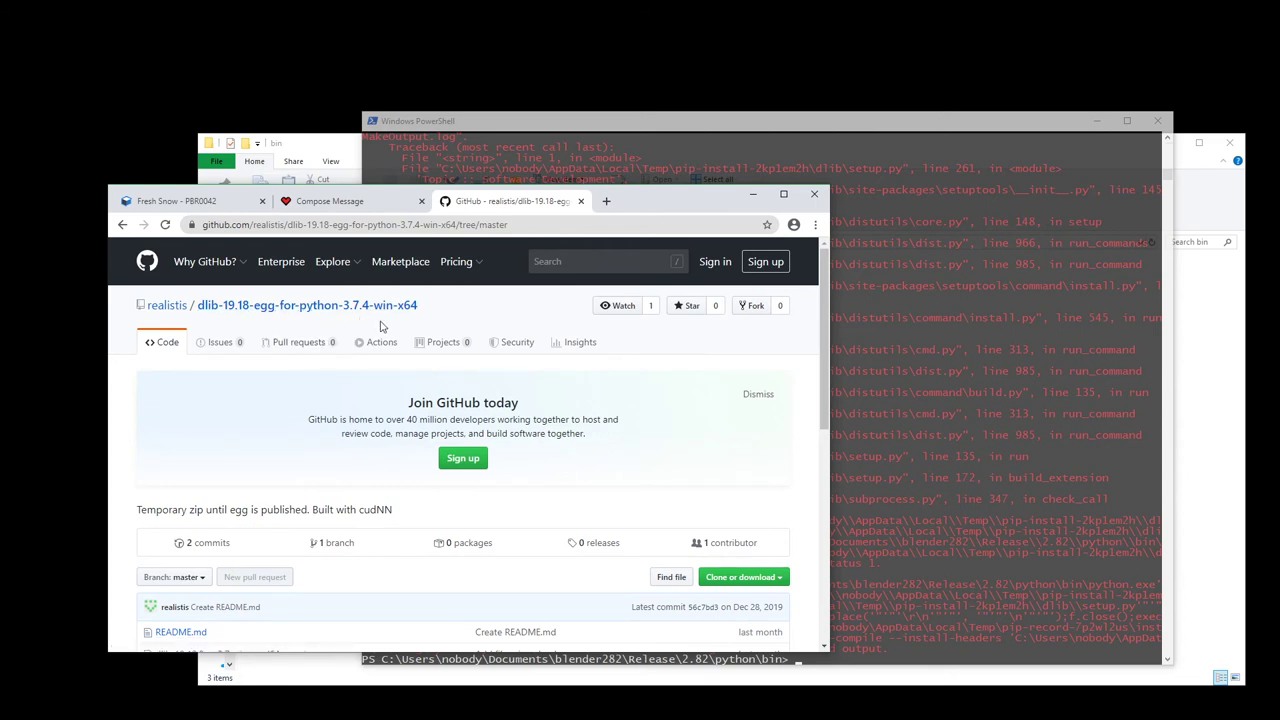
{"action": "mouse_move", "coordinate": [380, 341]}
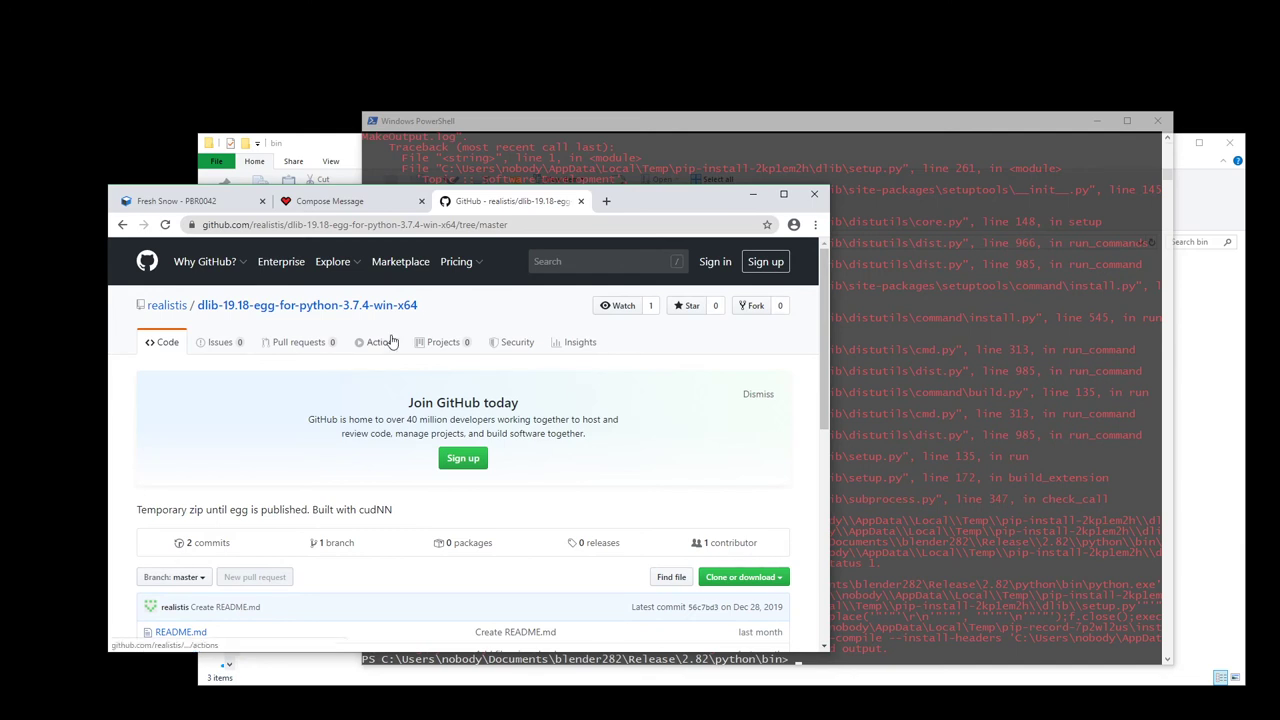
{"action": "scroll", "scroll_direction": "down", "scroll_amount": 3}
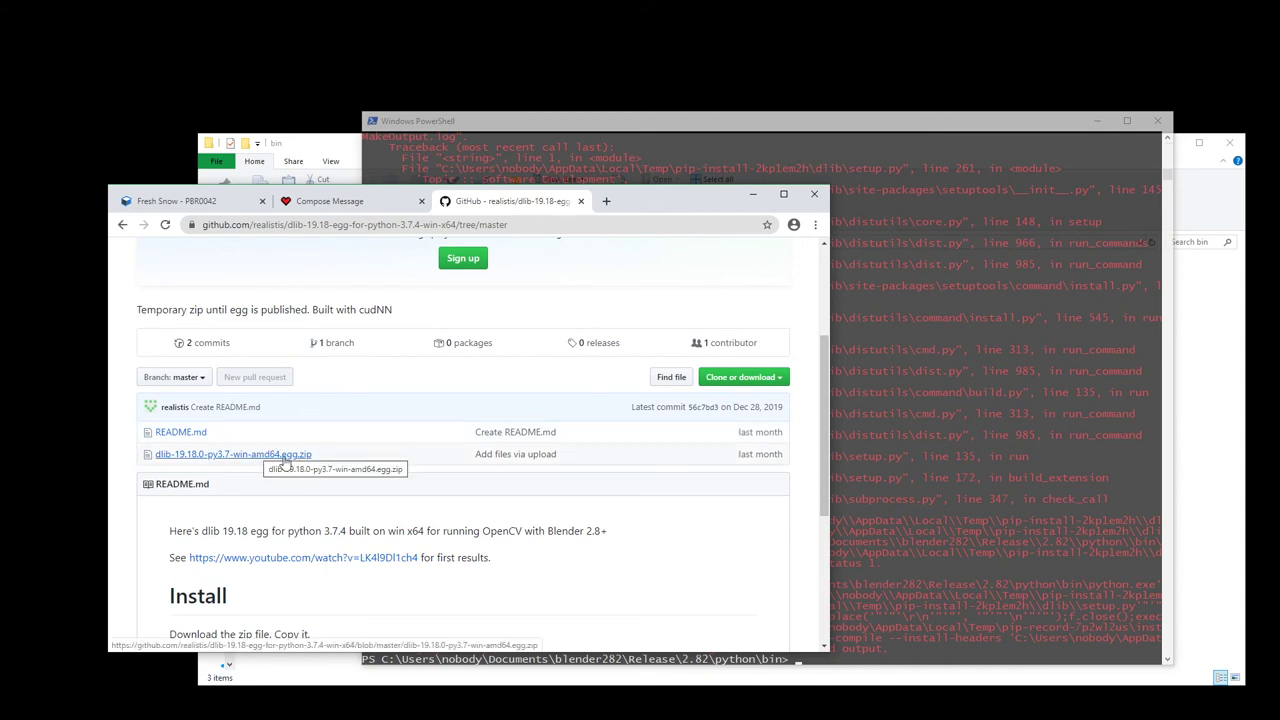
{"action": "mouse_move", "coordinate": [285, 464]}
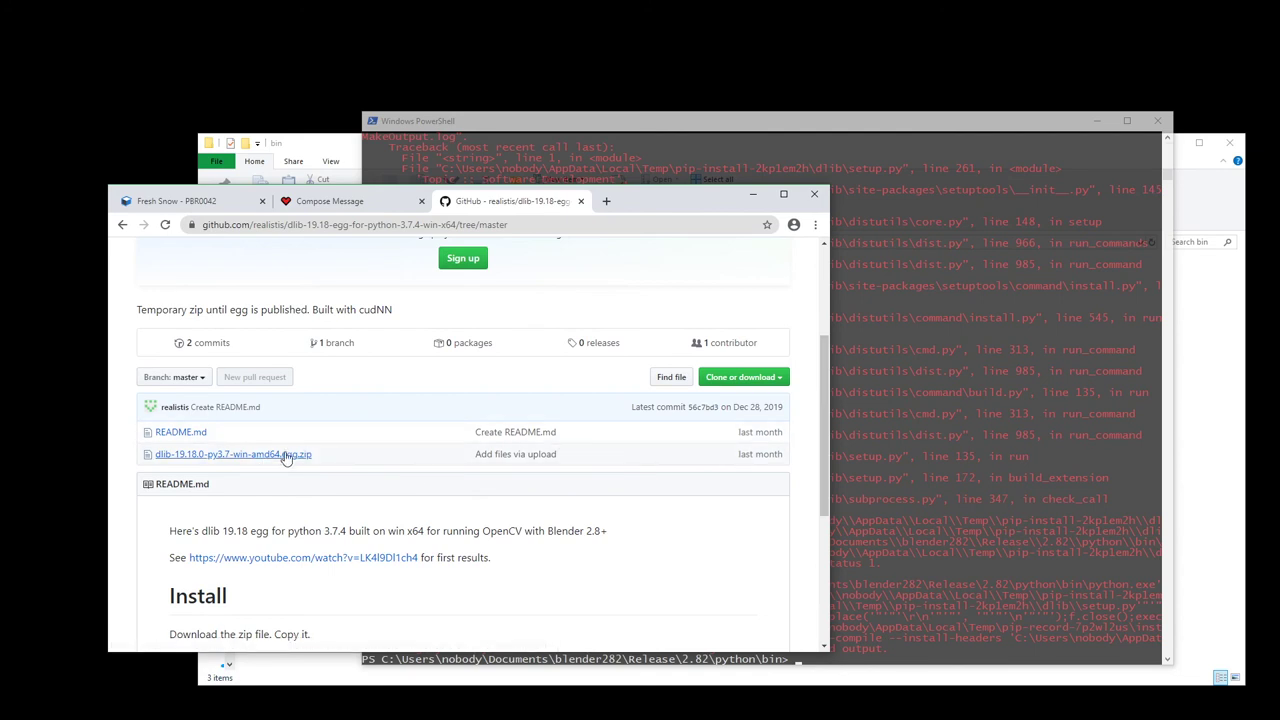
{"action": "left_click", "coordinate": [233, 454]}
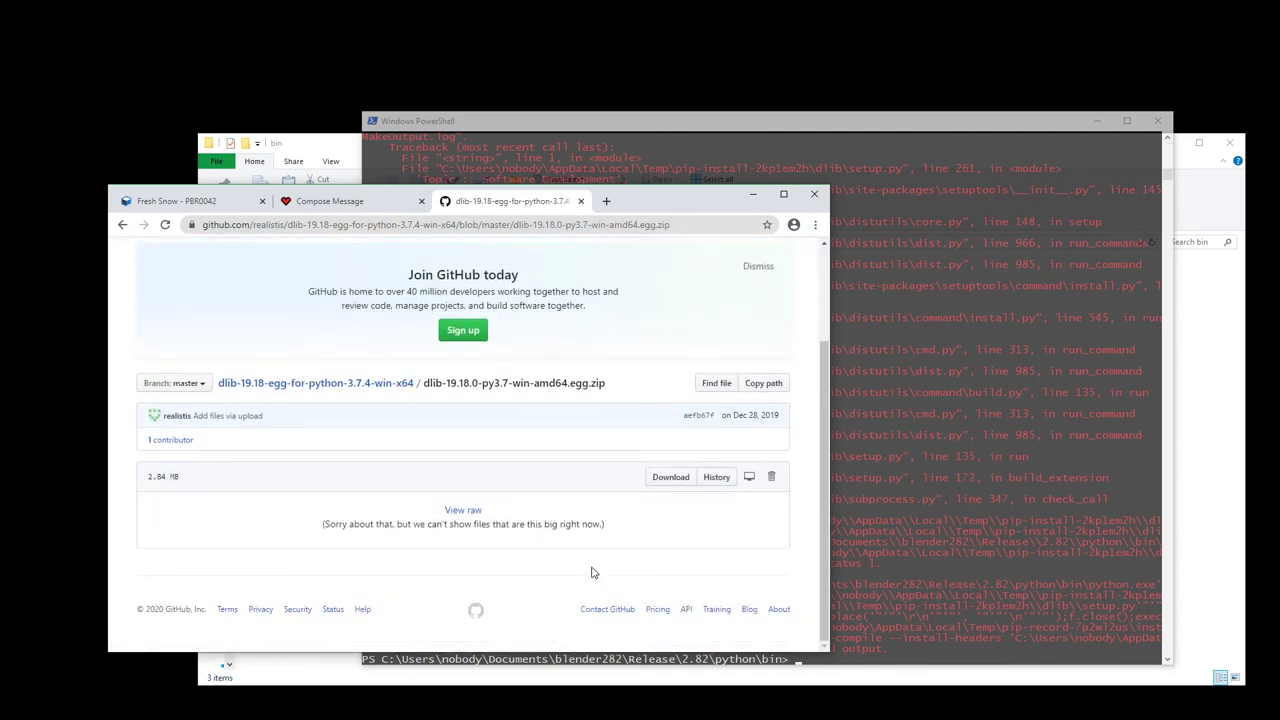
{"action": "left_click", "coordinate": [670, 477]}
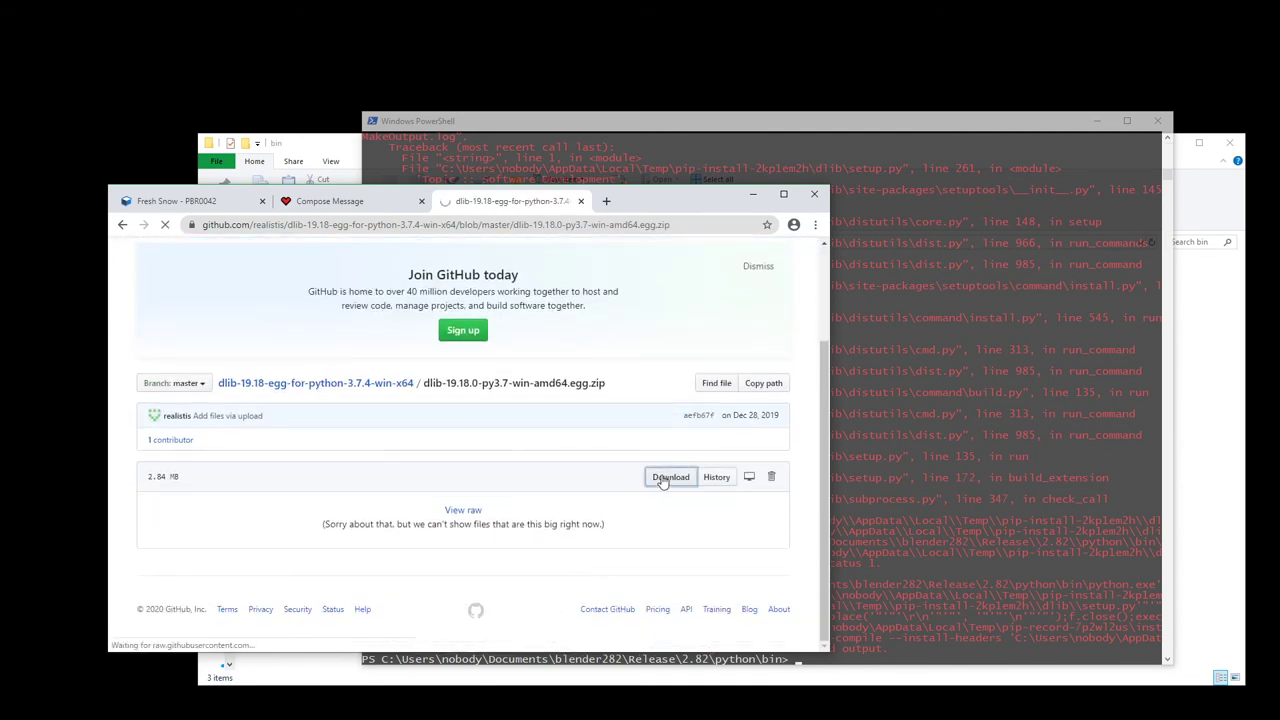
{"action": "left_click", "coordinate": [670, 476]}
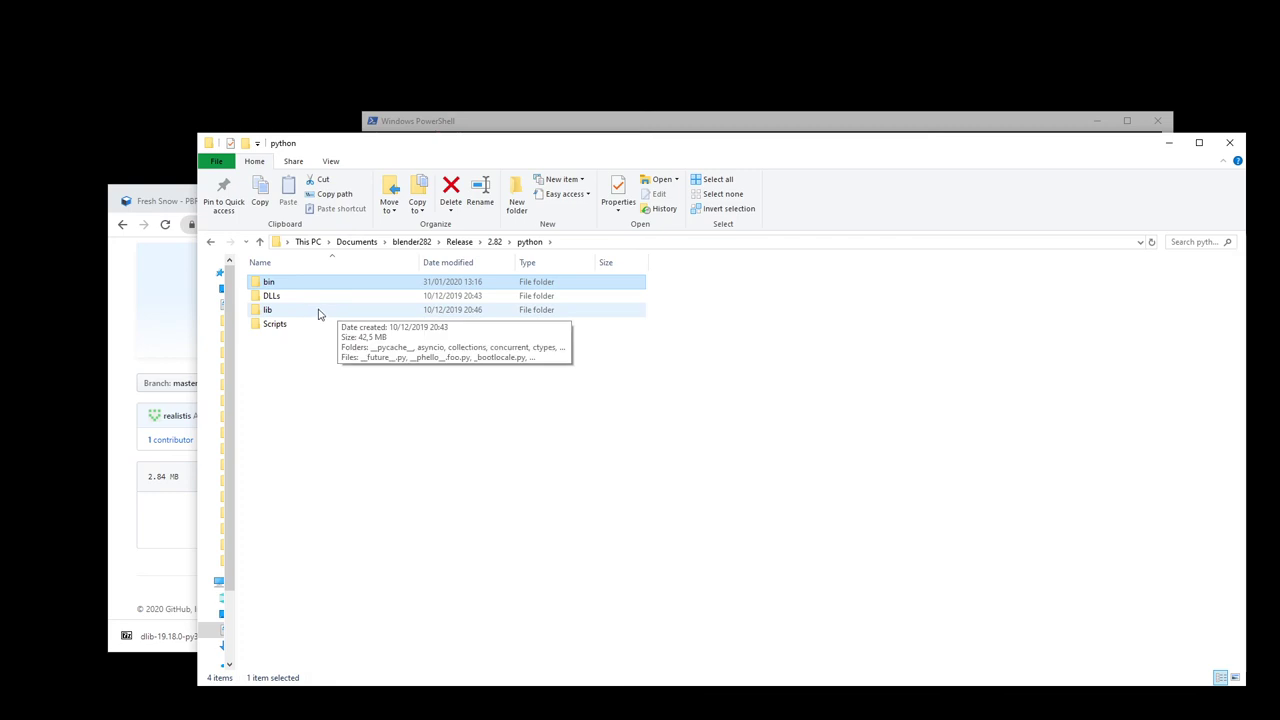
- Open Blender's python lib\site-packages folder and the downloaded dlib egg zip
{"action": "double_click", "coordinate": [267, 309]}
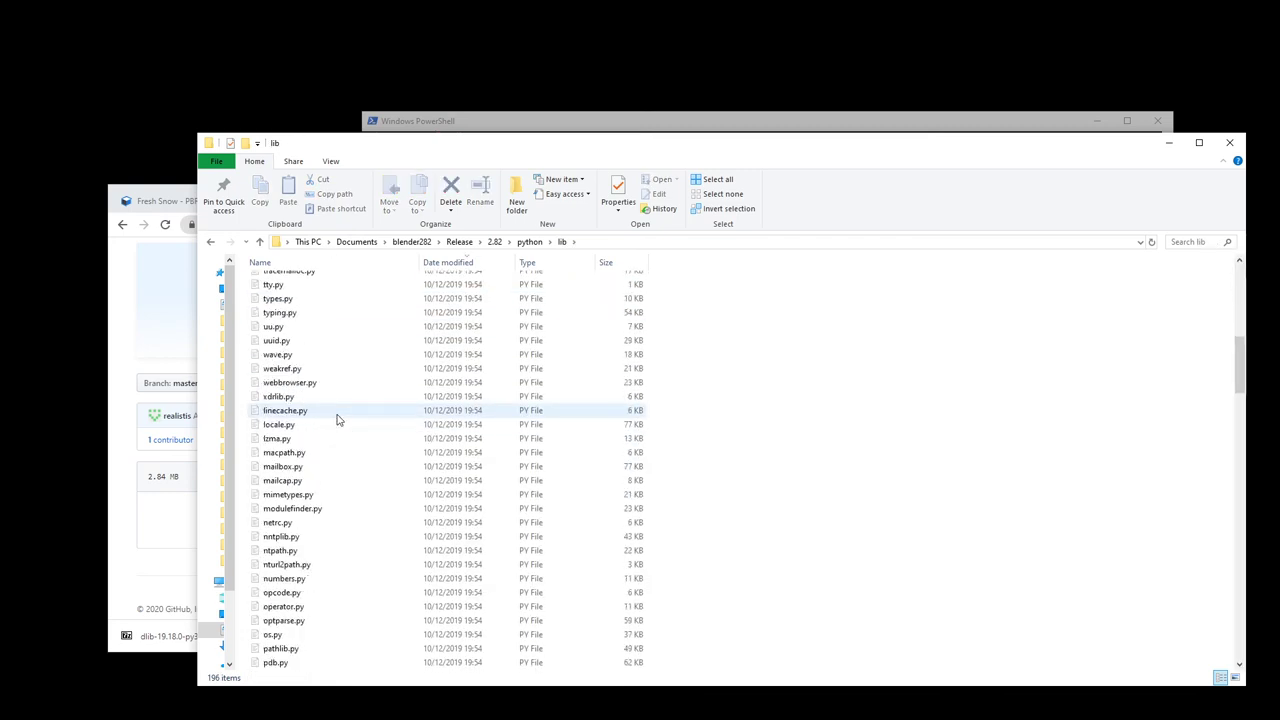
{"action": "scroll", "scroll_direction": "up", "scroll_amount": 3}
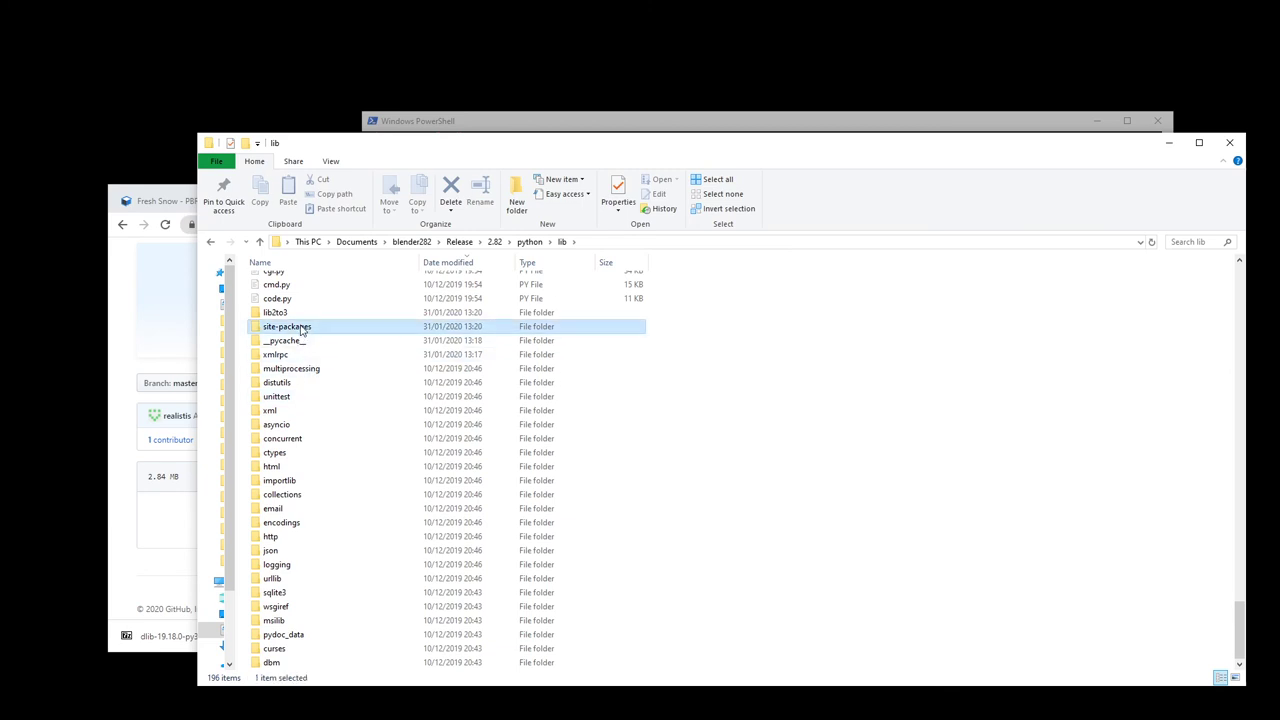
{"action": "double_click", "coordinate": [287, 326]}
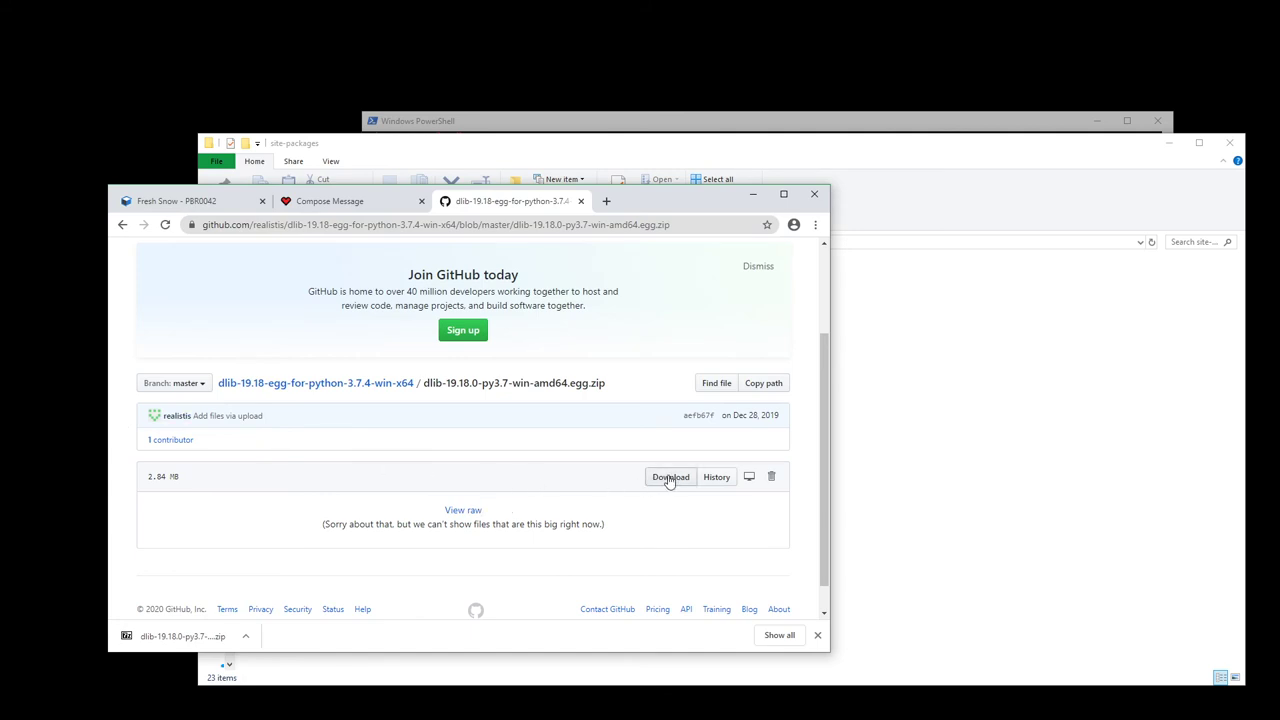
{"action": "left_click", "coordinate": [670, 476]}
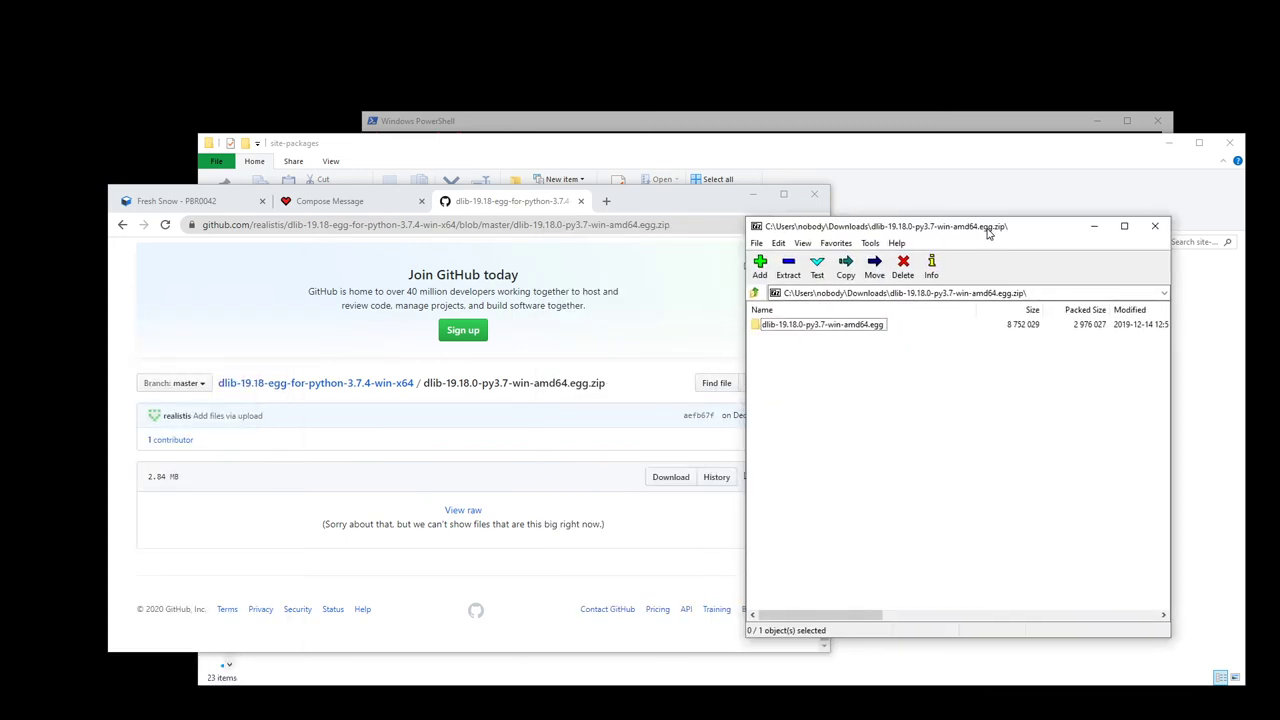
- Select the dlib-19.18.0-py3.7-win-amd64.egg folder in 7-Zip and inspect its contents
{"action": "left_click", "coordinate": [820, 324]}
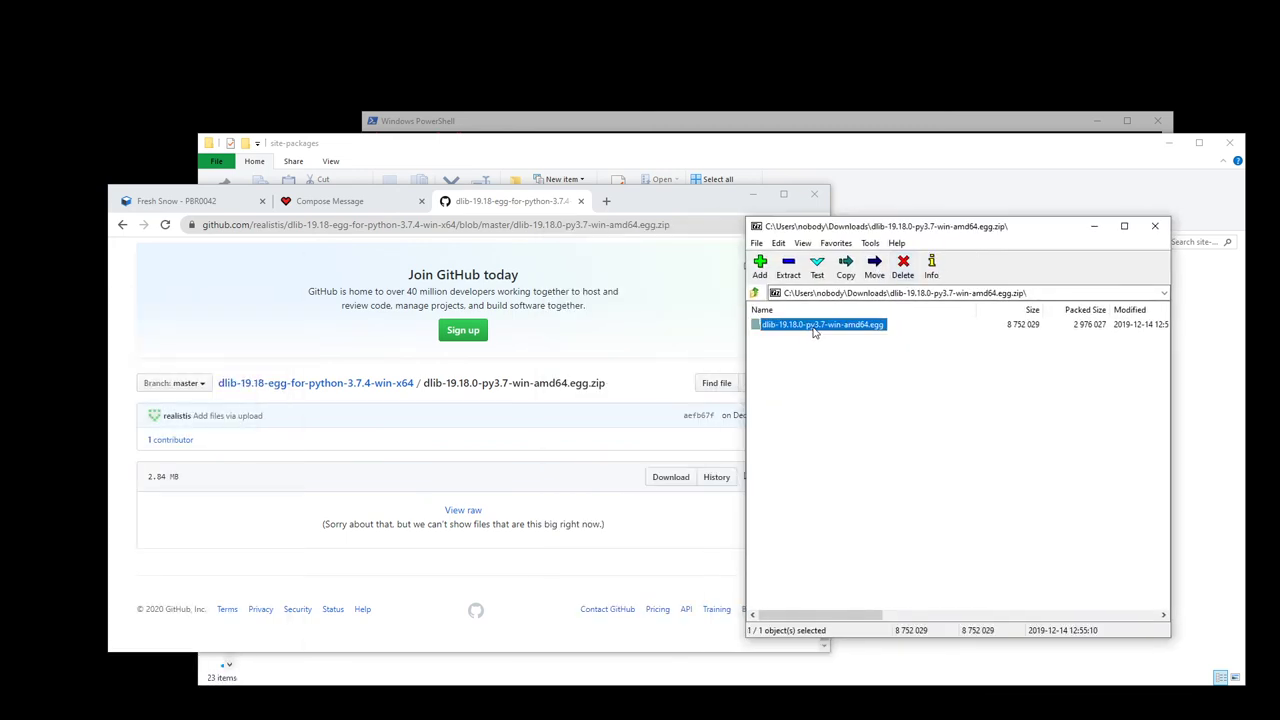
{"action": "double_click", "coordinate": [821, 324]}
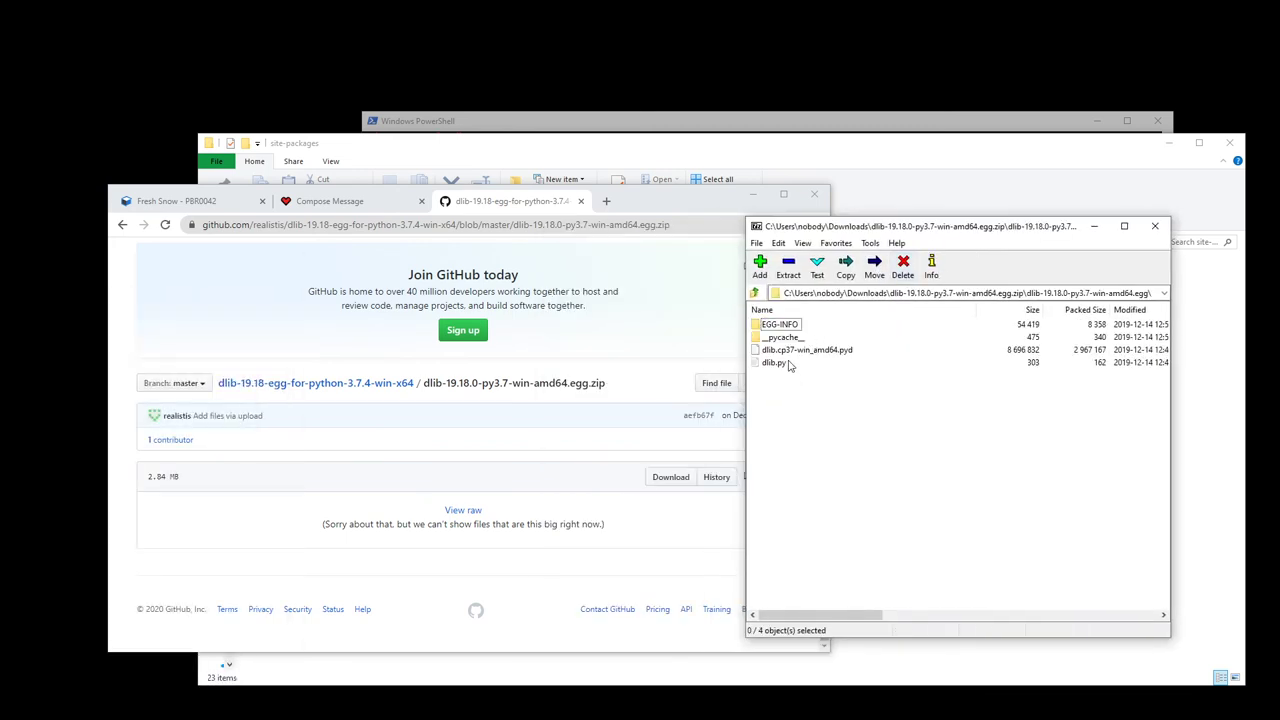
{"action": "left_click", "coordinate": [756, 293]}
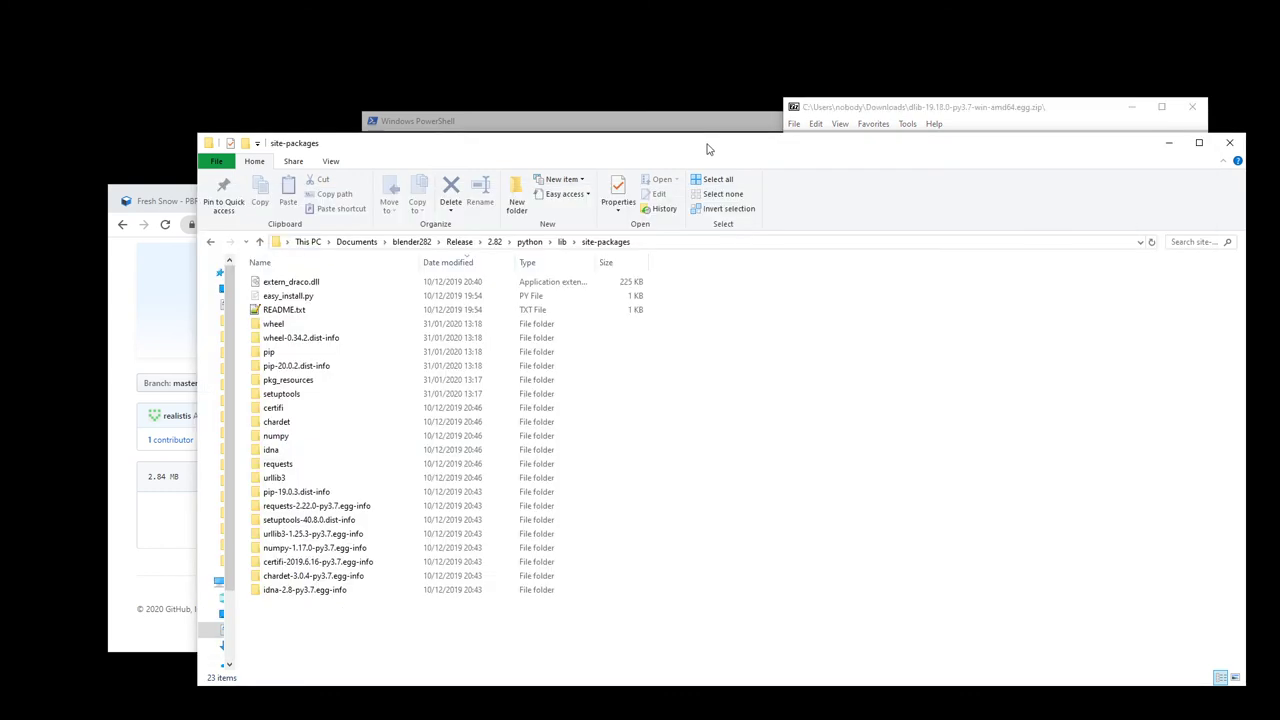
{"action": "mouse_move", "coordinate": [951, 130]}
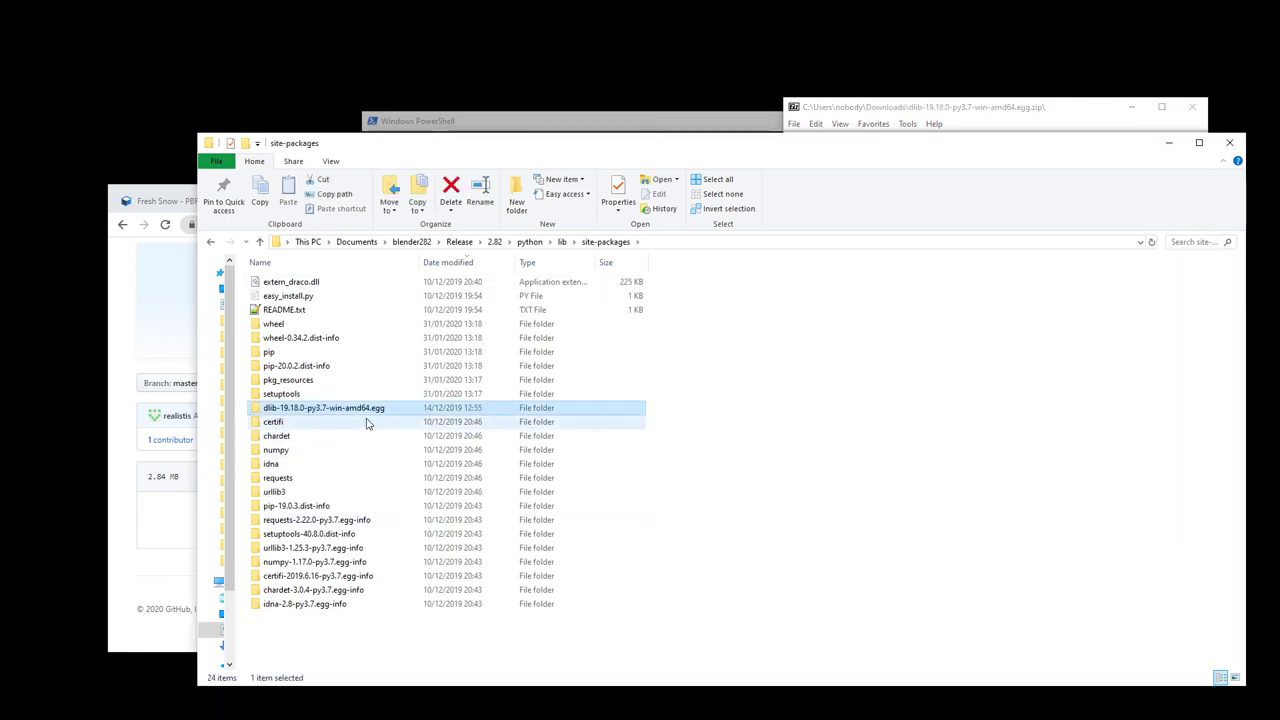
{"action": "mouse_move", "coordinate": [362, 415]}
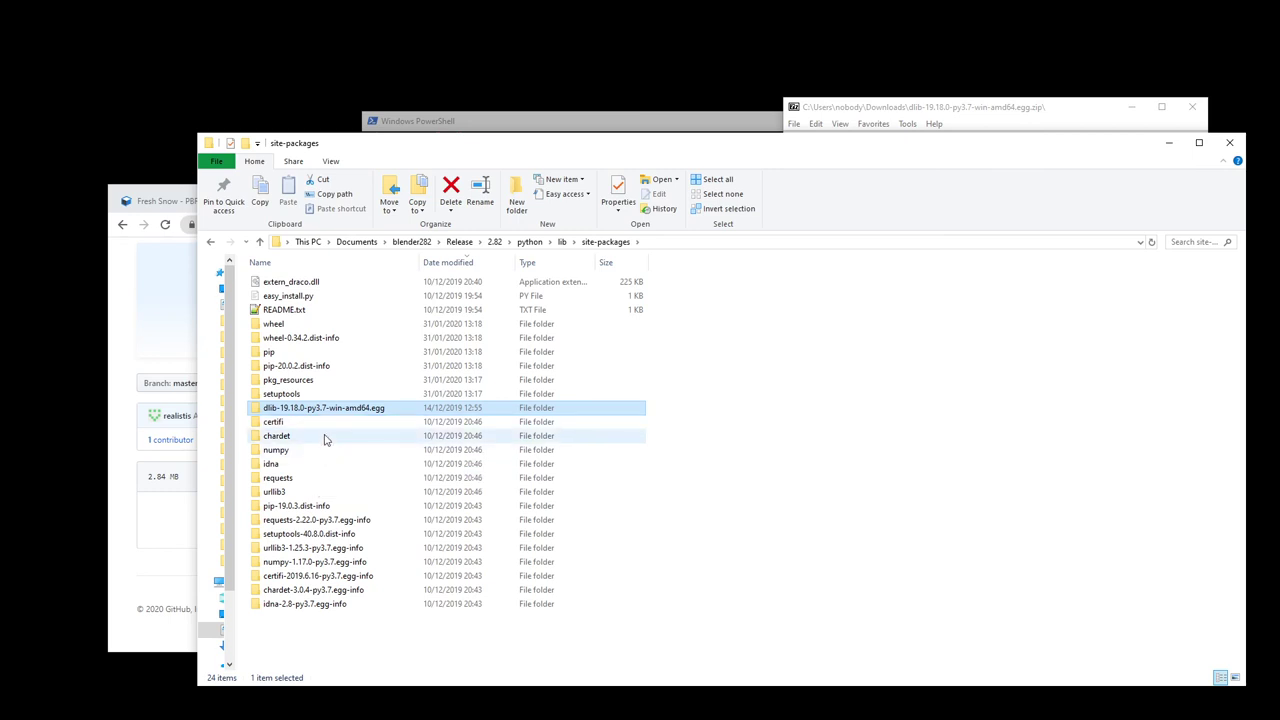
{"action": "mouse_move", "coordinate": [360, 421]}
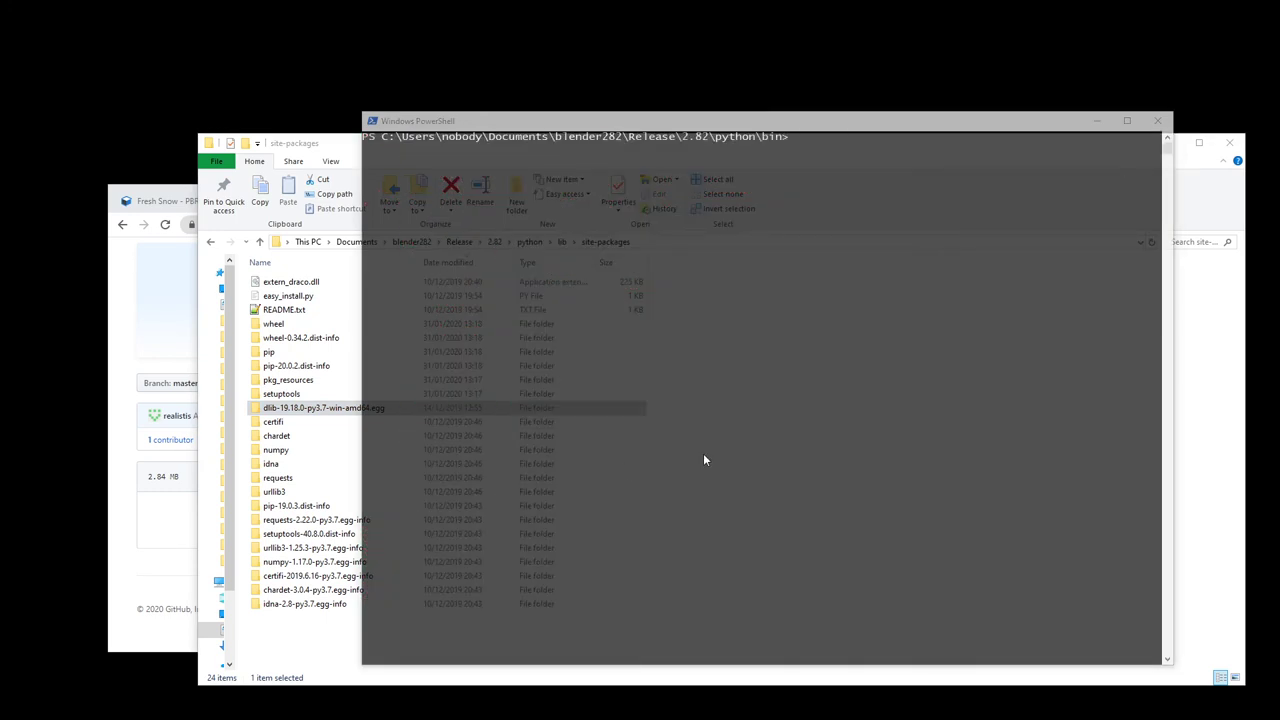
{"action": "mouse_move", "coordinate": [825, 182]}
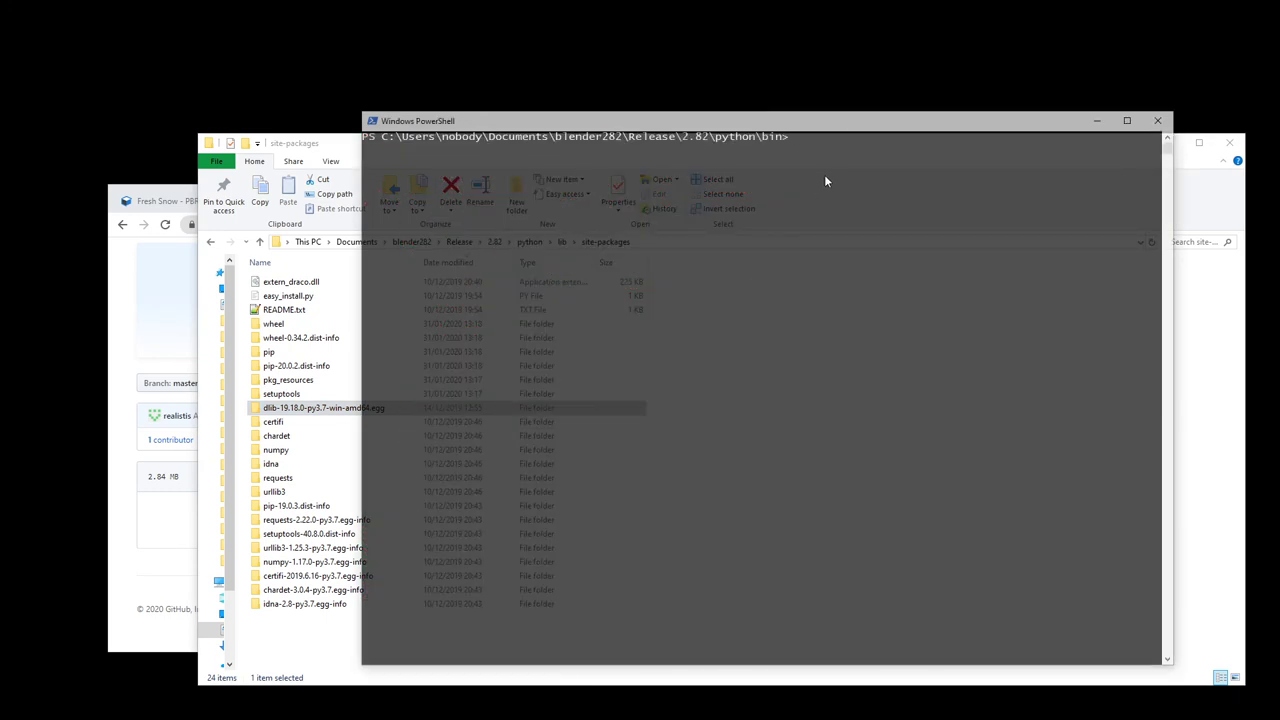
{"action": "mouse_move", "coordinate": [740, 288]}
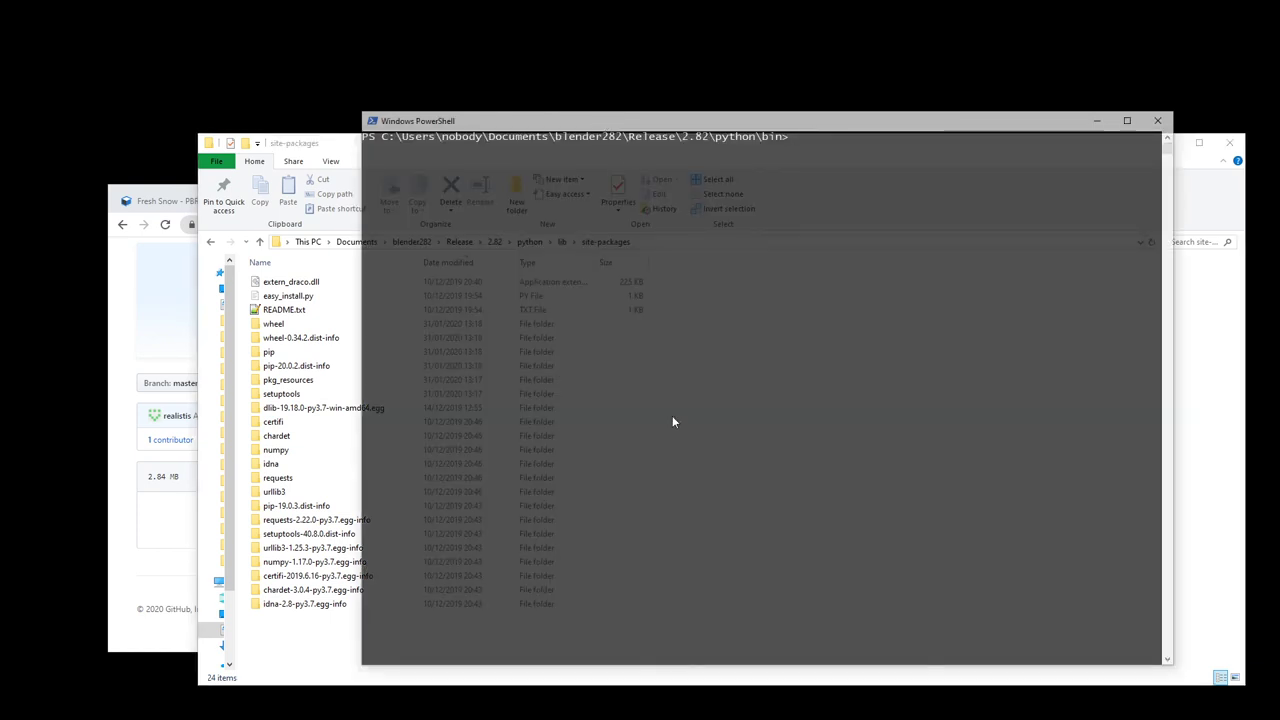
- Run .\python.exe -m pip install dlib --user to confirm dlib 19.18.0 is satisfied
{"action": "left_click", "coordinate": [672, 414]}
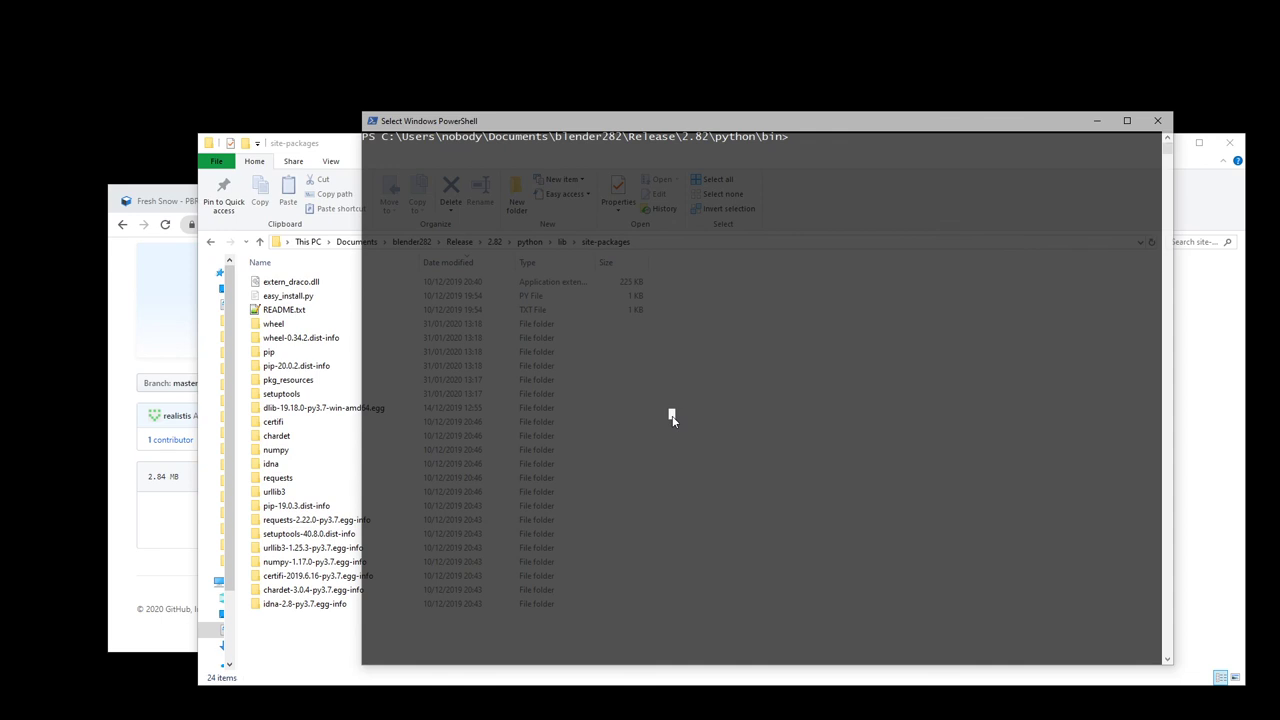
{"action": "type", "text": ".\\python.exe -m pip install d"}
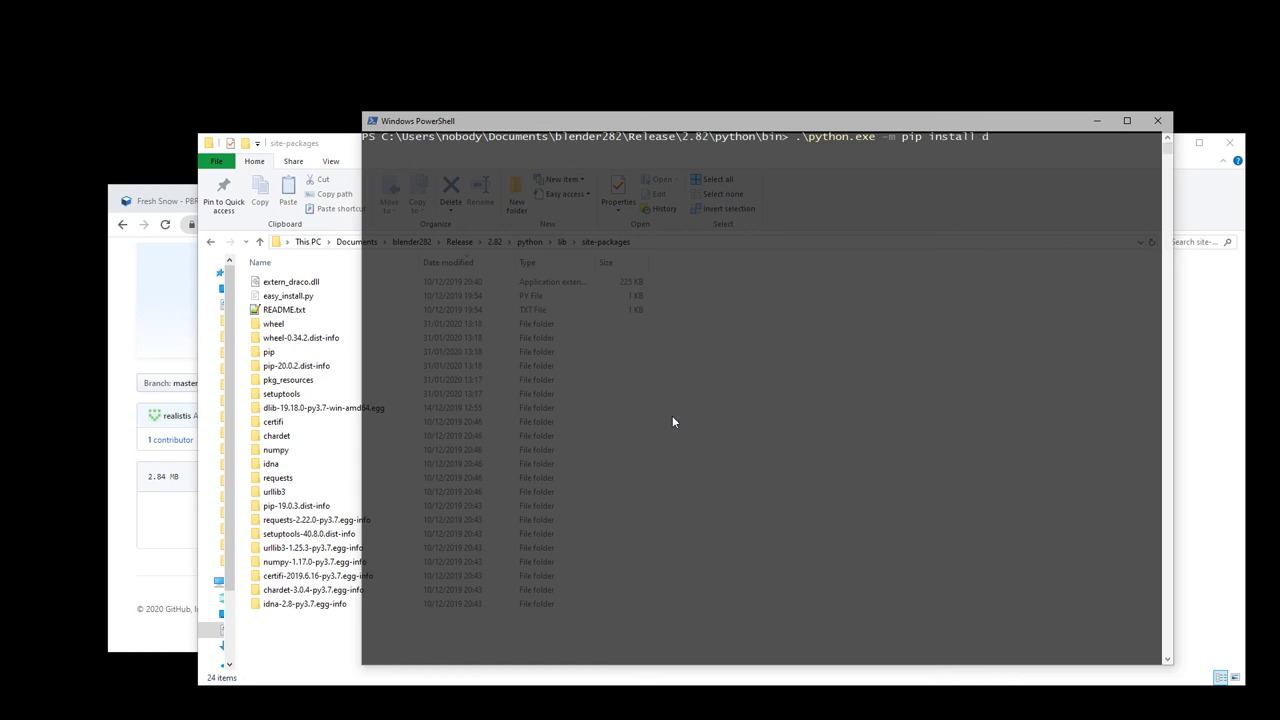
{"action": "type", "text": "lib --user"}
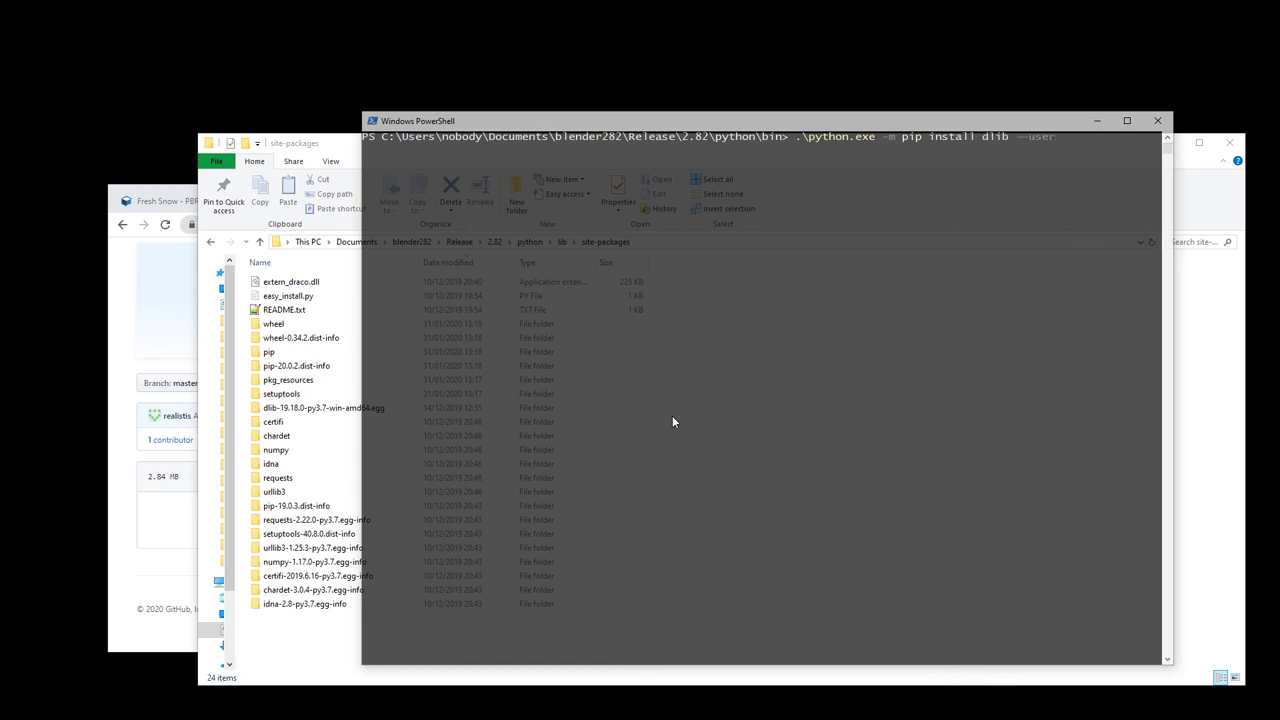
{"action": "key", "text": "Return"}
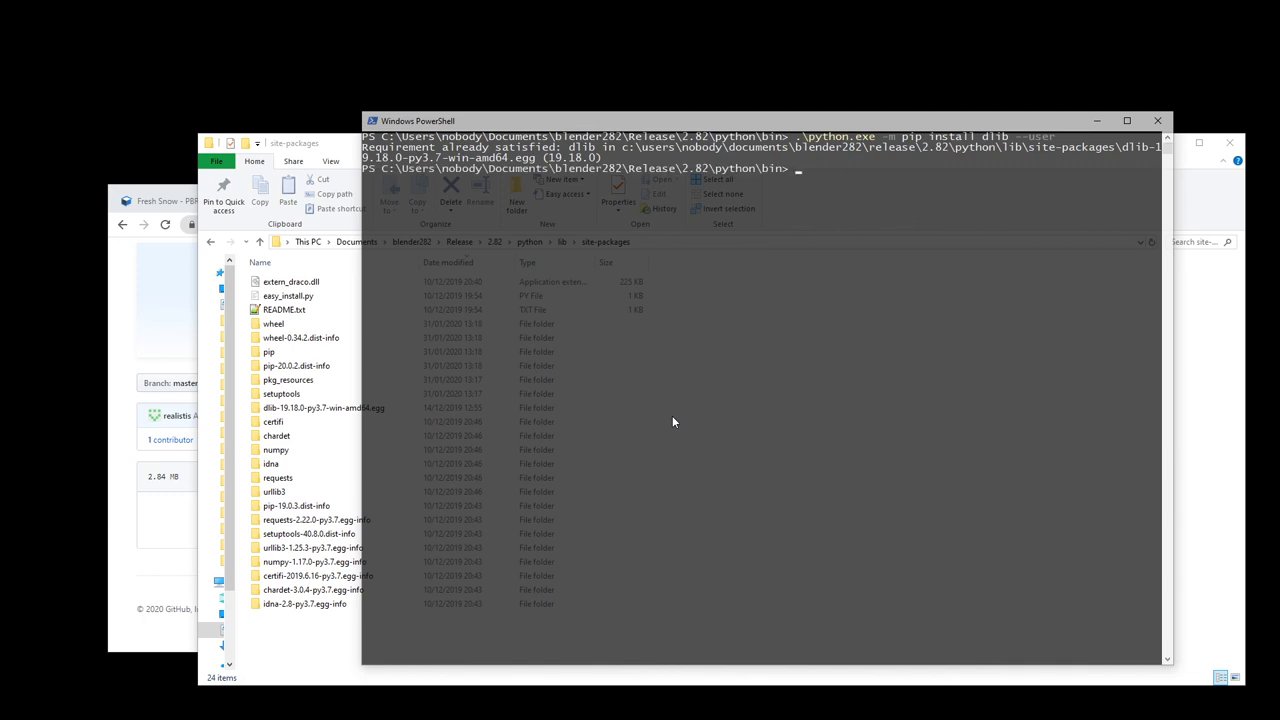
{"action": "mouse_move", "coordinate": [633, 318]}
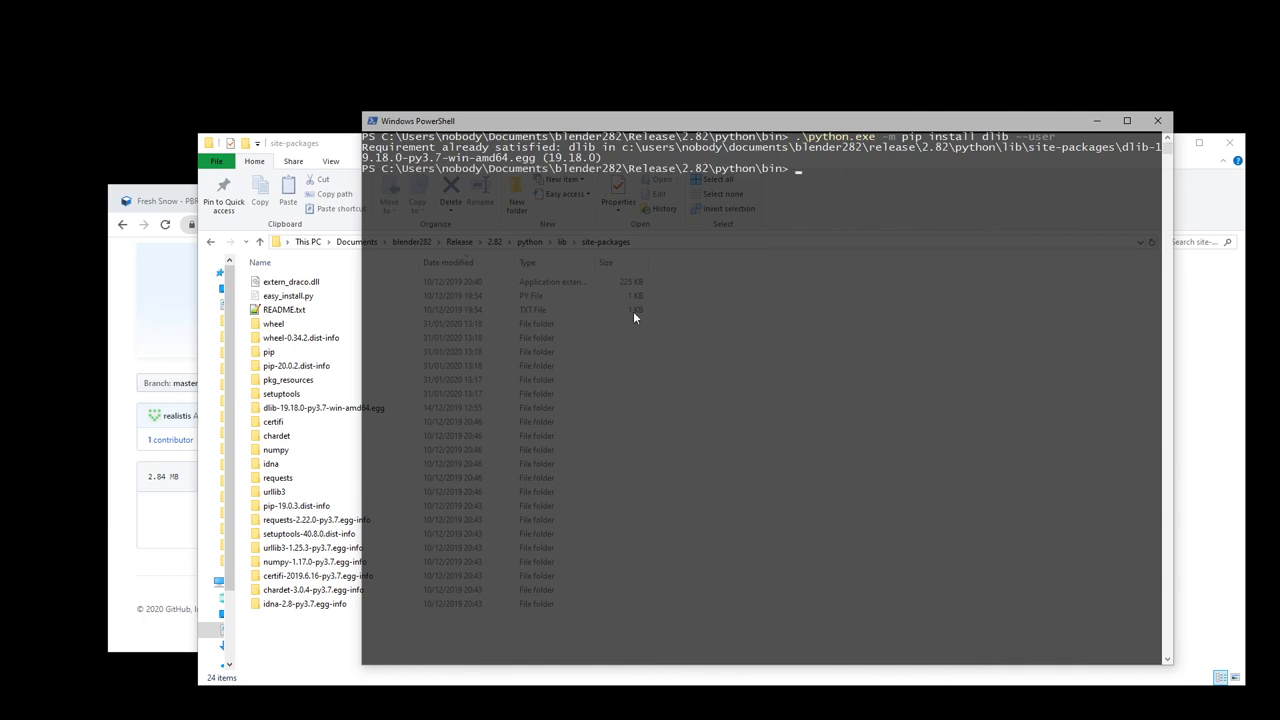
{"action": "mouse_move", "coordinate": [1120, 155]}
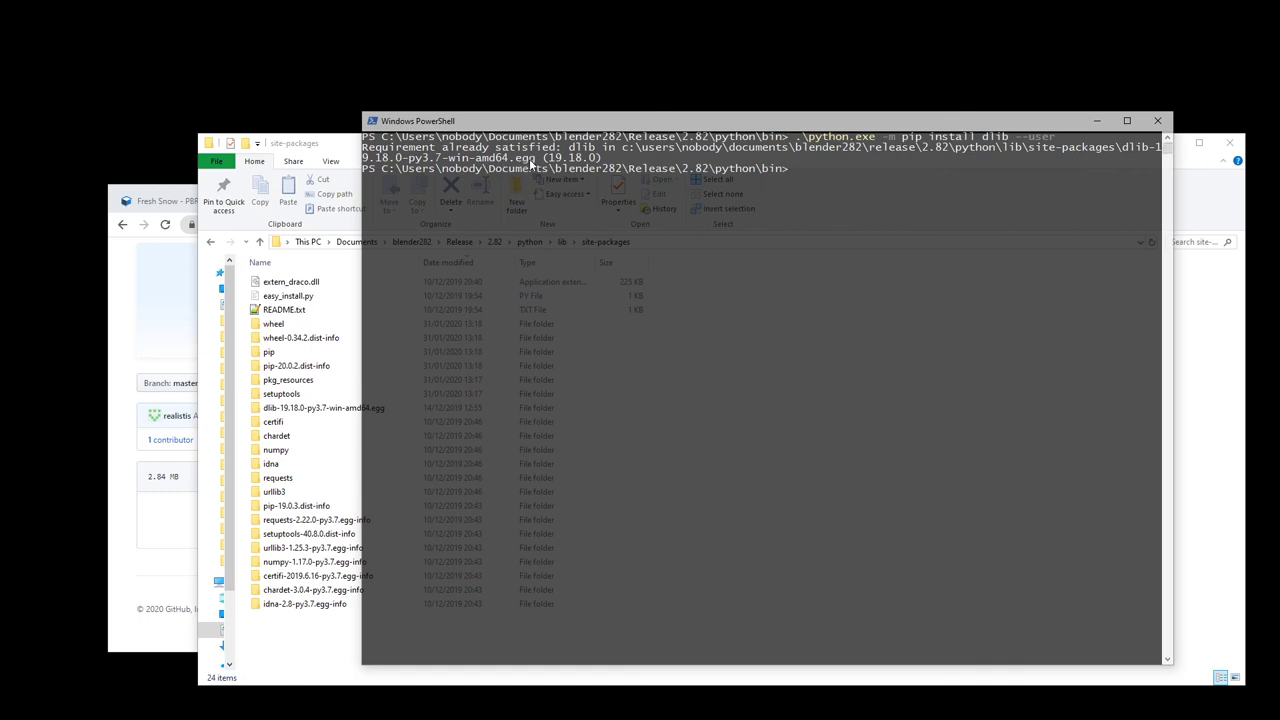
{"action": "mouse_move", "coordinate": [1051, 155]}
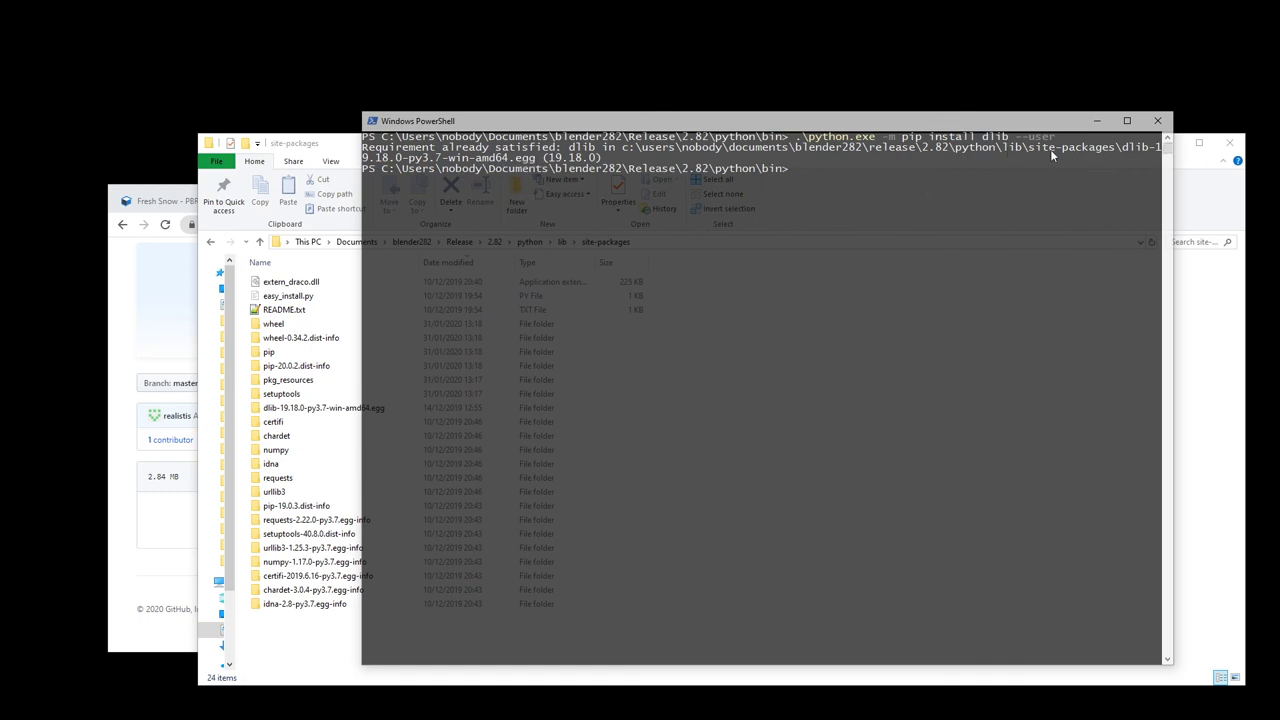
{"action": "mouse_move", "coordinate": [957, 206]}
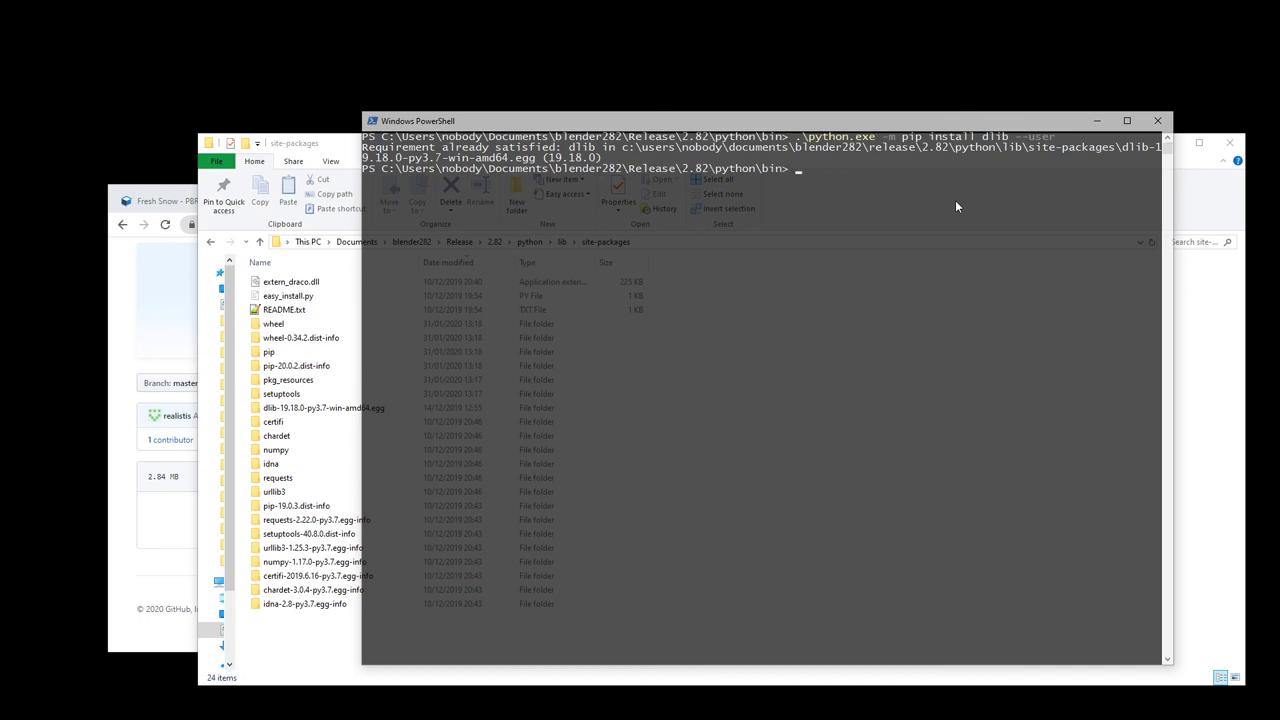
{"action": "mouse_move", "coordinate": [530, 50]}
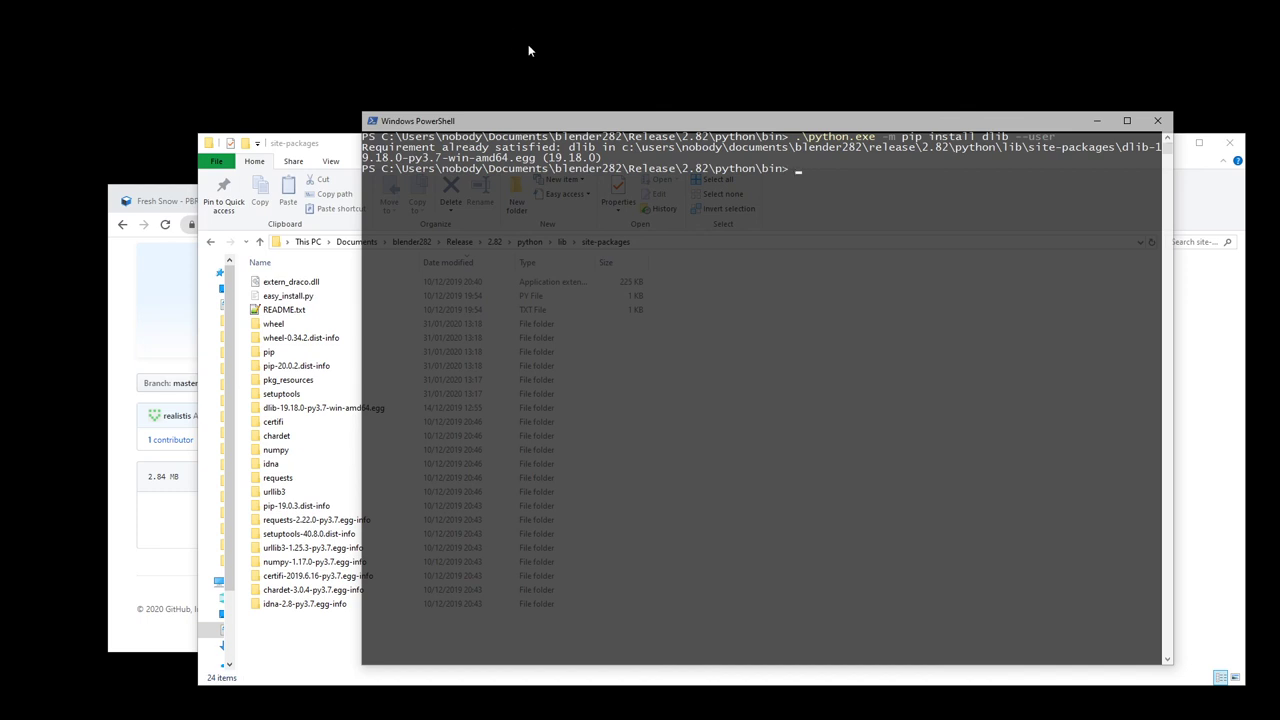